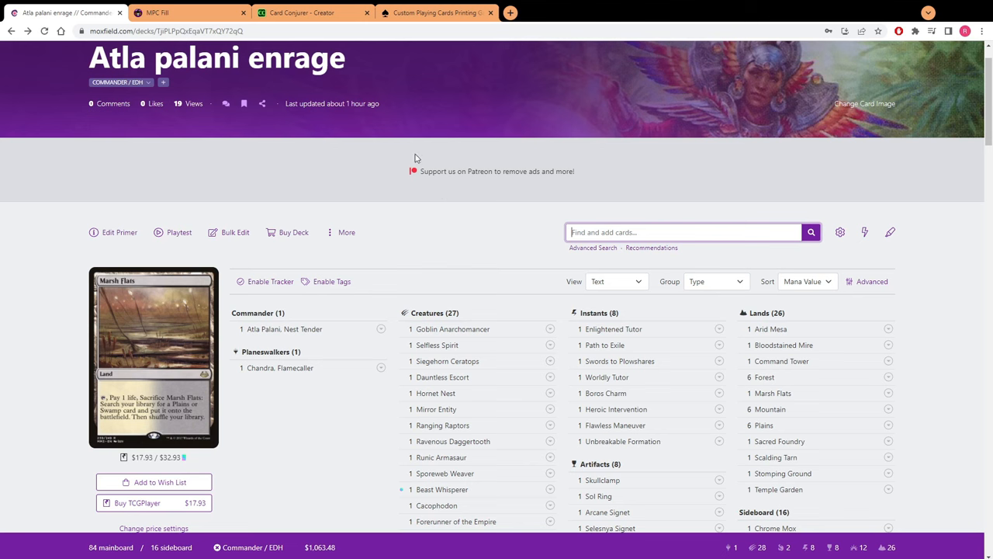
{"action": "mouse_move", "coordinate": [397, 181]}
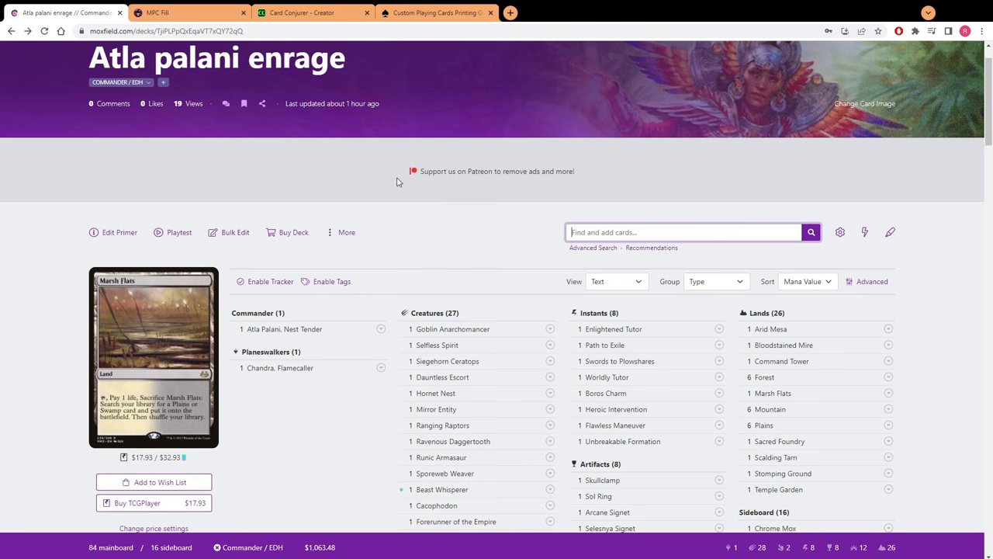
{"action": "mouse_move", "coordinate": [484, 115]}
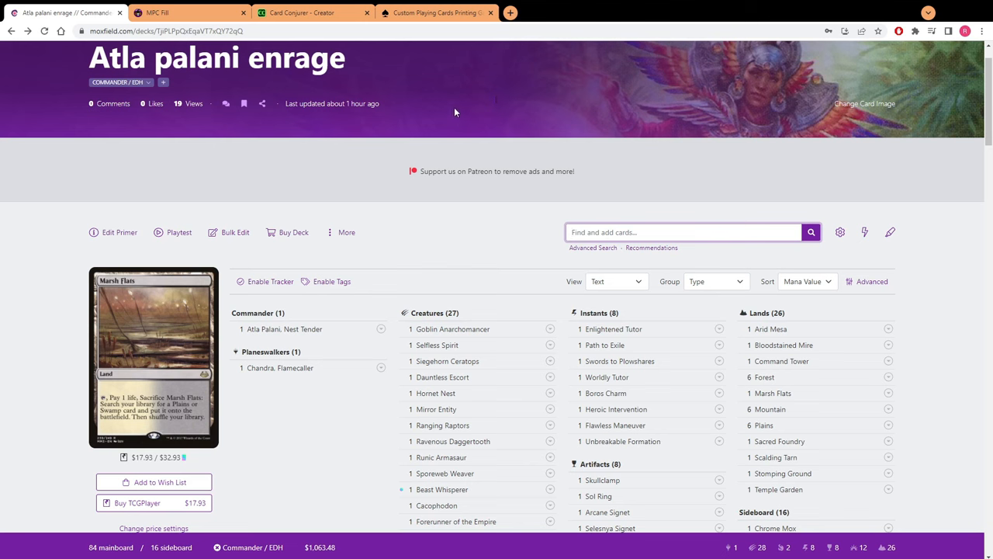
{"action": "mouse_move", "coordinate": [375, 90]}
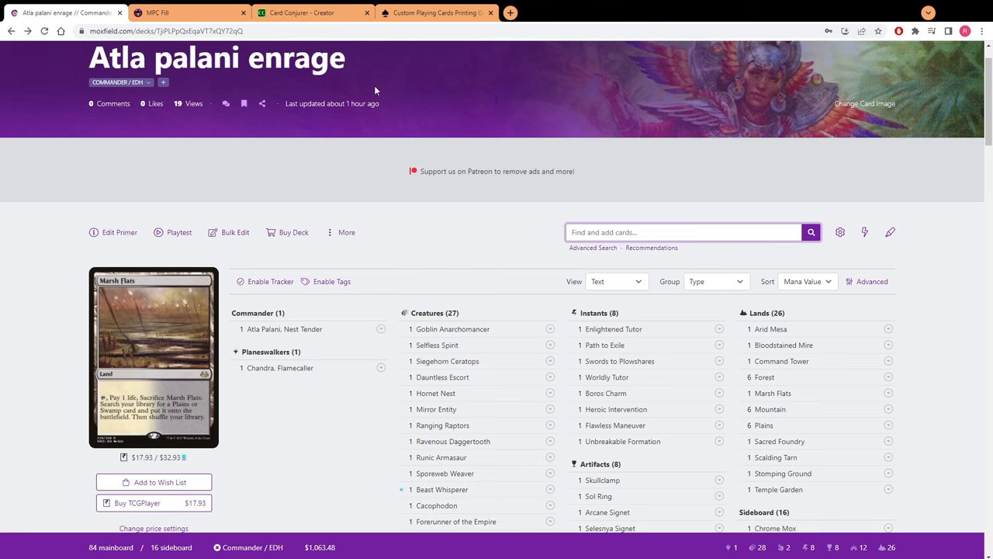
{"action": "mouse_move", "coordinate": [232, 236]}
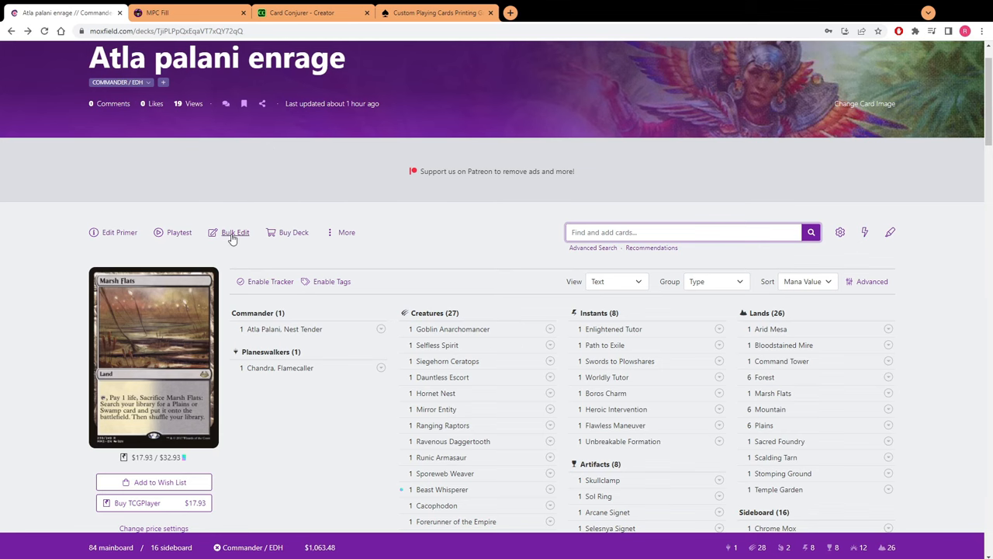
- Enter Moxfield's Bulk Edit view and select the entire 83-card mainboard list for copying
{"action": "left_click", "coordinate": [235, 233]}
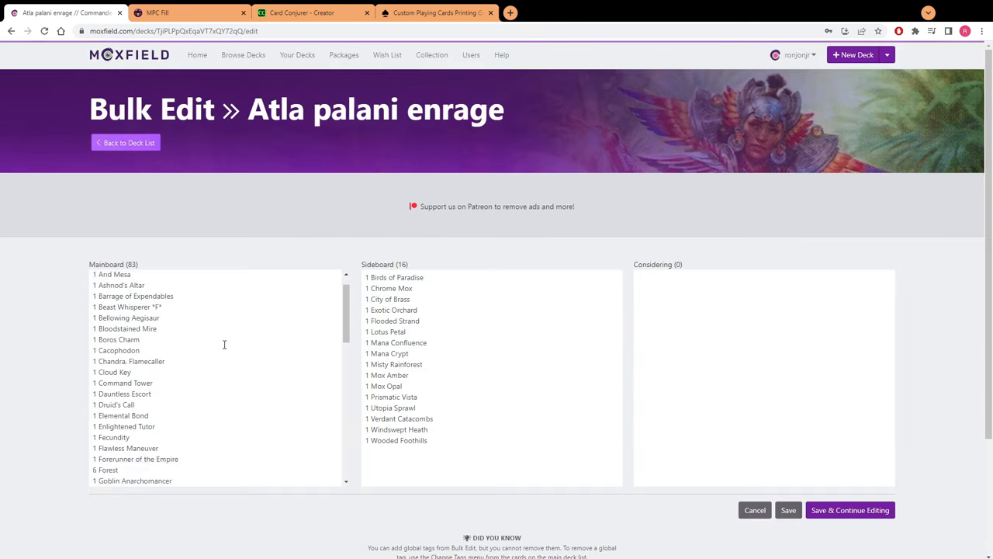
{"action": "scroll", "scroll_direction": "down", "scroll_amount": 3}
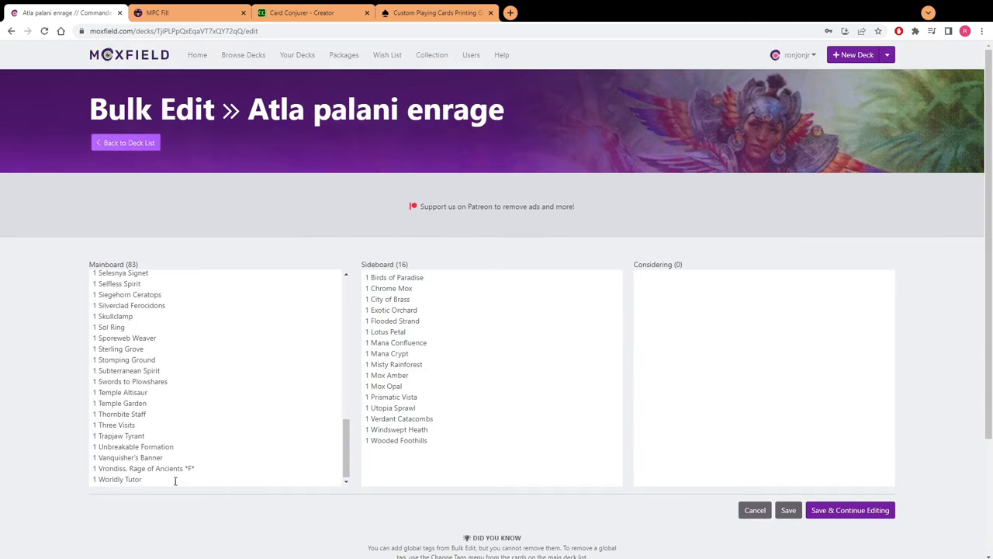
{"action": "left_click_drag", "start_coordinate": [95, 326], "coordinate": [143, 478]}
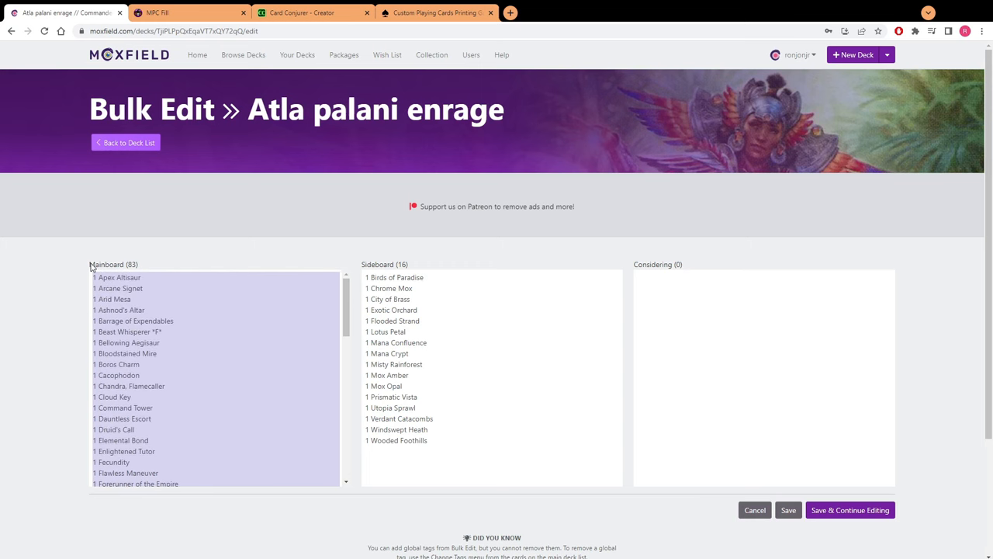
{"action": "mouse_move", "coordinate": [255, 348]}
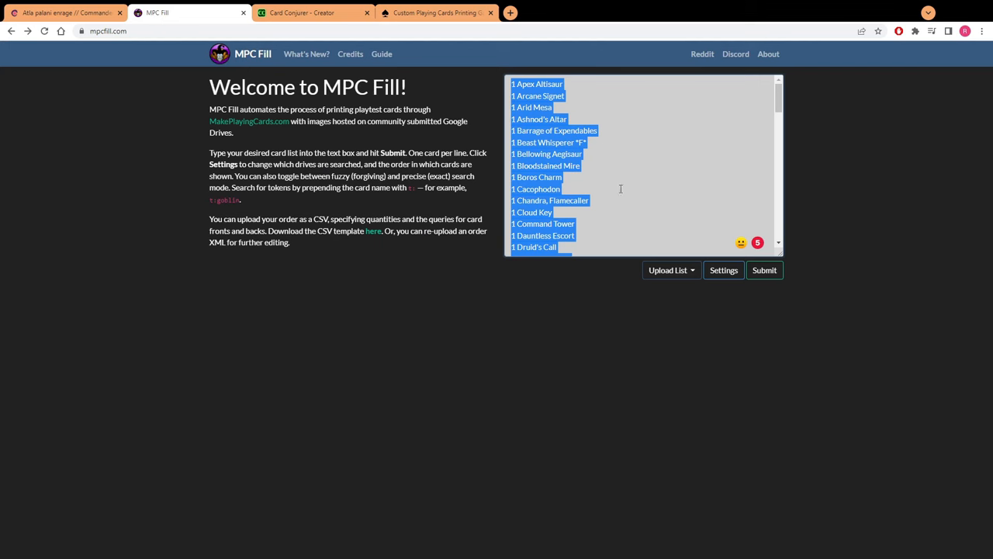
{"action": "mouse_move", "coordinate": [481, 118]}
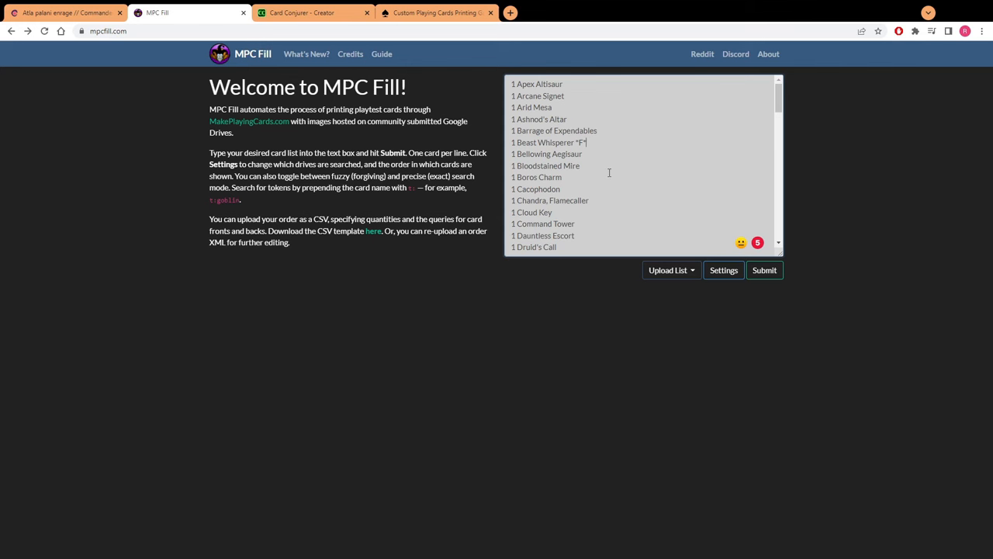
- Remove the '*F*' foil tag from Beast Whisperer and check the pasted deck list through to the sideboard
{"action": "key", "text": "BackSpace"}
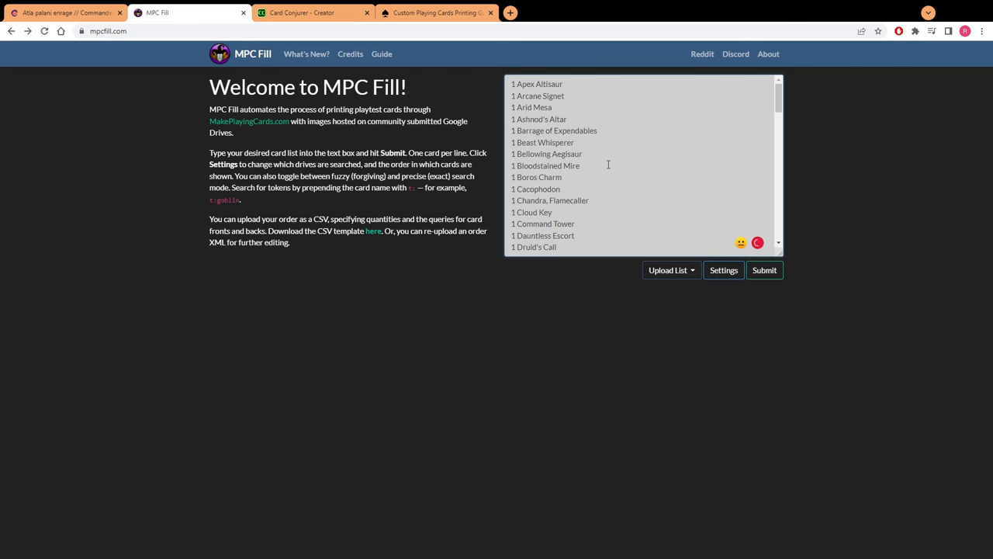
{"action": "scroll", "scroll_direction": "down", "scroll_amount": 3}
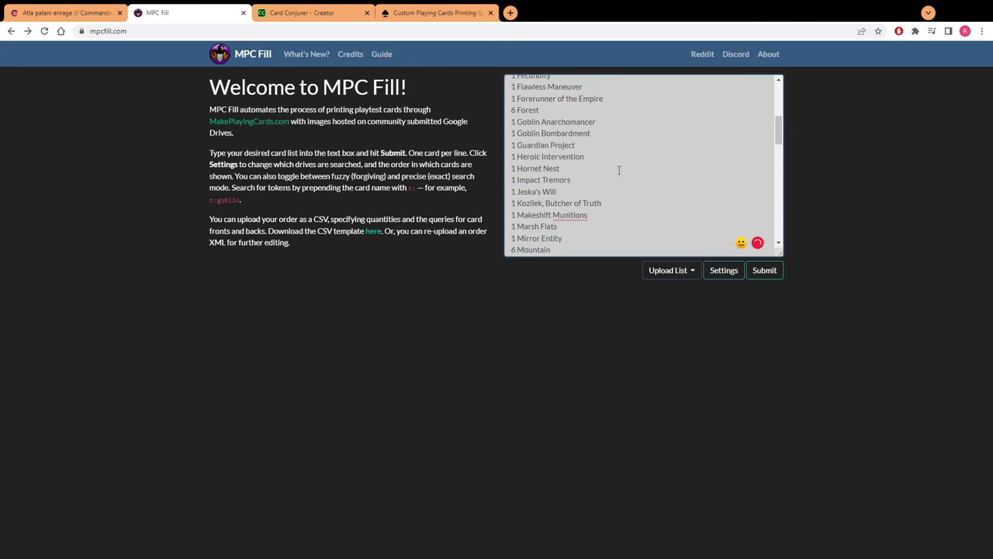
{"action": "scroll", "scroll_direction": "down", "scroll_amount": 3}
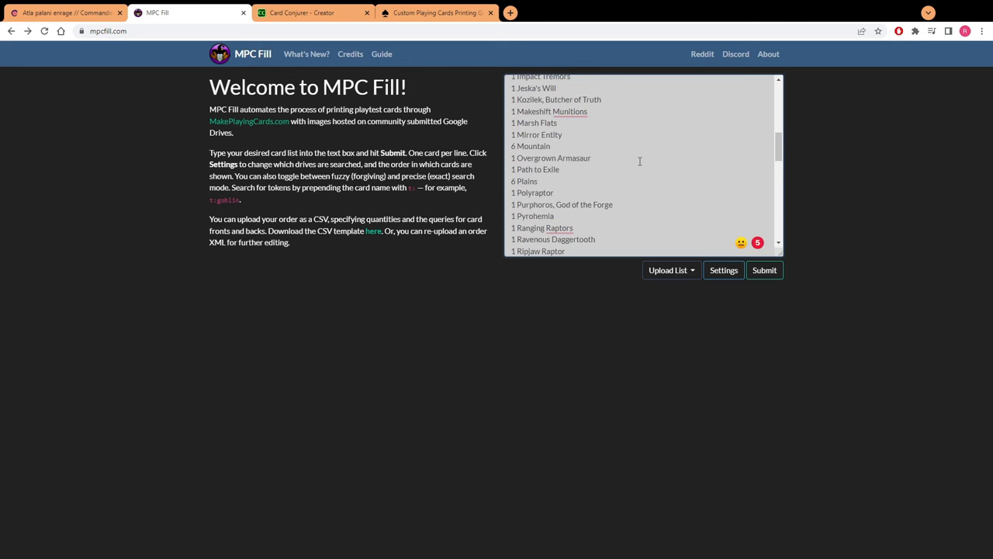
{"action": "scroll", "scroll_direction": "down", "scroll_amount": 3}
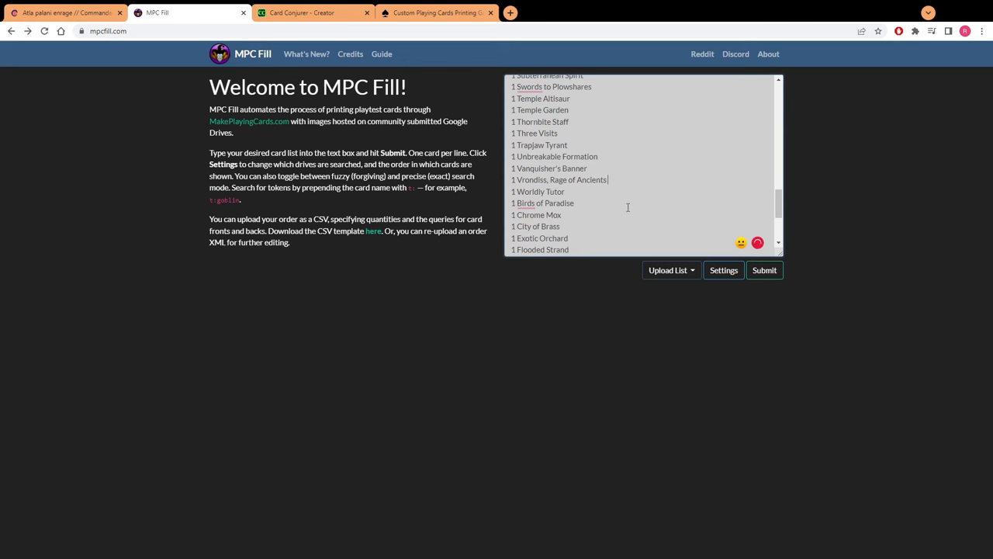
{"action": "scroll", "scroll_direction": "down", "scroll_amount": 3}
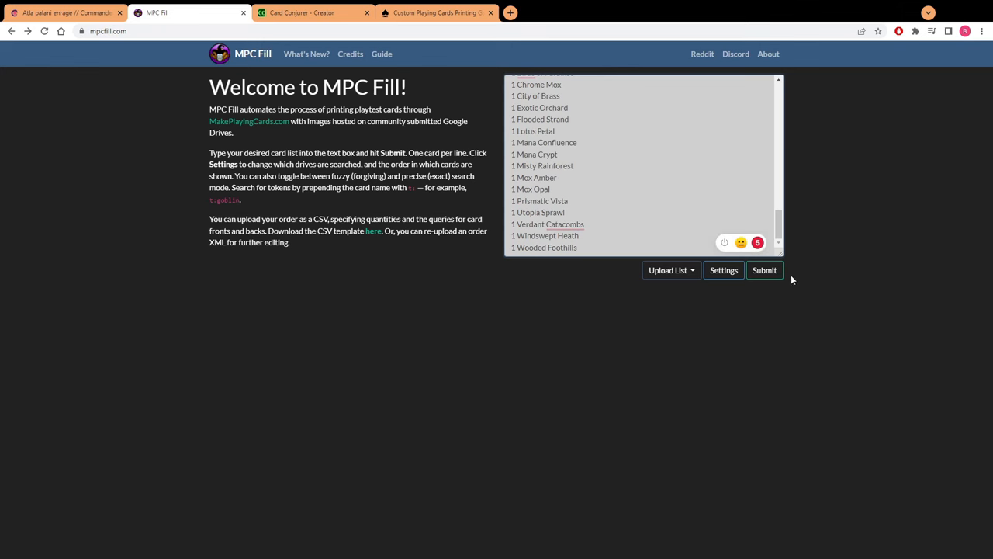
- Submit the list as a 99-card order, keep the first Apex Altisaur artwork, and review the remaining slots
{"action": "left_click", "coordinate": [763, 270]}
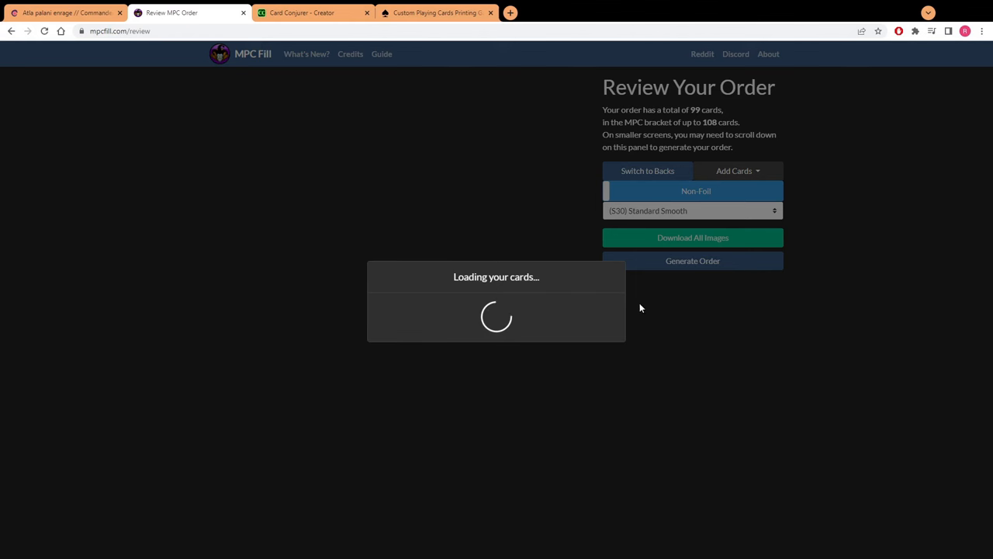
{"action": "mouse_move", "coordinate": [496, 245]}
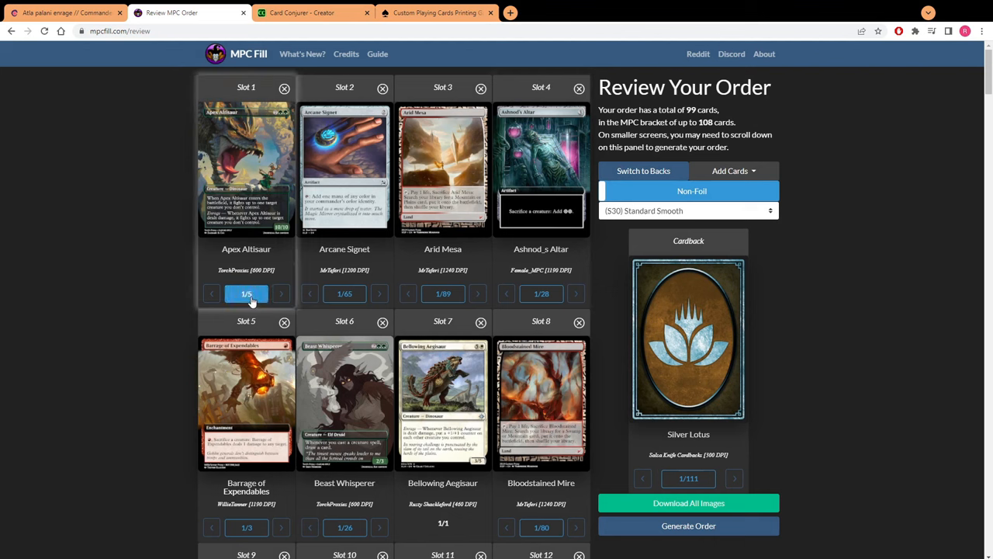
{"action": "left_click", "coordinate": [442, 294]}
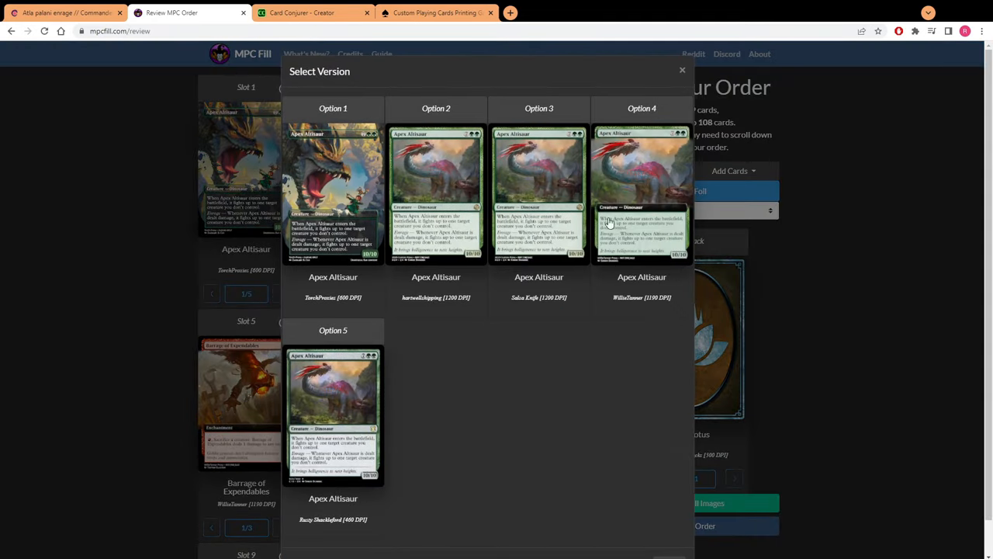
{"action": "mouse_move", "coordinate": [636, 215]}
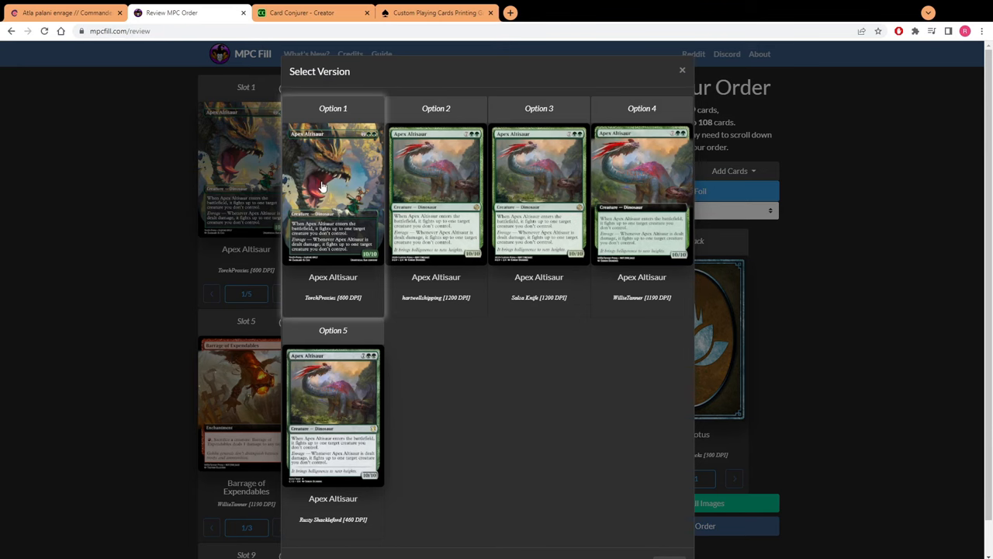
{"action": "left_click", "coordinate": [683, 70]}
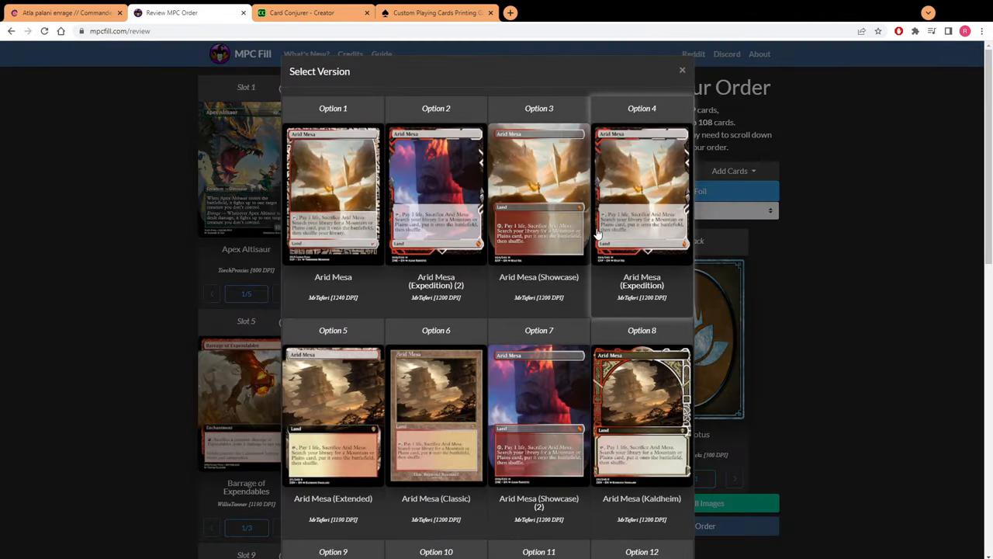
{"action": "mouse_move", "coordinate": [574, 369]}
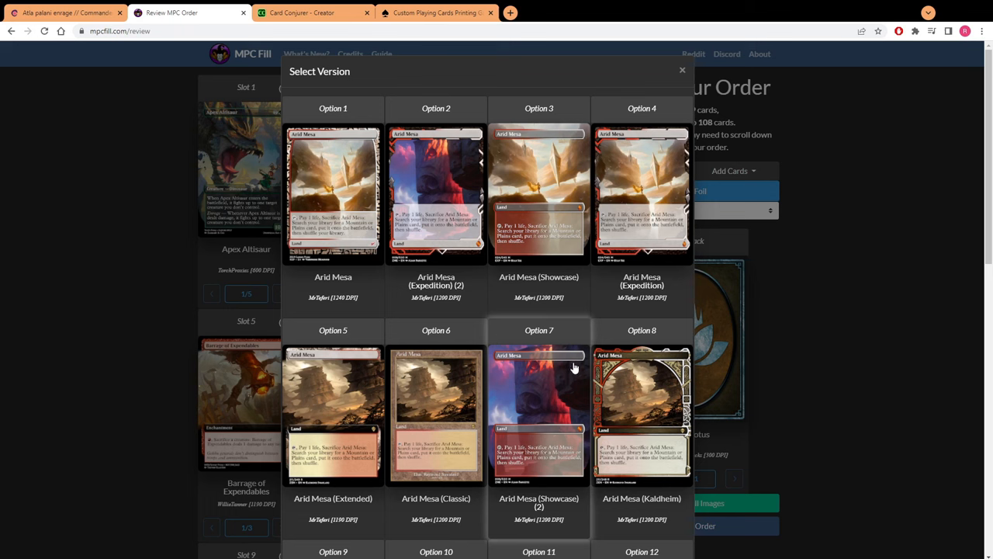
{"action": "mouse_move", "coordinate": [575, 366]}
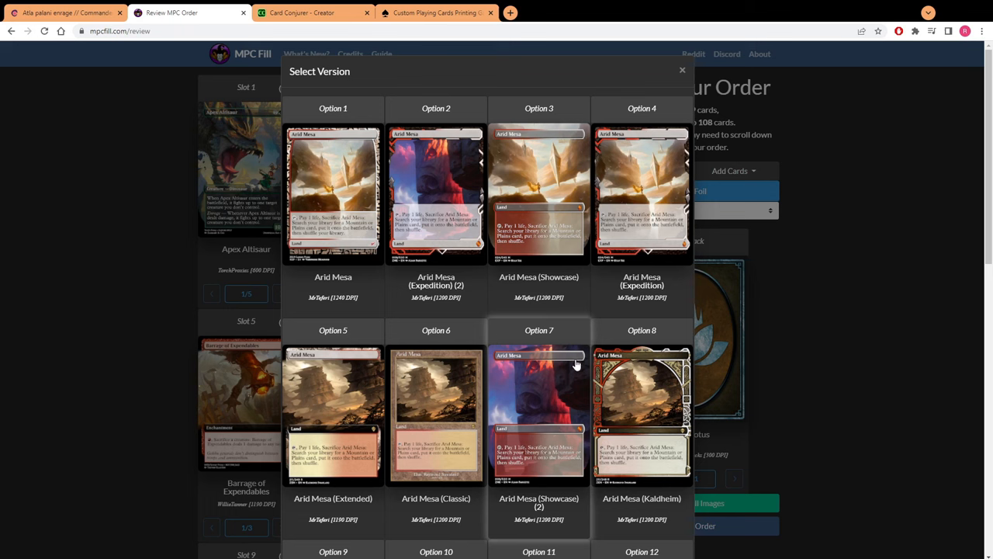
{"action": "mouse_move", "coordinate": [578, 367]}
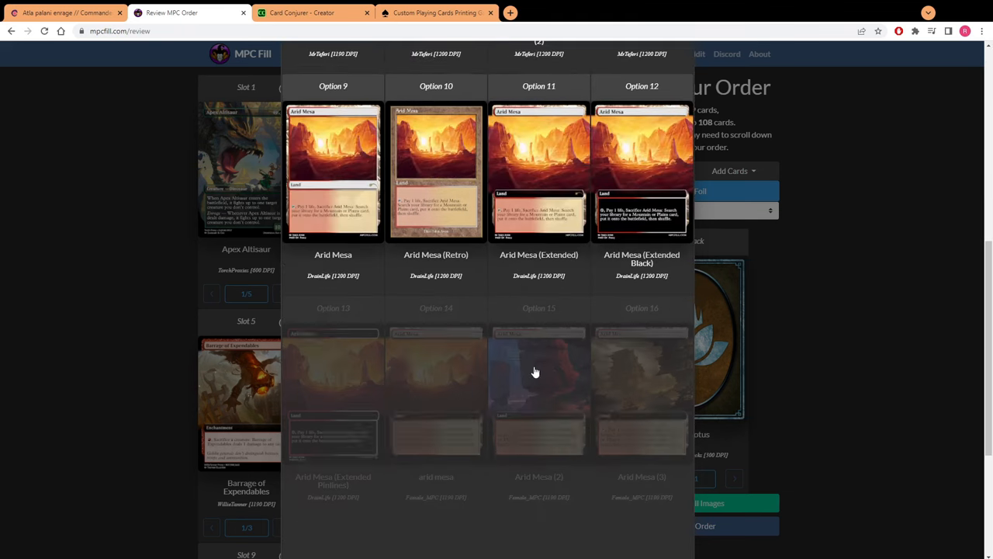
{"action": "scroll", "scroll_direction": "down", "scroll_amount": 3}
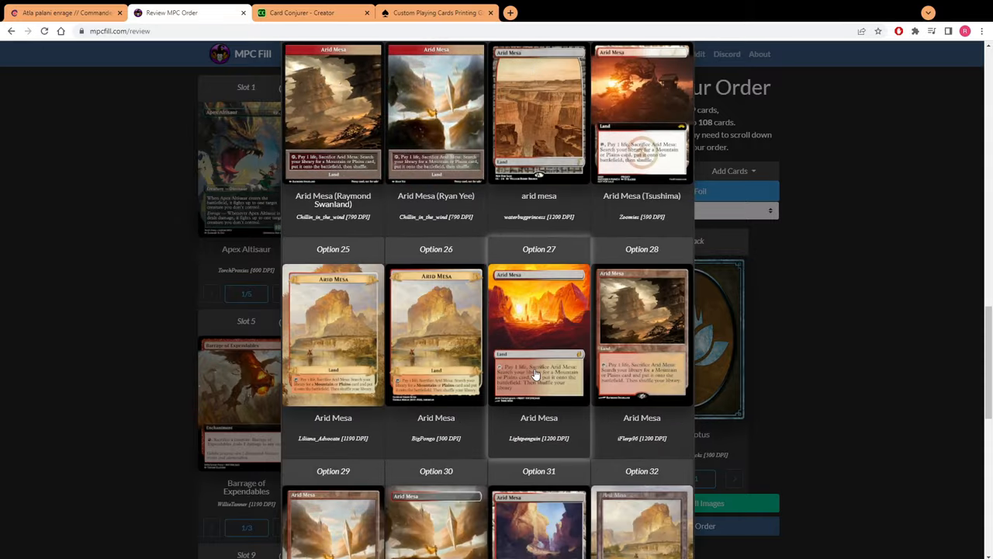
{"action": "scroll", "scroll_direction": "down", "scroll_amount": 3}
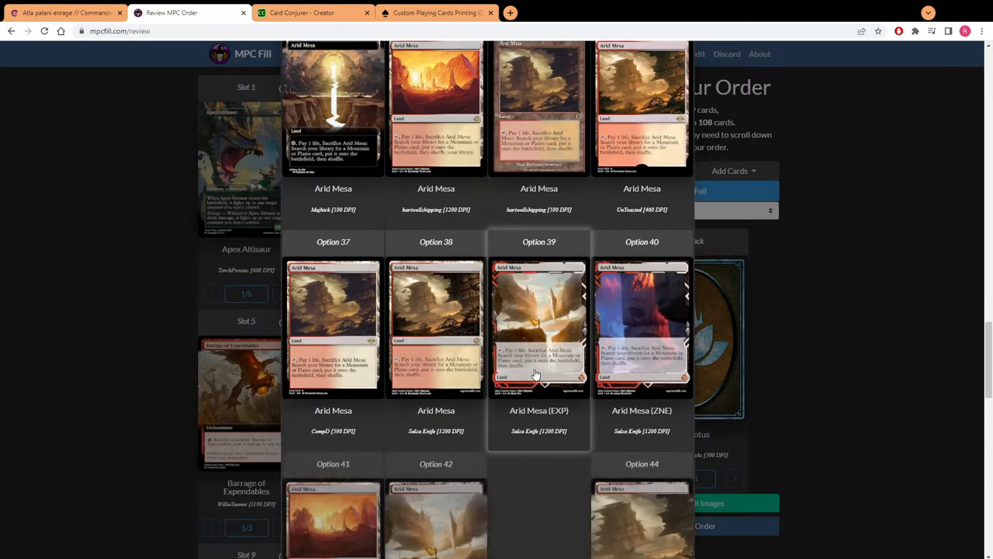
{"action": "scroll", "scroll_direction": "down", "scroll_amount": 3}
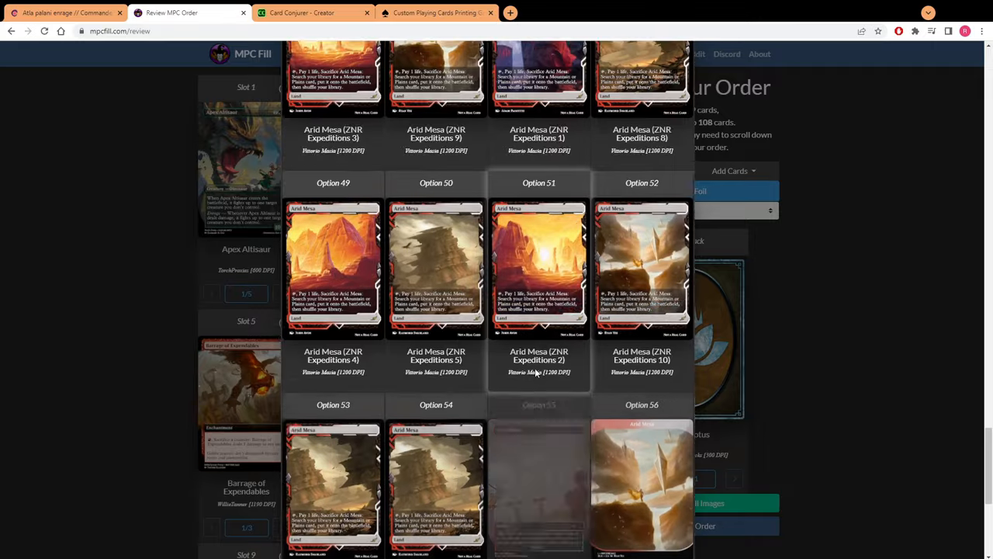
{"action": "scroll", "scroll_direction": "down", "scroll_amount": 3}
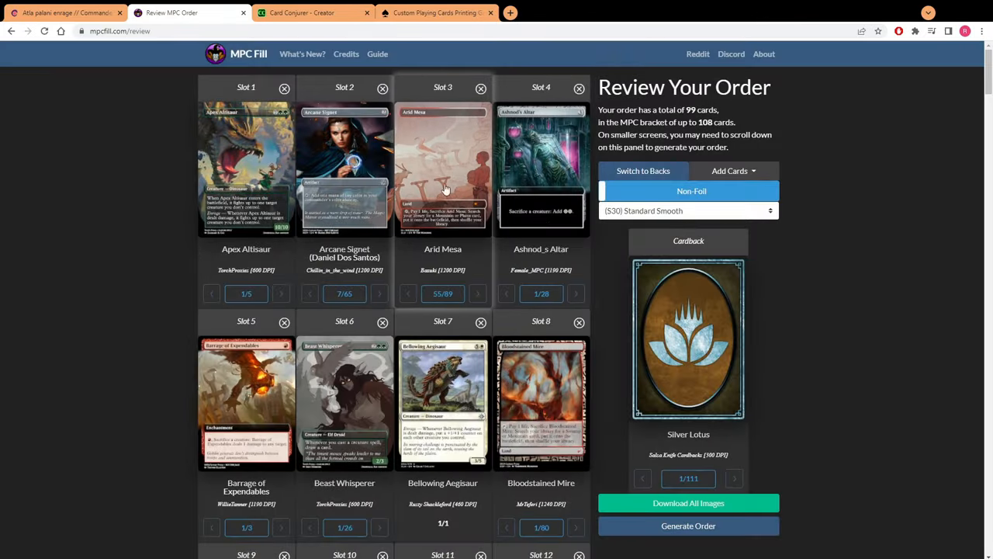
- Check the Ashnod's Altar card details, then bring up the cardback options grid
{"action": "left_click", "coordinate": [540, 168]}
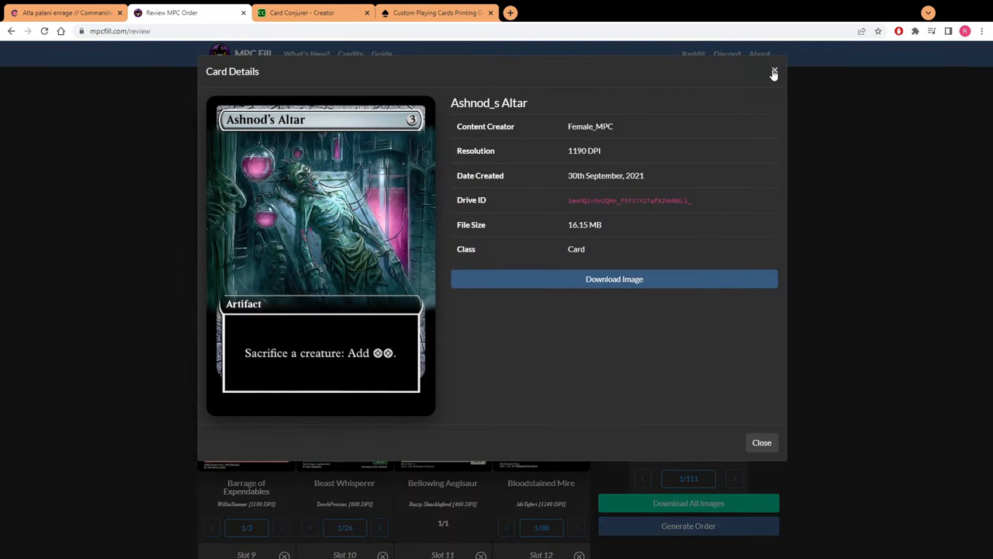
{"action": "left_click", "coordinate": [773, 73]}
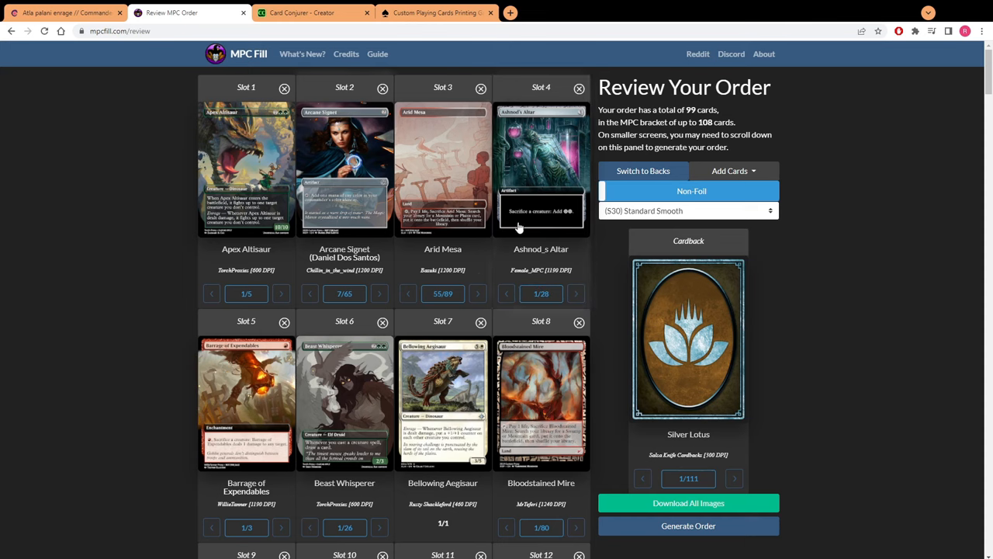
{"action": "left_click", "coordinate": [689, 337]}
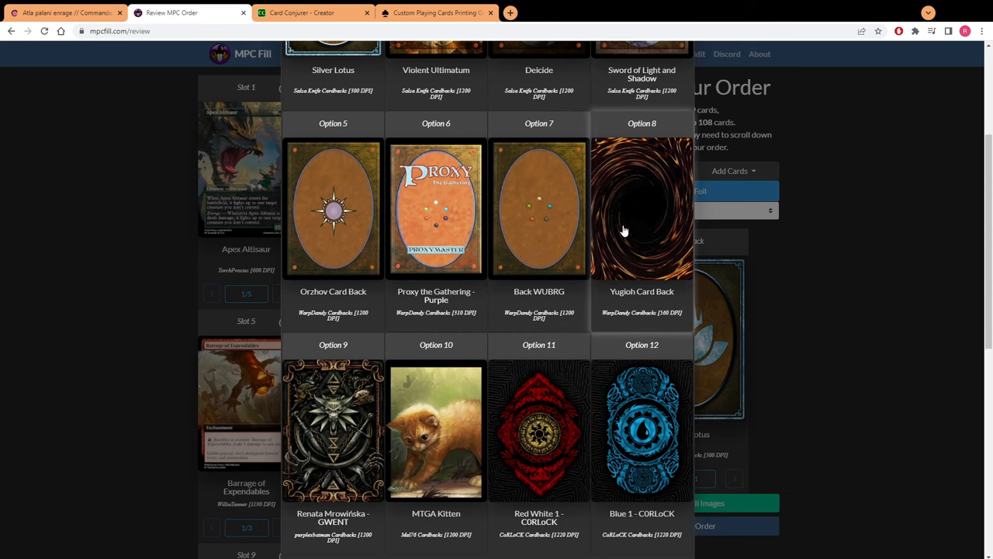
- Choose Option 52, MTG New Card Back center, as the order's card back
{"action": "scroll", "scroll_direction": "down", "scroll_amount": 3}
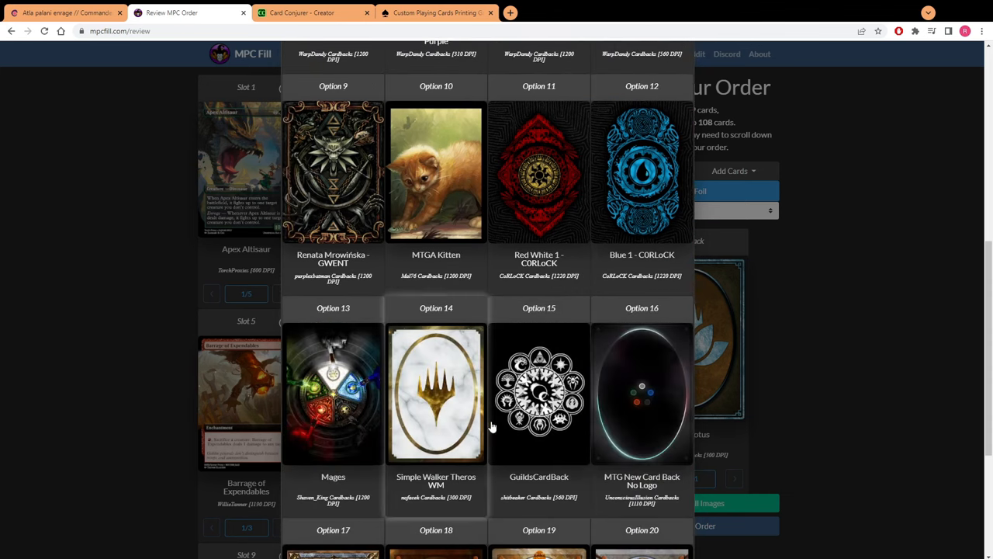
{"action": "scroll", "scroll_direction": "down", "scroll_amount": 3}
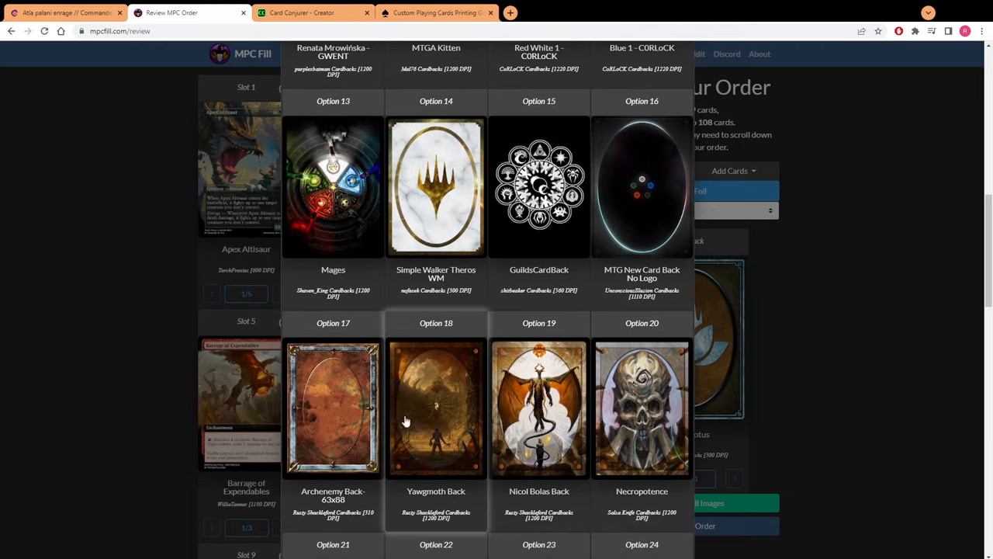
{"action": "scroll", "scroll_direction": "down", "scroll_amount": 3}
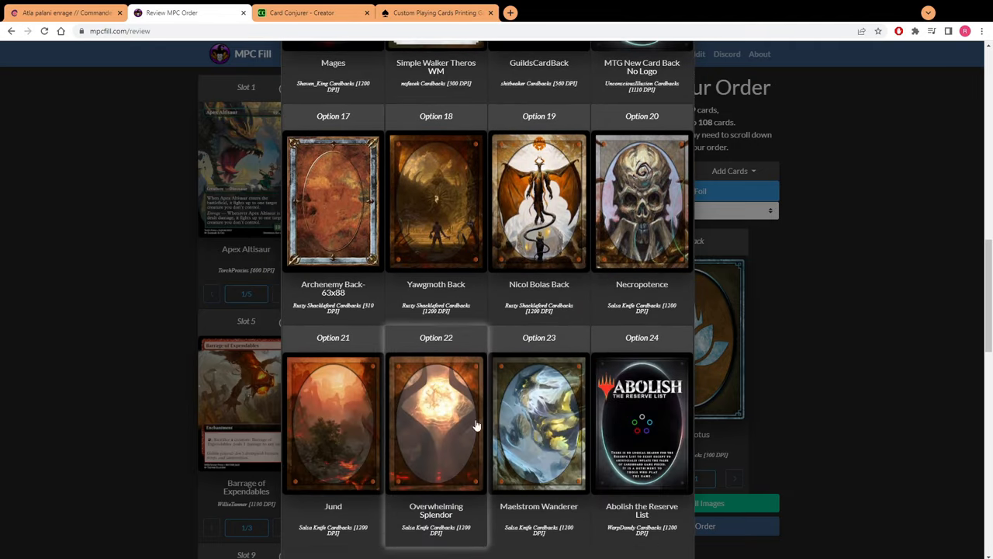
{"action": "scroll", "scroll_direction": "down", "scroll_amount": 3}
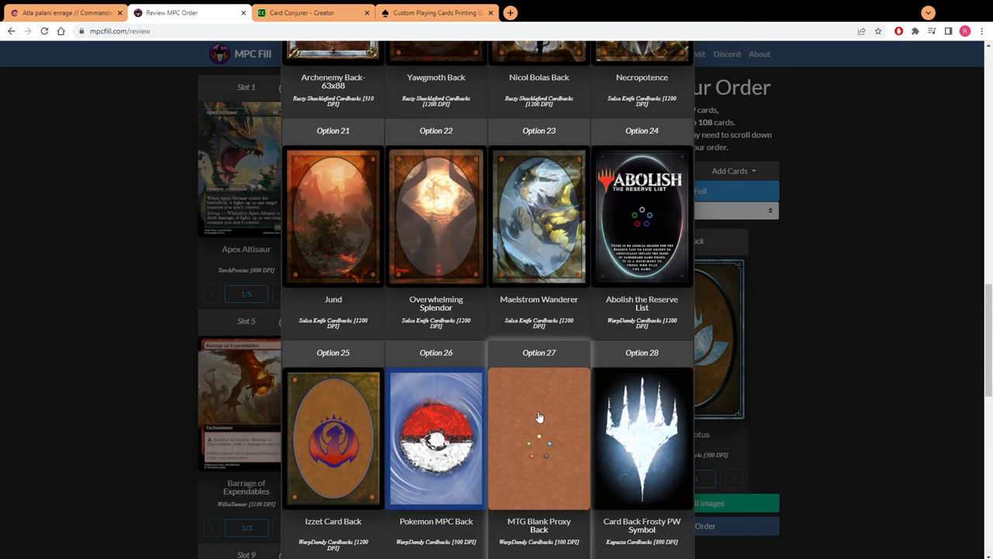
{"action": "scroll", "scroll_direction": "down", "scroll_amount": 3}
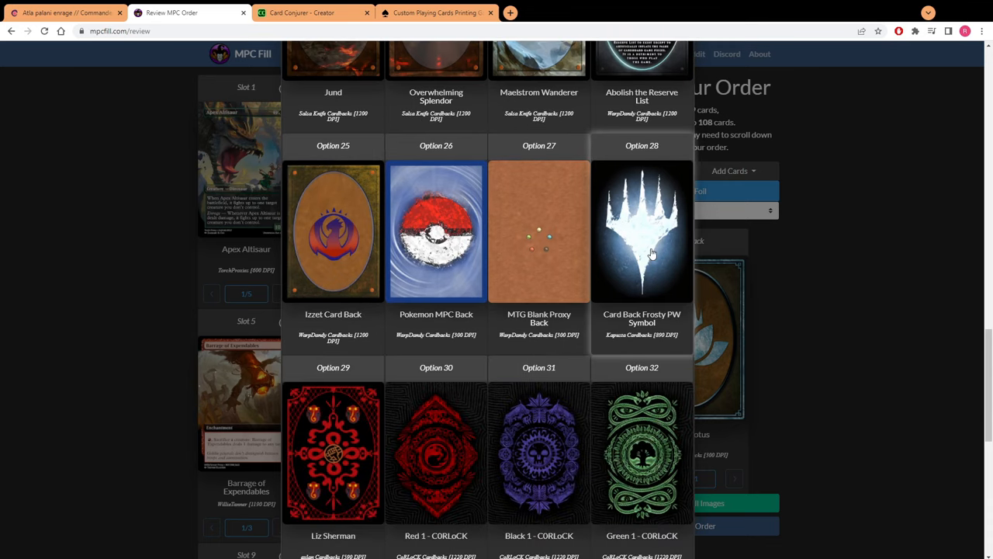
{"action": "scroll", "scroll_direction": "down", "scroll_amount": 3}
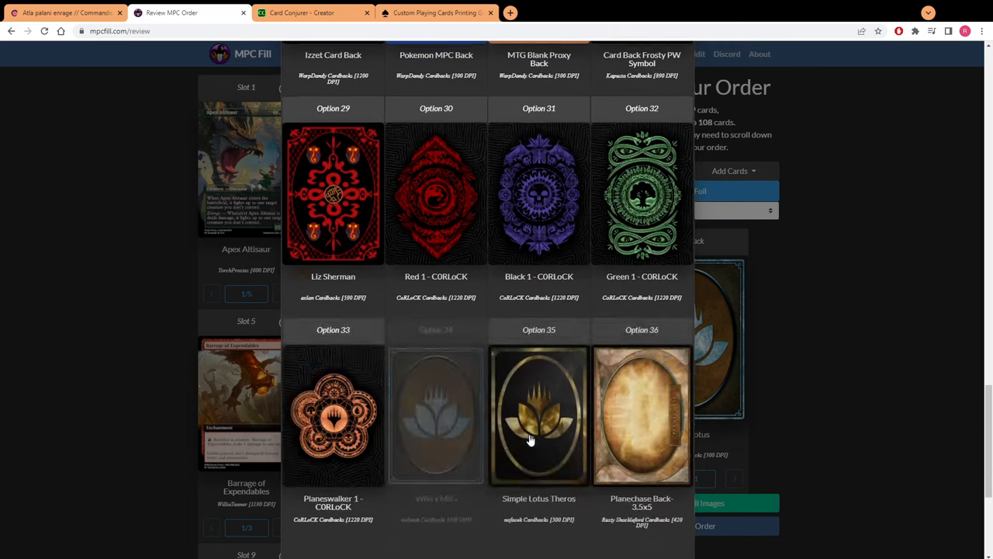
{"action": "scroll", "scroll_direction": "down", "scroll_amount": 3}
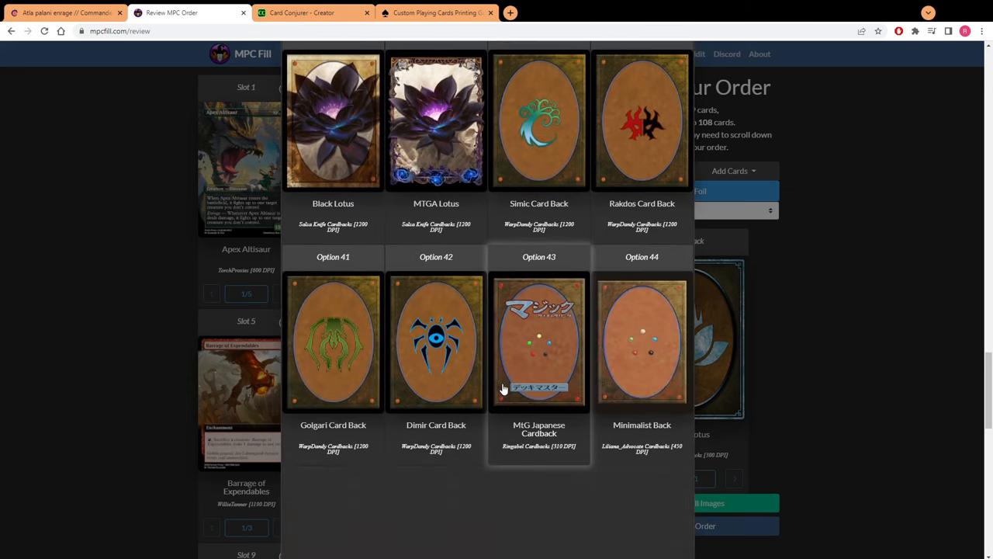
{"action": "scroll", "scroll_direction": "down", "scroll_amount": 3}
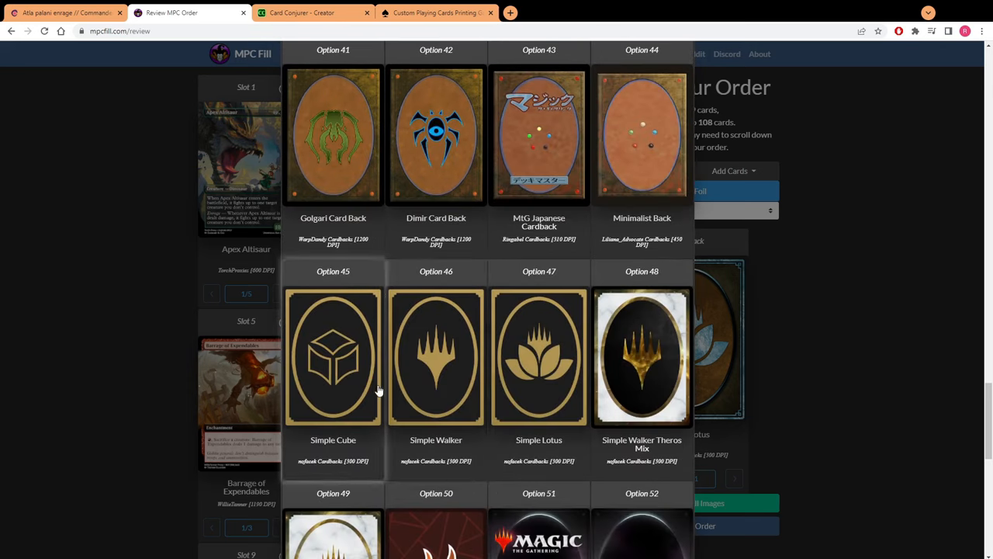
{"action": "scroll", "scroll_direction": "down", "scroll_amount": 3}
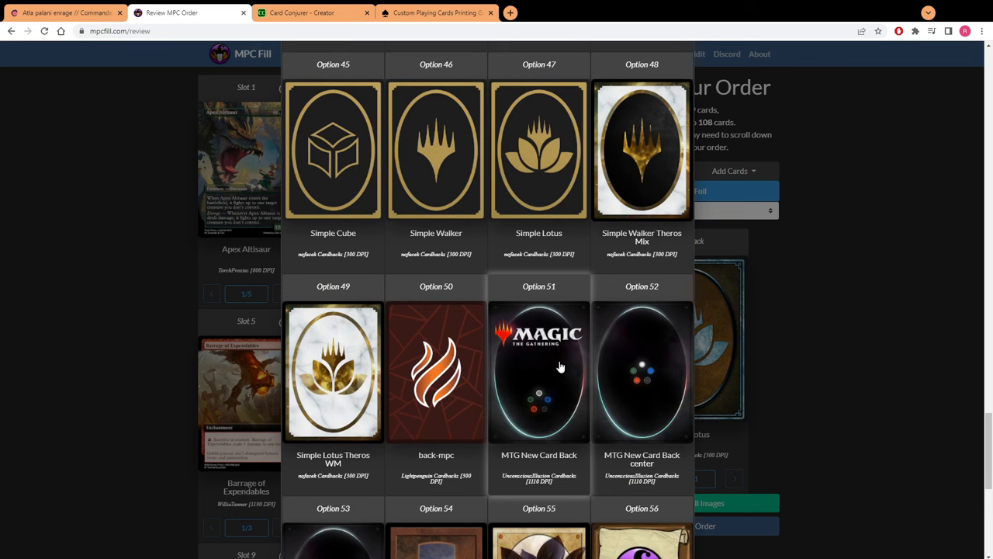
{"action": "mouse_move", "coordinate": [549, 354]}
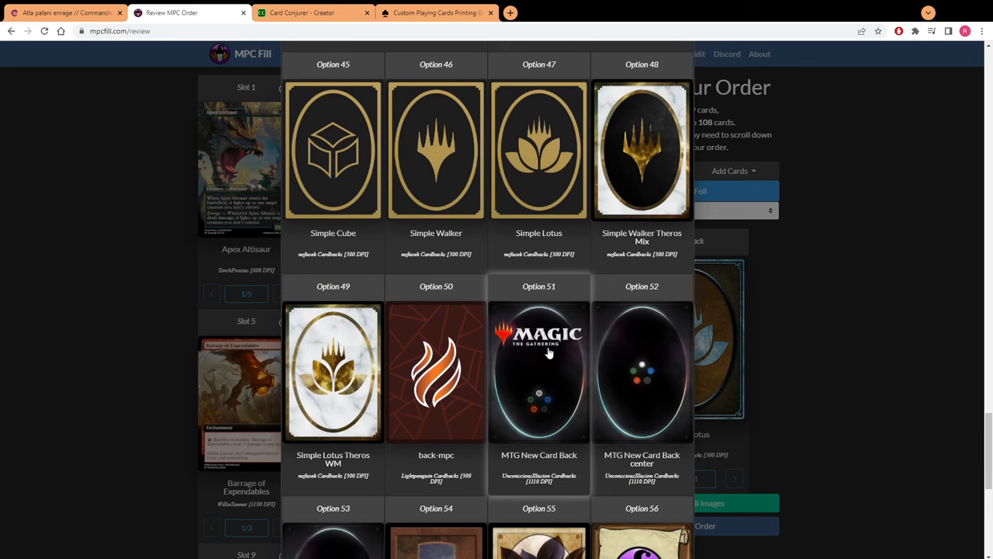
{"action": "mouse_move", "coordinate": [546, 362]}
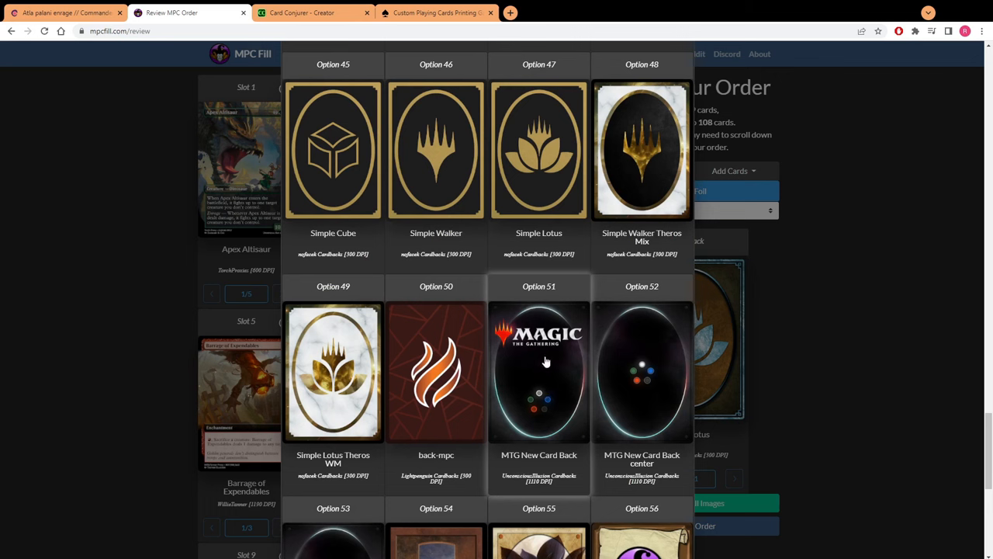
{"action": "mouse_move", "coordinate": [648, 414]}
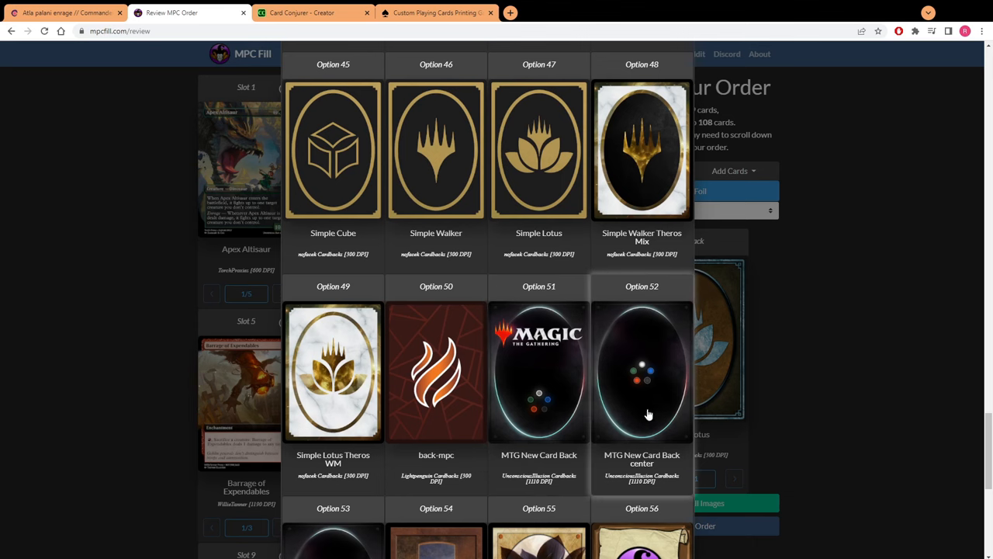
{"action": "left_click", "coordinate": [643, 373]}
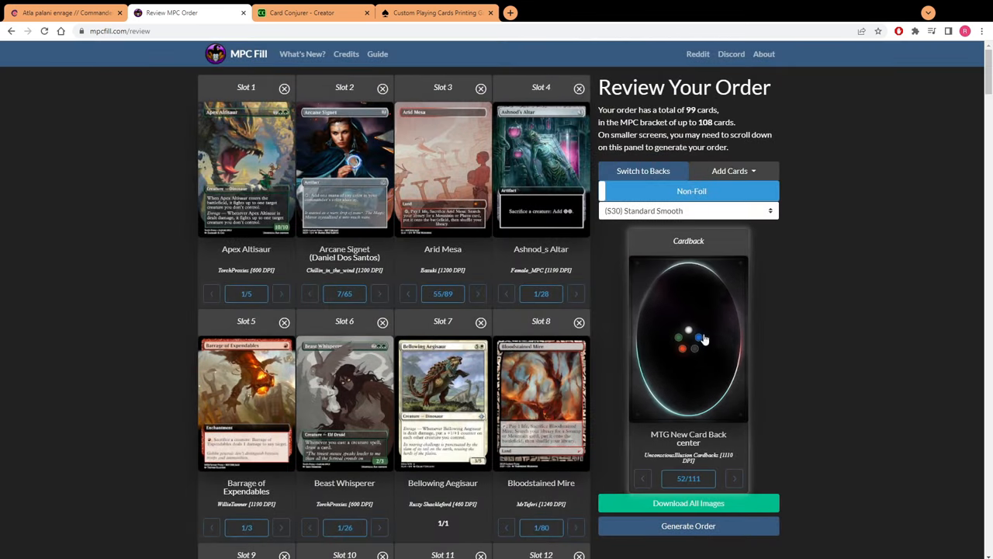
{"action": "mouse_move", "coordinate": [684, 317]}
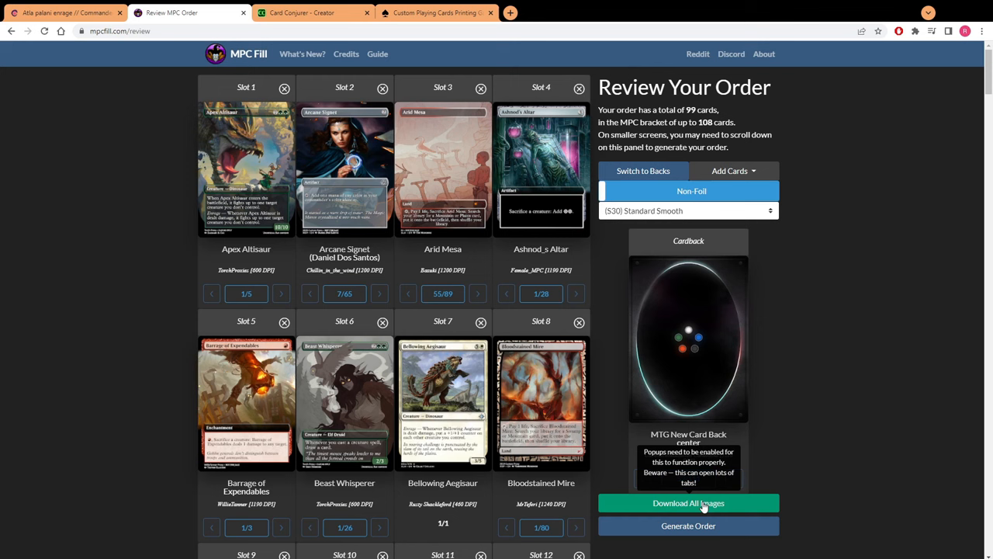
{"action": "mouse_move", "coordinate": [695, 503]}
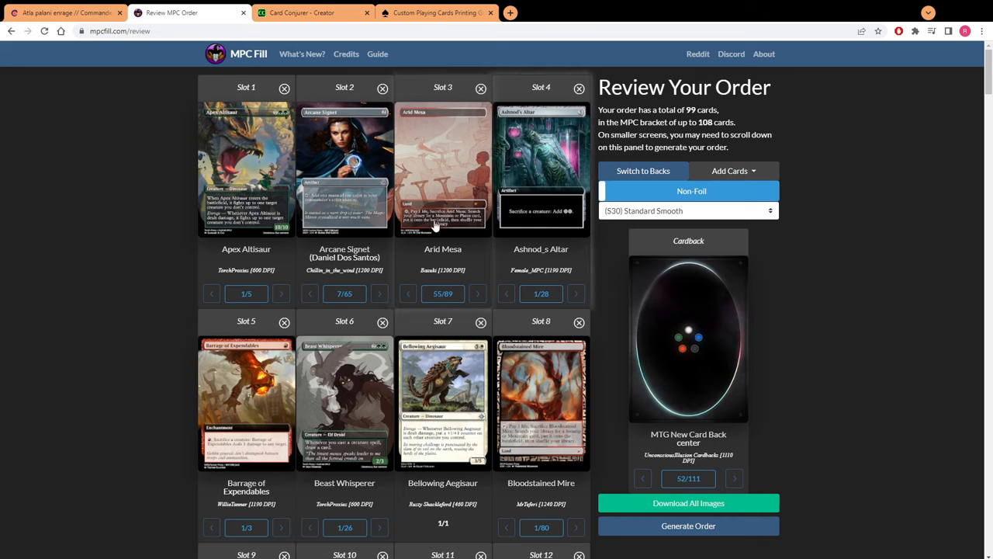
{"action": "mouse_move", "coordinate": [348, 140]}
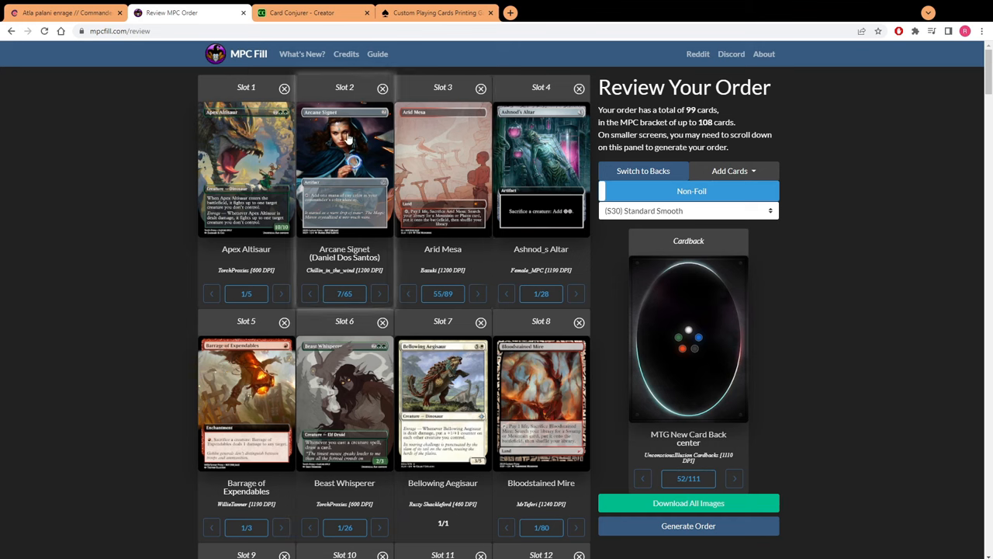
- Look over the Review Your Order slots and switch to the Card Conjurer creator
{"action": "scroll", "scroll_direction": "down", "scroll_amount": 3}
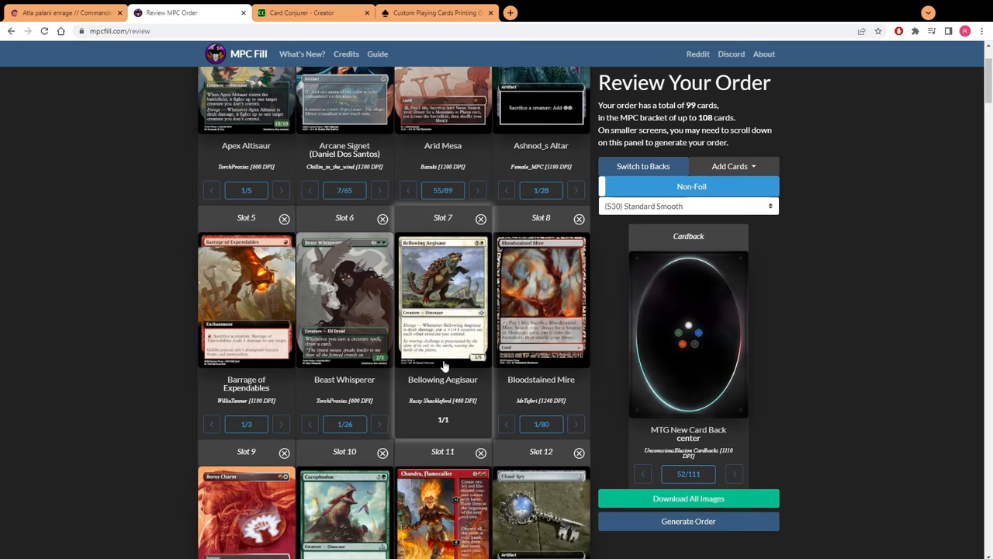
{"action": "mouse_move", "coordinate": [453, 391]}
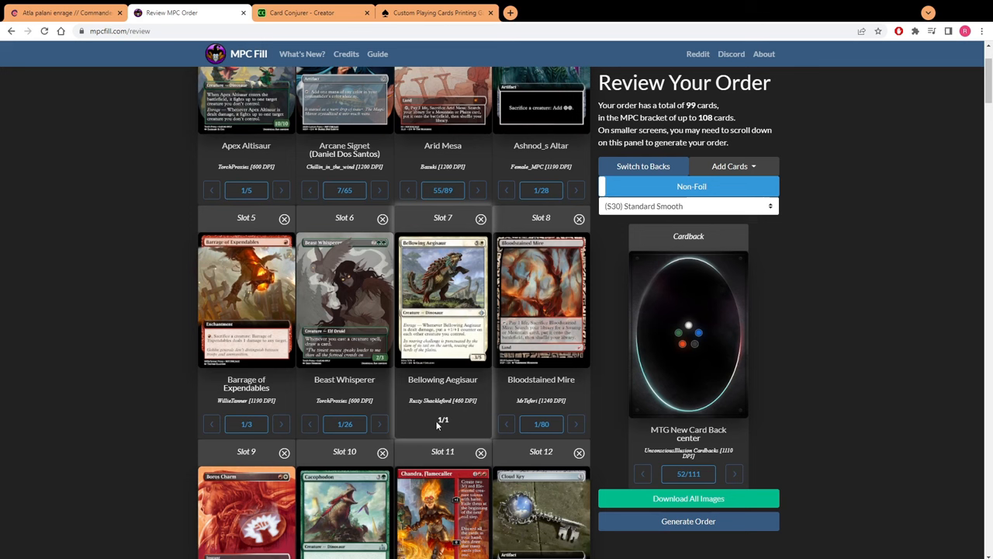
{"action": "mouse_move", "coordinate": [458, 416]}
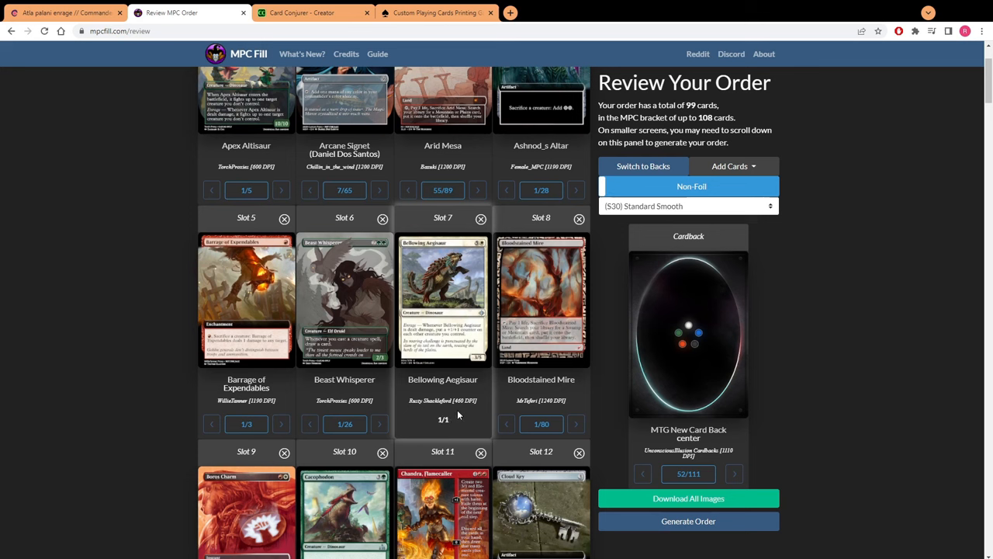
{"action": "mouse_move", "coordinate": [442, 425]}
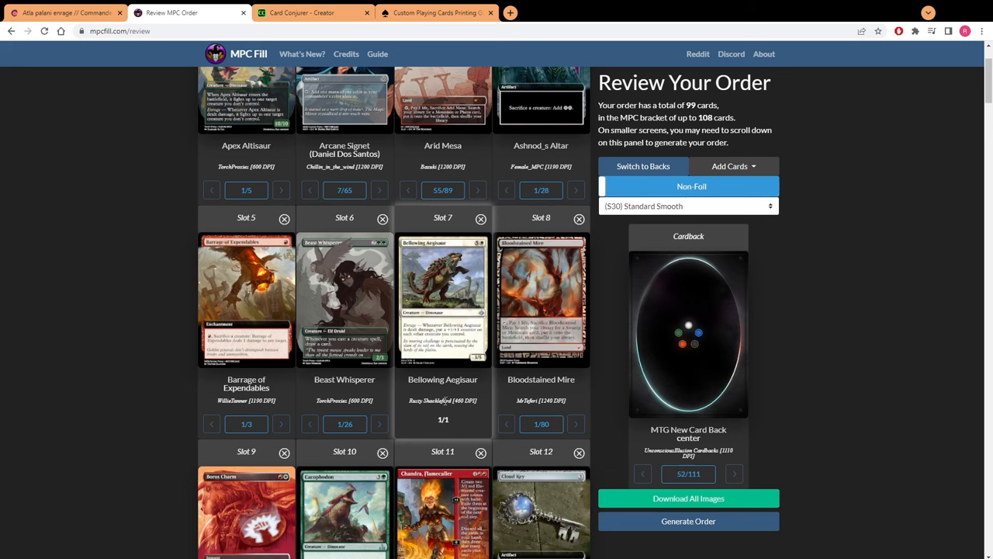
{"action": "mouse_move", "coordinate": [443, 276]}
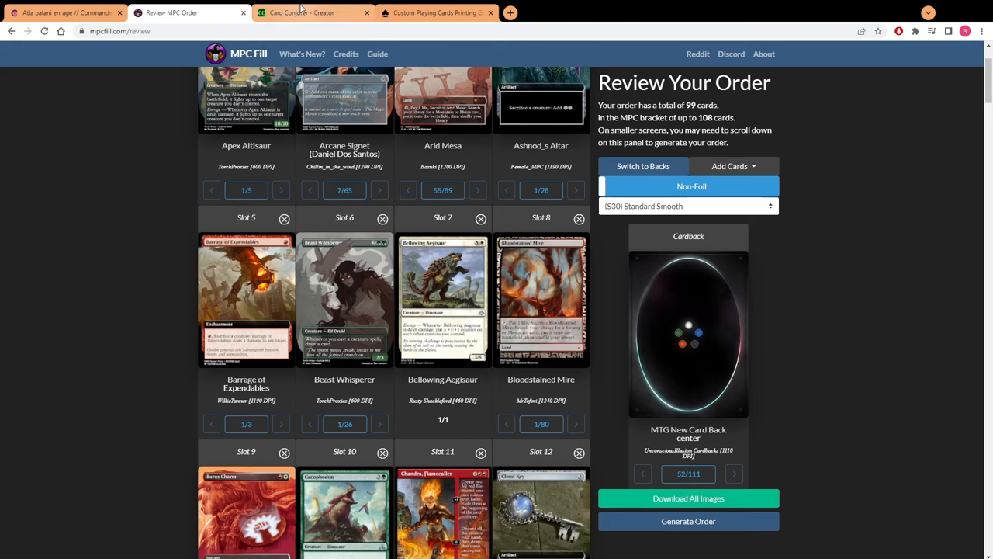
{"action": "left_click", "coordinate": [310, 13]}
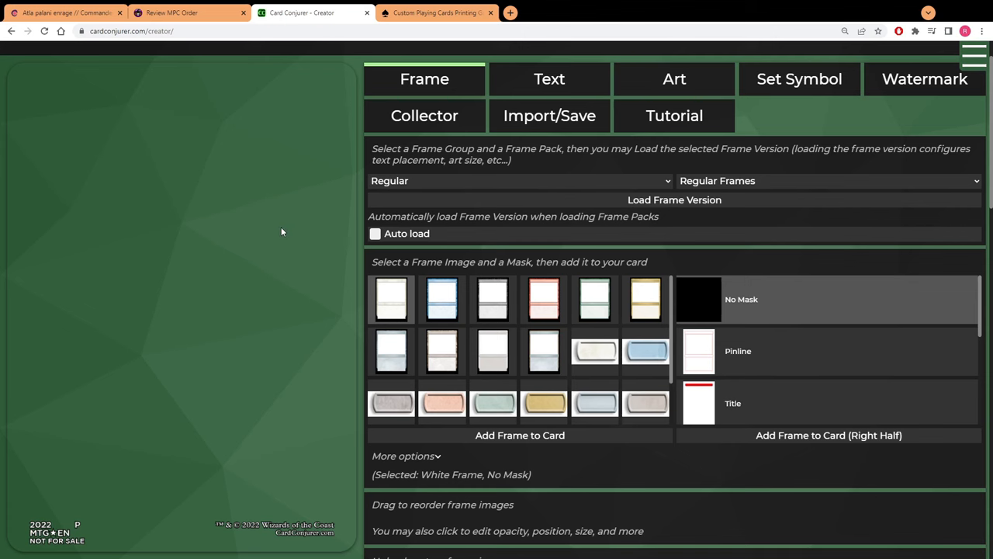
- Import Shorikai, Genesis Engine by name ('shori') so its art, cost and rules text fill the card
{"action": "left_click", "coordinate": [549, 114]}
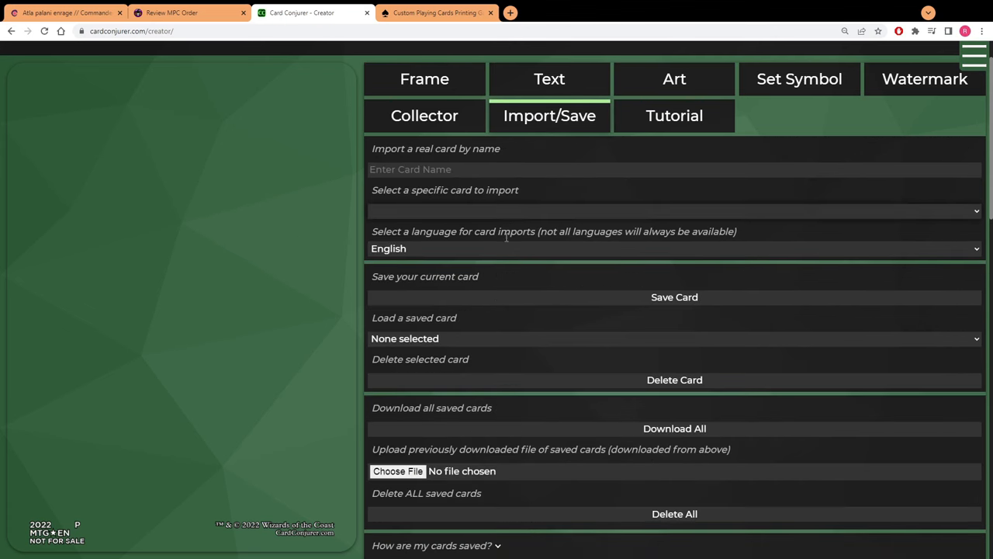
{"action": "left_click", "coordinate": [471, 169]}
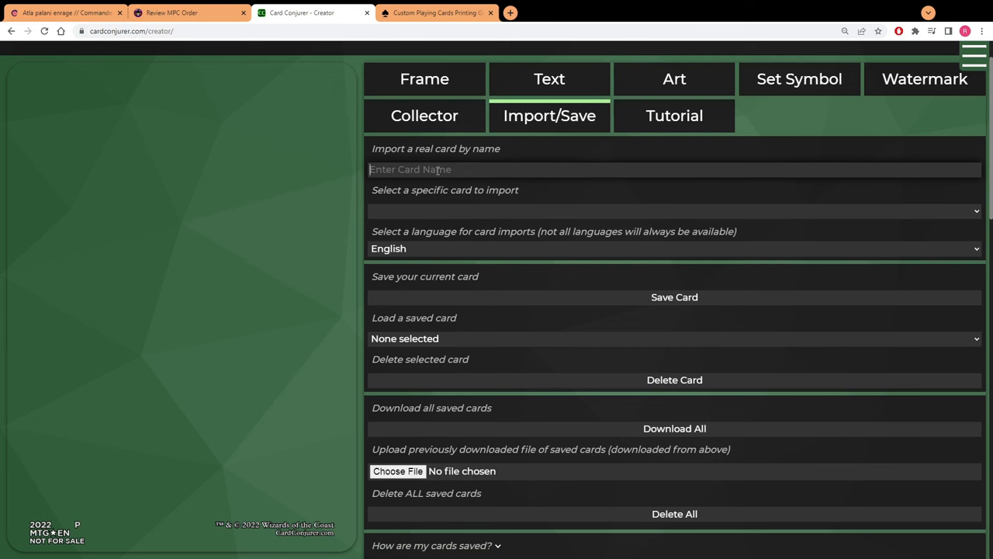
{"action": "type", "text": "s"}
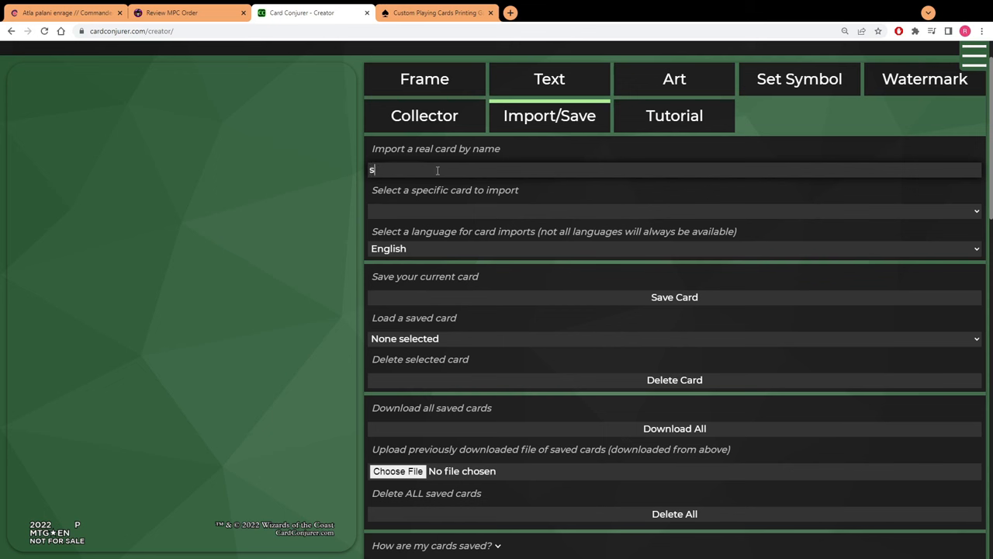
{"action": "type", "text": "horikai"}
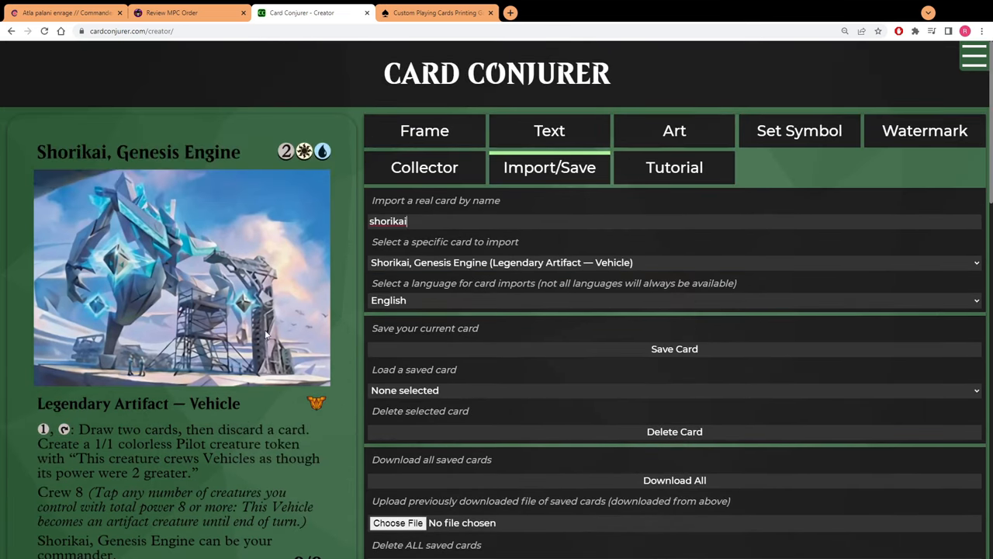
{"action": "left_click", "coordinate": [425, 130]}
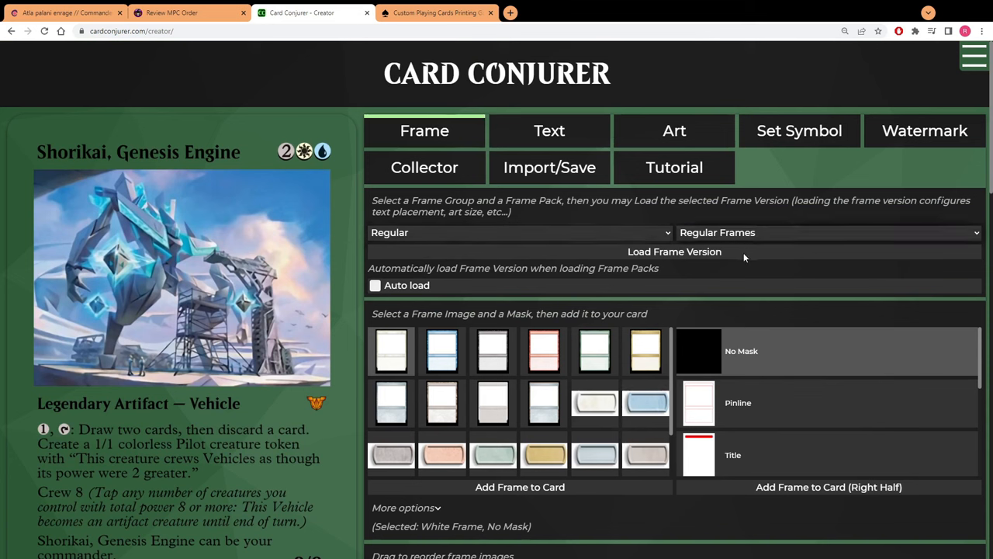
{"action": "mouse_move", "coordinate": [723, 345]}
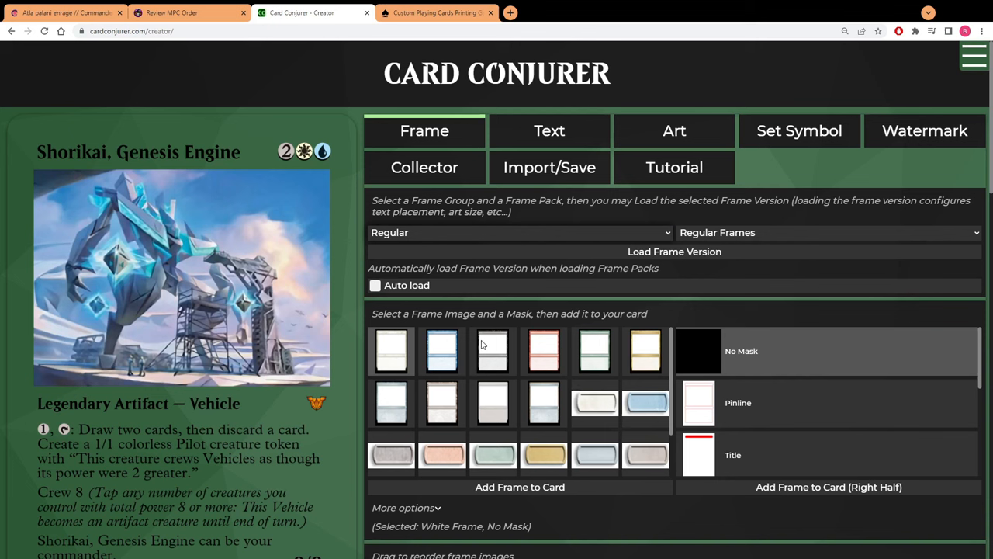
- Apply the Borderless frame pack's Multicolored frame to the Shorikai card
{"action": "left_click", "coordinate": [519, 233]}
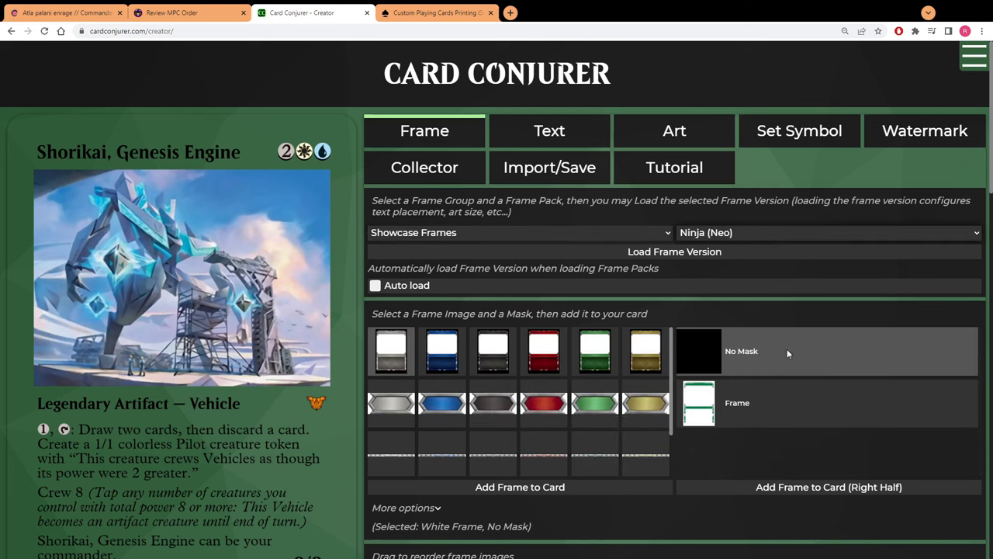
{"action": "mouse_move", "coordinate": [742, 364]}
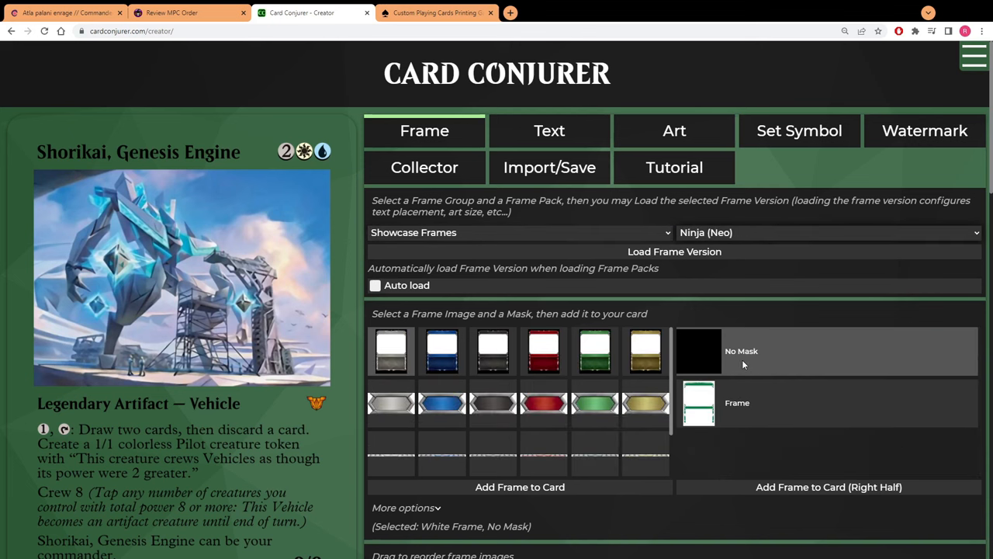
{"action": "left_click", "coordinate": [826, 232]}
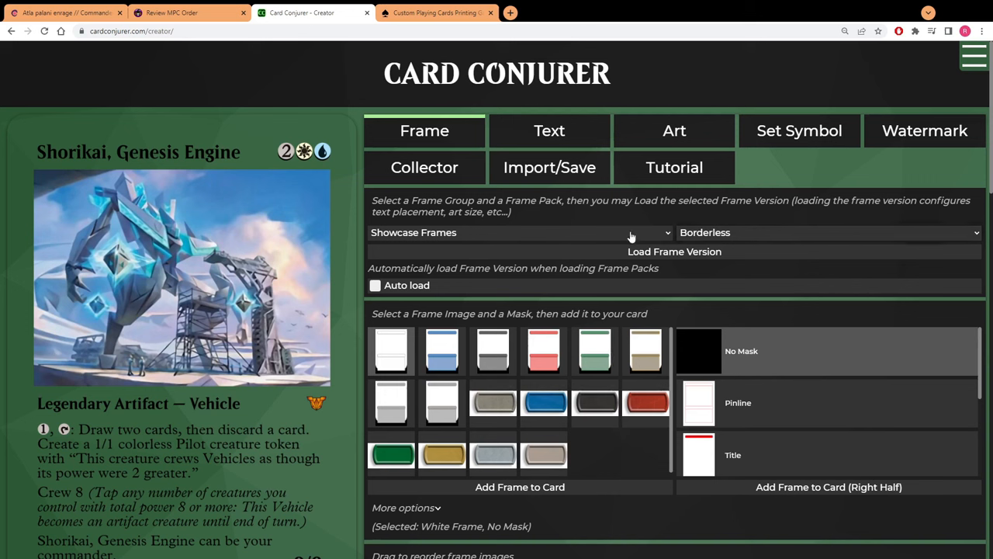
{"action": "left_click", "coordinate": [645, 350]}
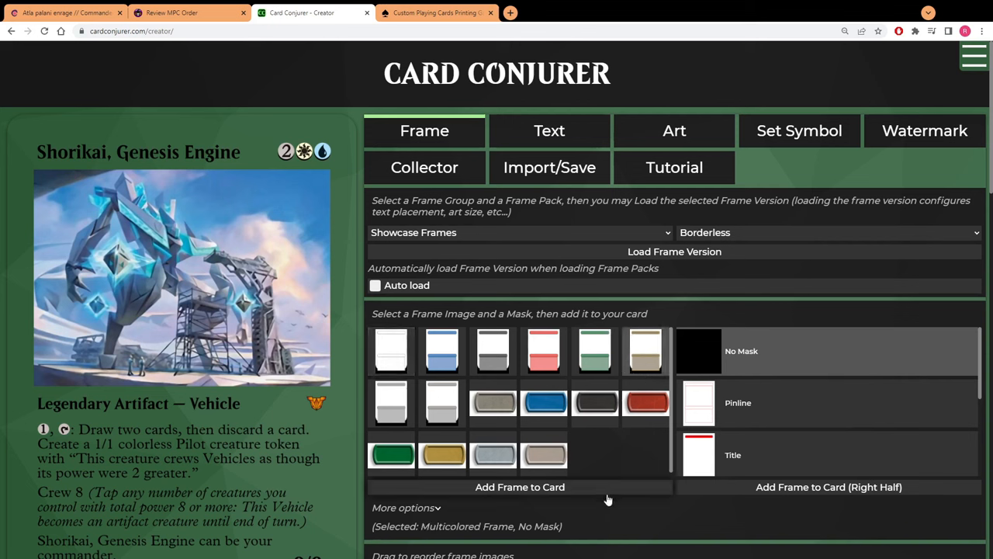
{"action": "left_click", "coordinate": [520, 488]}
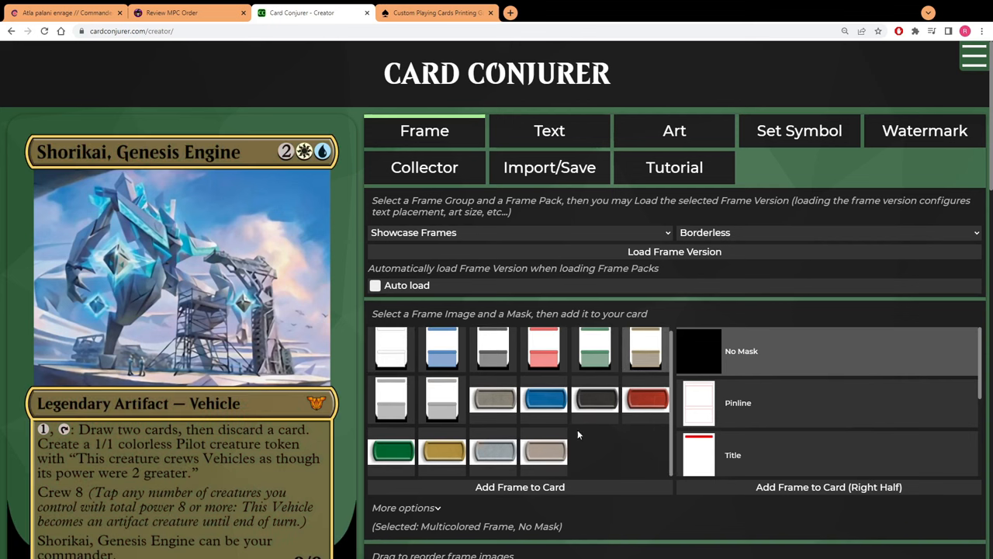
{"action": "scroll", "scroll_direction": "down", "scroll_amount": 3}
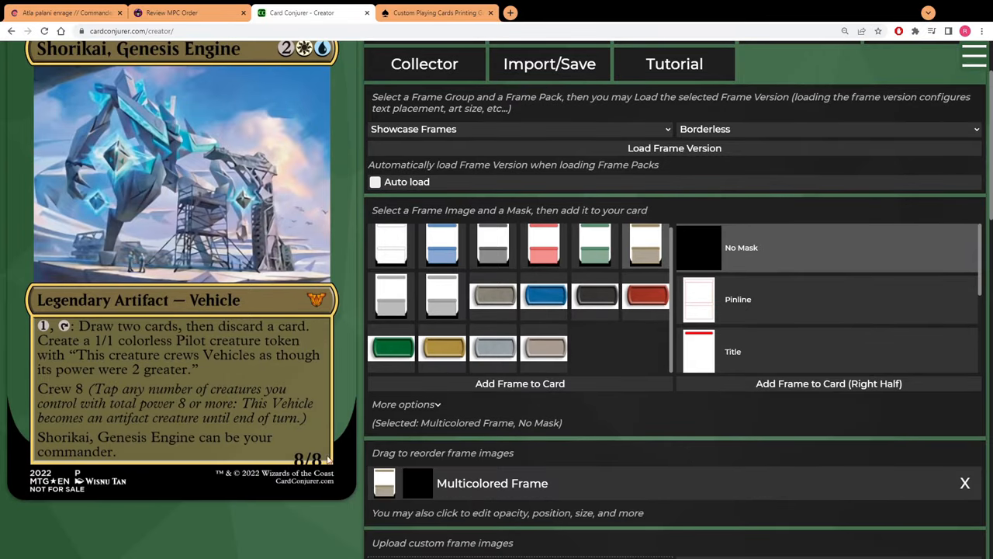
- Add a Multicolored Power/Toughness box layer to the card's frame
{"action": "left_click", "coordinate": [442, 347]}
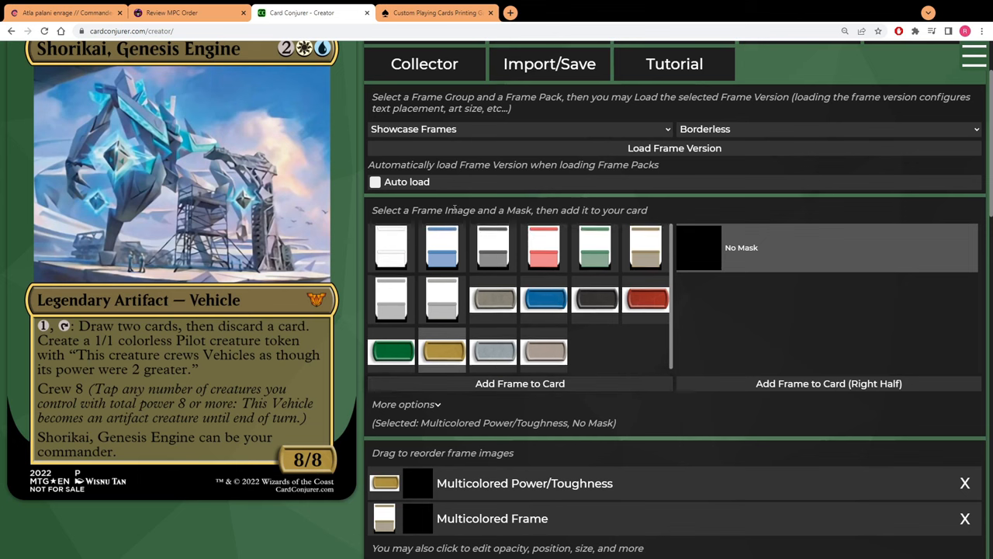
{"action": "mouse_move", "coordinate": [543, 273]}
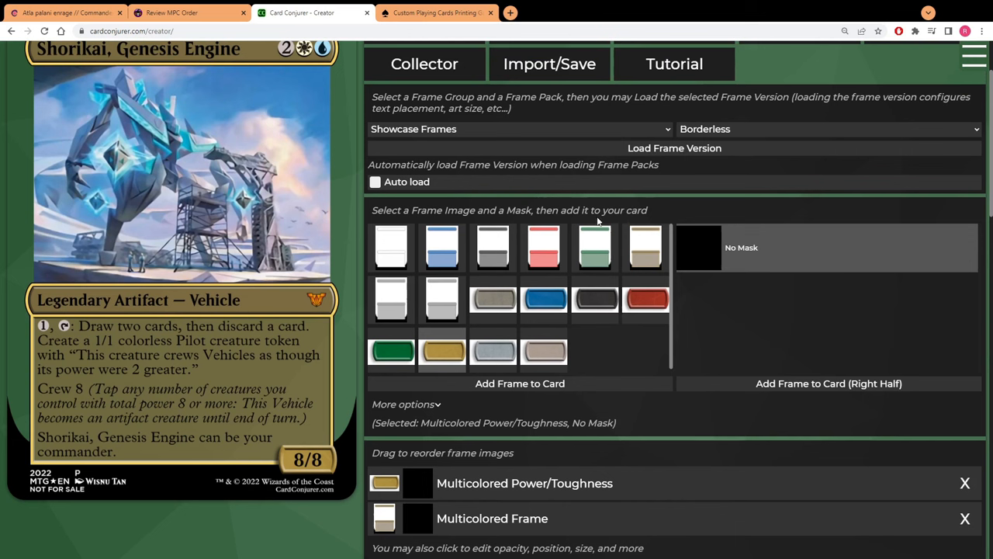
{"action": "mouse_move", "coordinate": [596, 276]}
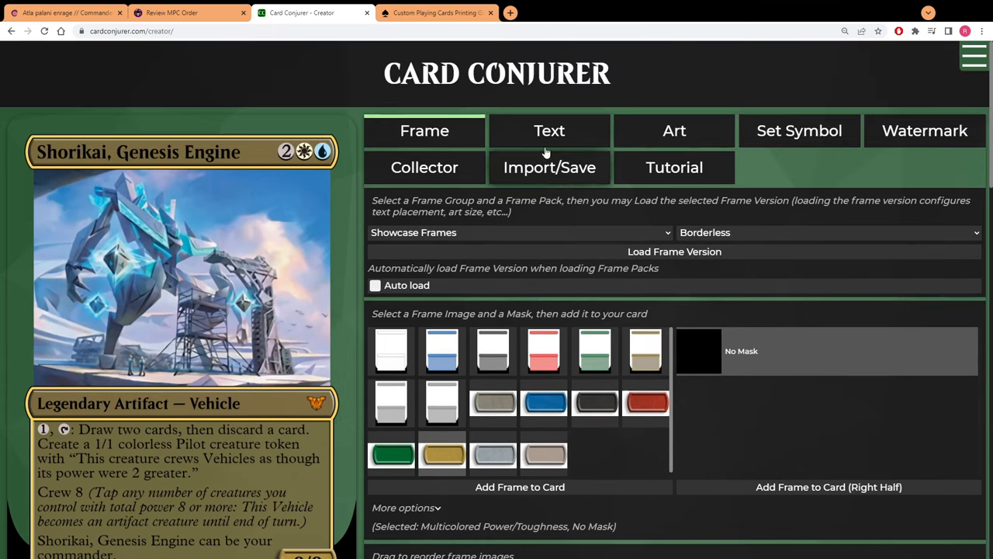
{"action": "left_click", "coordinate": [674, 130]}
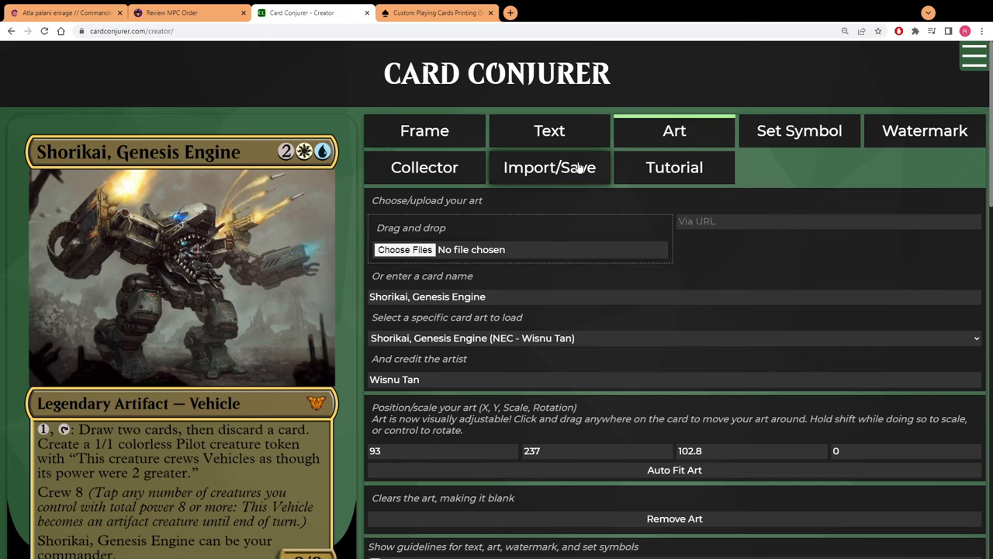
- Scale the NEC Shorikai art to 300 and shift it to a close-up of the mech
{"action": "scroll", "scroll_direction": "down", "scroll_amount": 3}
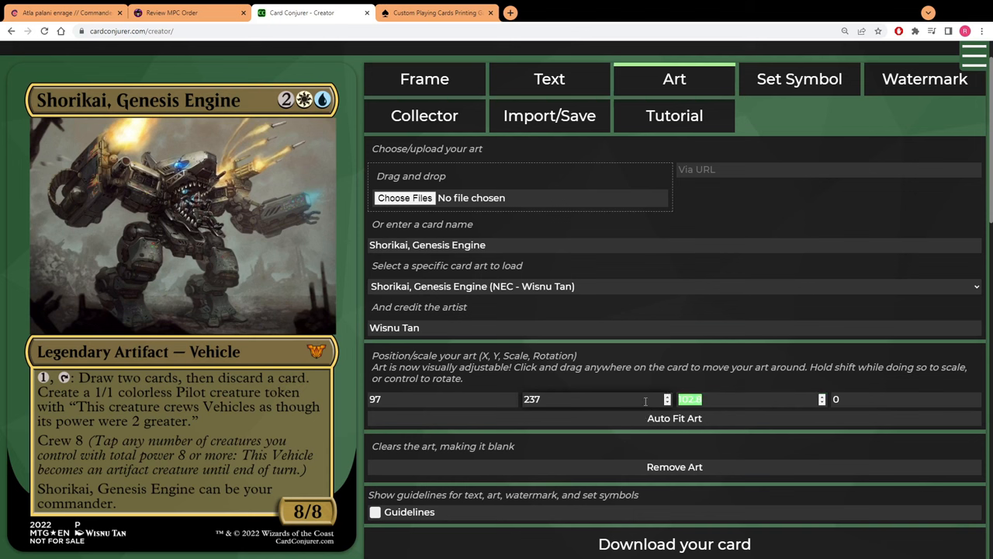
{"action": "type", "text": "300"}
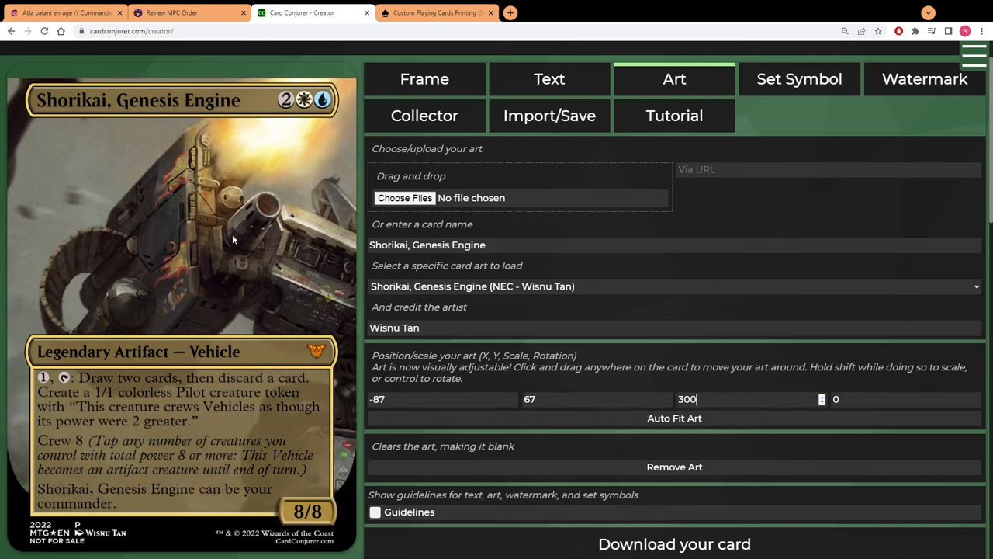
{"action": "left_click_drag", "start_coordinate": [233, 233], "coordinate": [194, 233]}
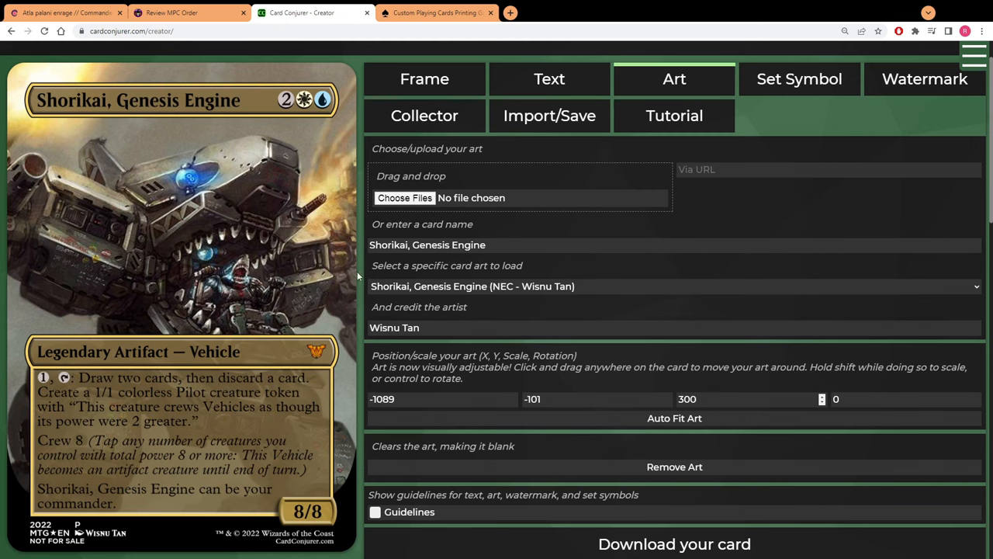
- Download the finished Shorikai card as a PNG and switch to the MakePlayingCards site
{"action": "left_click", "coordinate": [550, 114]}
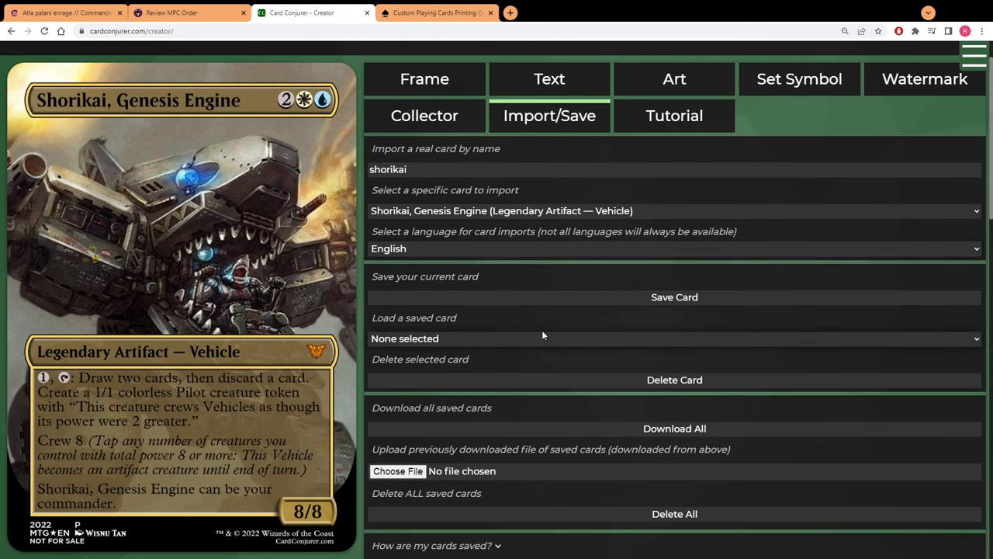
{"action": "scroll", "scroll_direction": "down", "scroll_amount": 3}
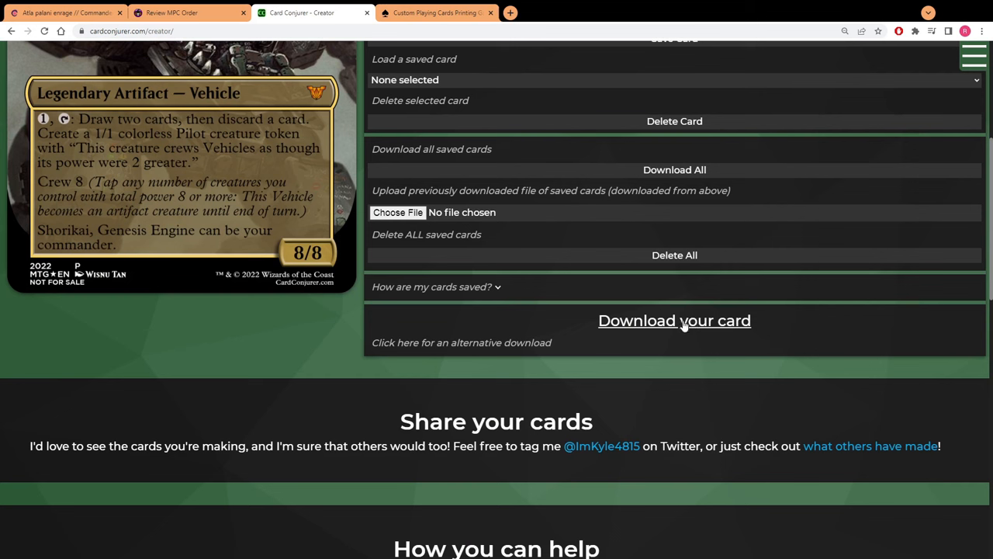
{"action": "left_click", "coordinate": [673, 320]}
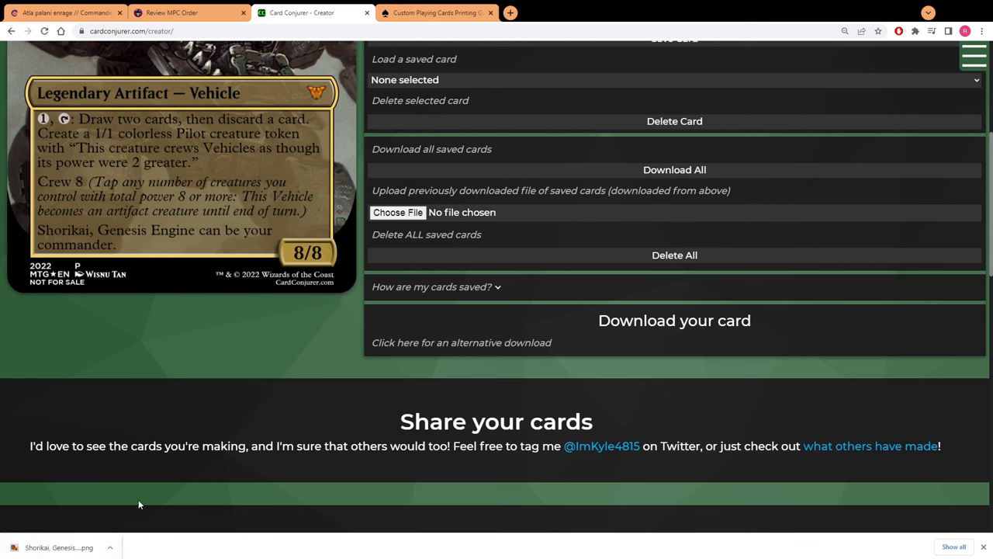
{"action": "mouse_move", "coordinate": [180, 363]}
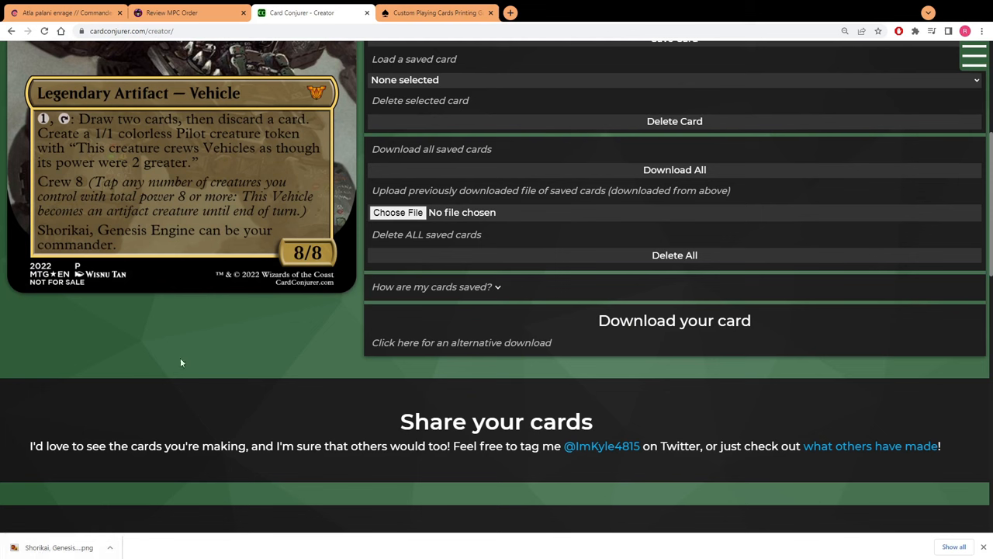
{"action": "left_click", "coordinate": [434, 13]}
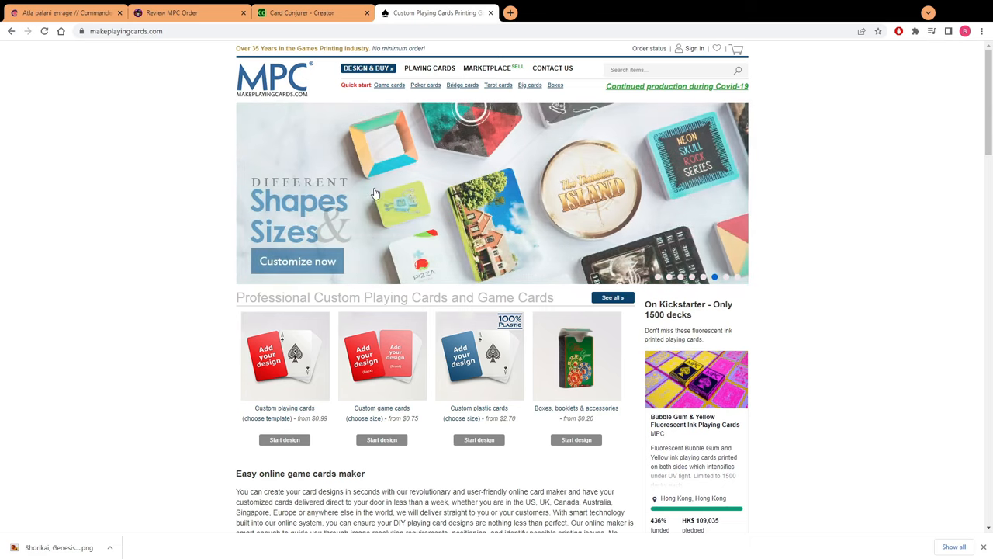
{"action": "mouse_move", "coordinate": [405, 159]}
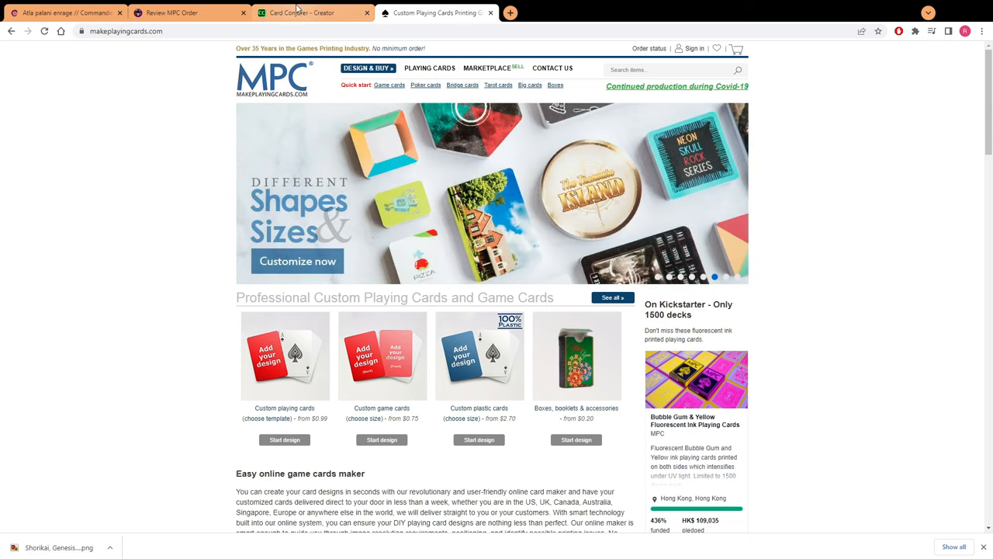
- Switch away from the browser to reach Microsoft Paint's blank canvas
{"action": "left_click", "coordinate": [301, 13]}
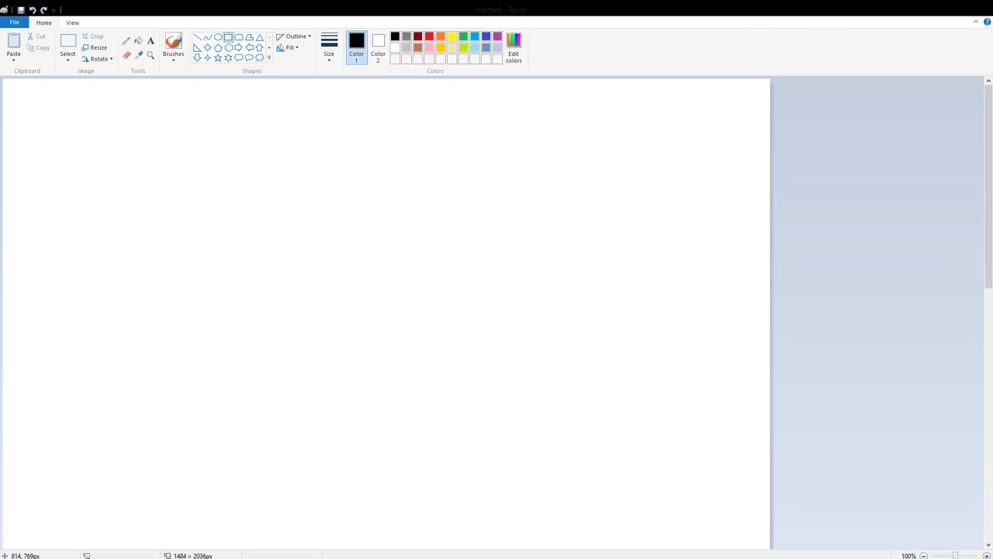
{"action": "mouse_move", "coordinate": [149, 186]}
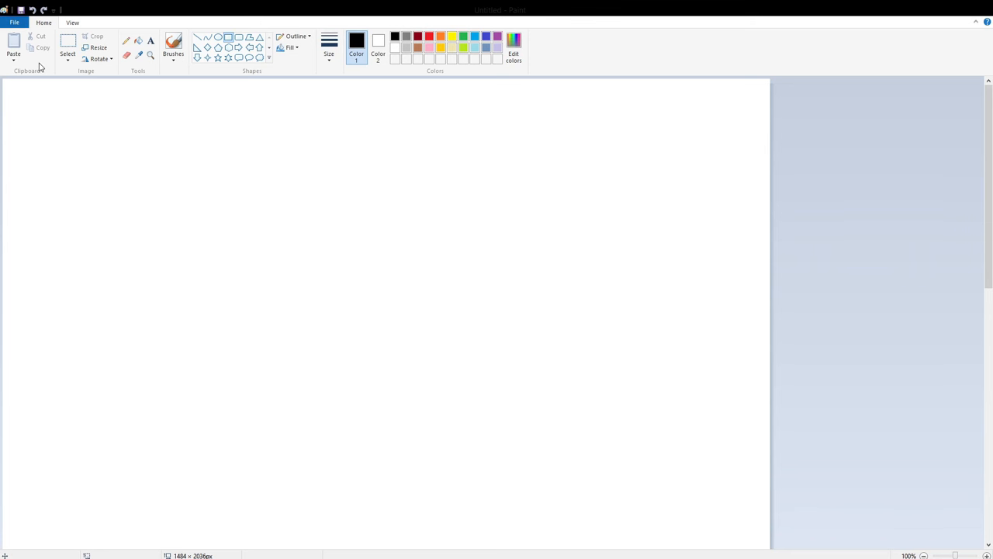
{"action": "mouse_move", "coordinate": [376, 332]}
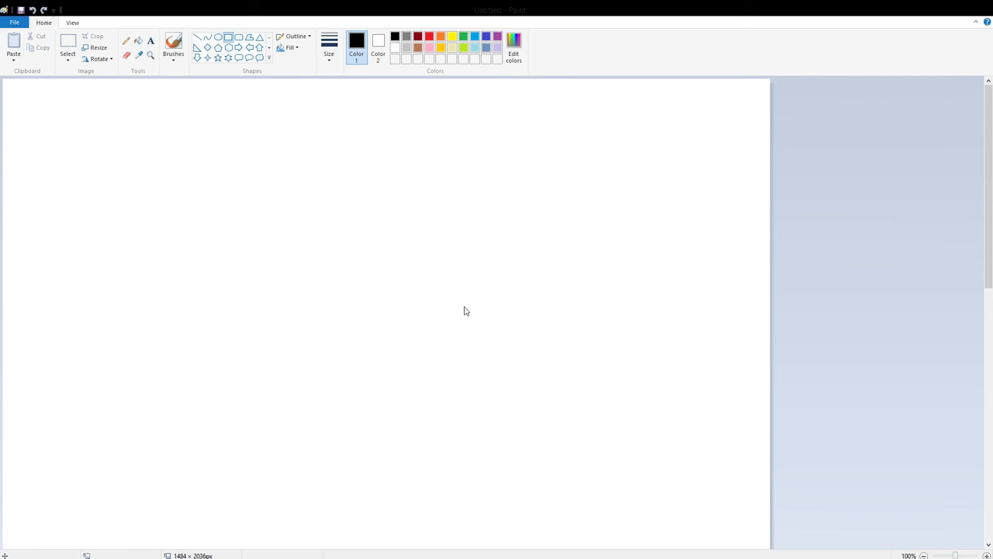
{"action": "mouse_move", "coordinate": [727, 419]}
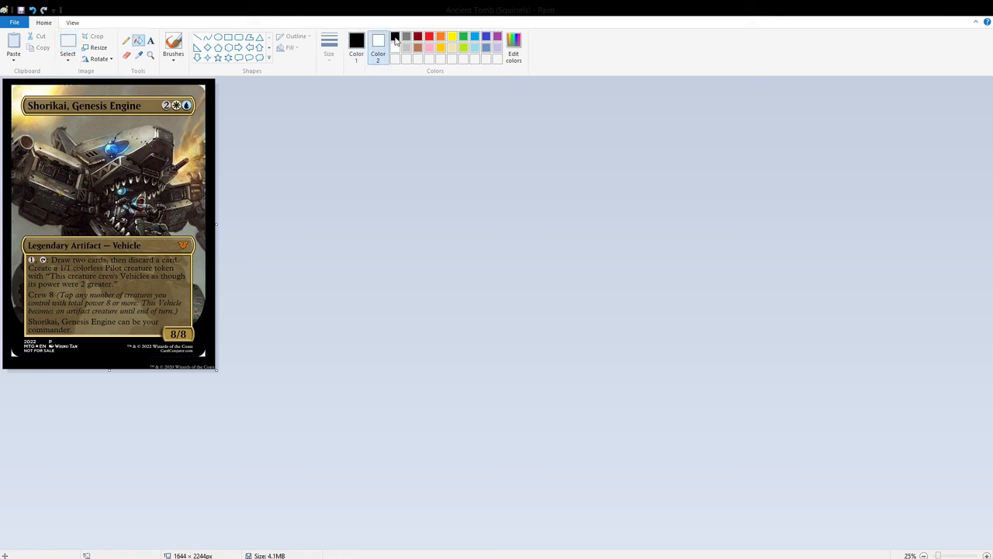
- Check the card image dimensions in Paint before returning to Chrome
{"action": "left_click", "coordinate": [394, 38]}
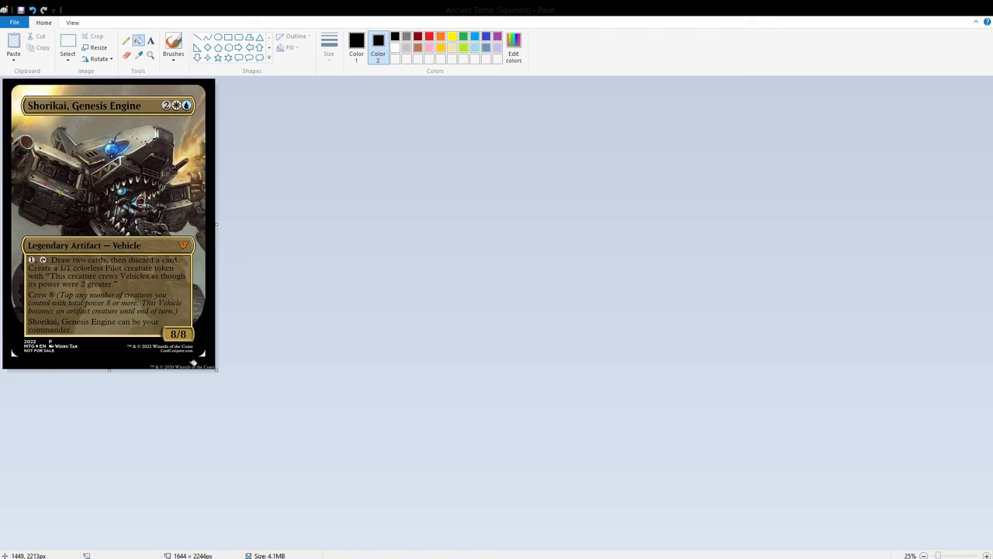
{"action": "mouse_move", "coordinate": [87, 360]}
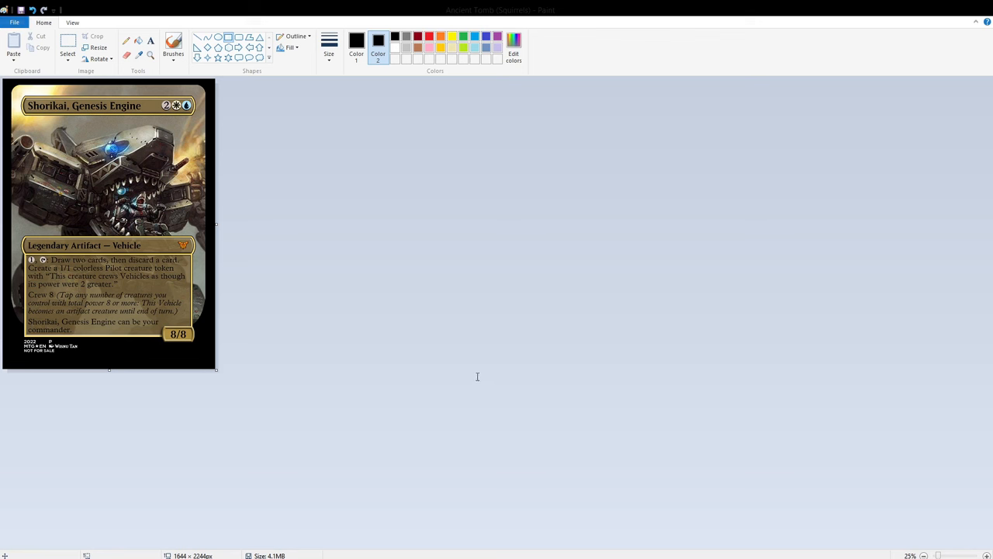
{"action": "mouse_move", "coordinate": [326, 369]}
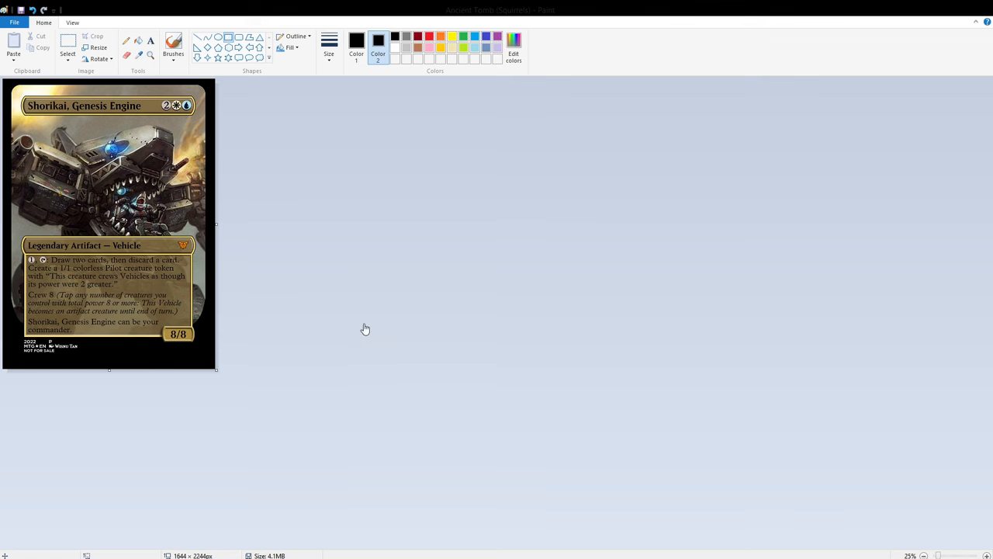
{"action": "mouse_move", "coordinate": [680, 231]}
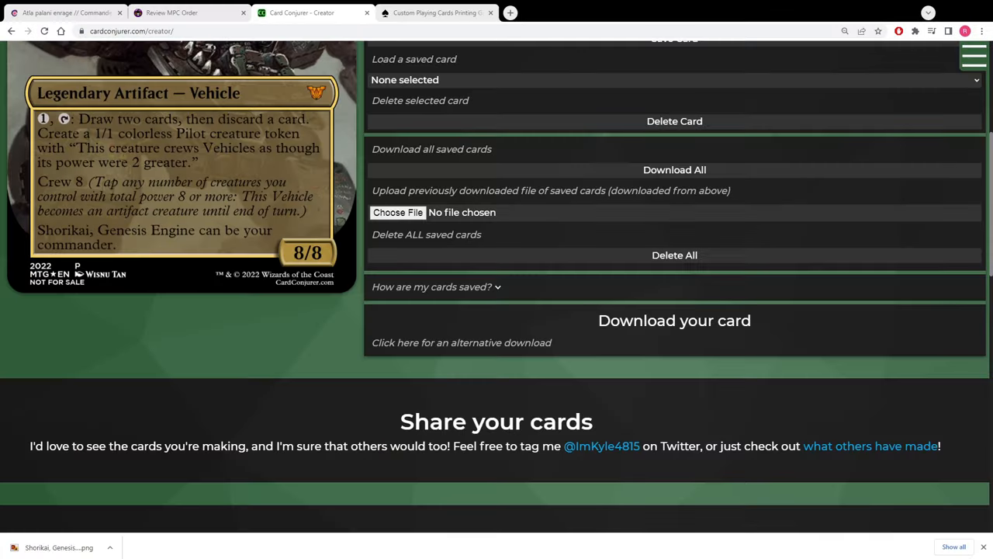
- Switch to the MakePlayingCards site and its blank custom playing cards page
{"action": "left_click", "coordinate": [435, 12]}
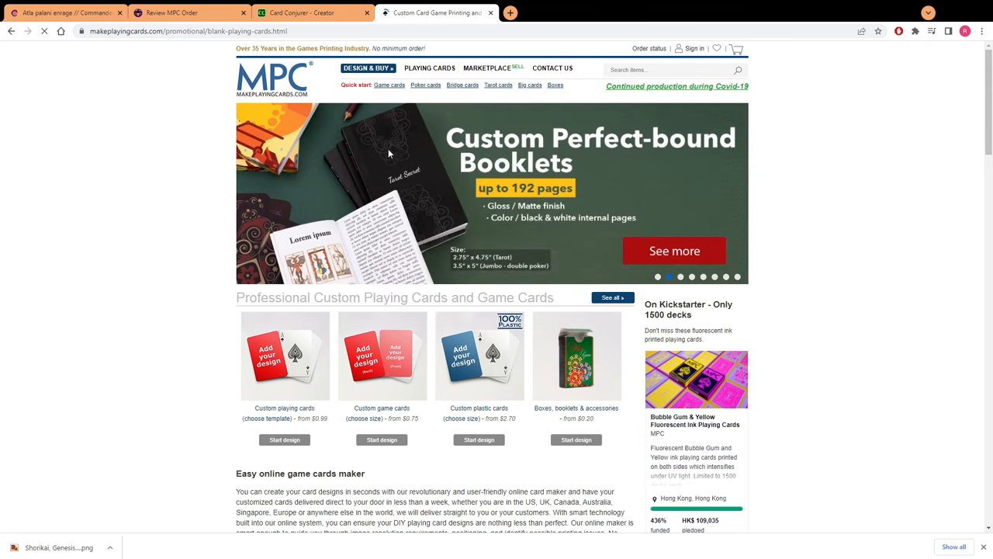
- Choose the Custom Game Cards (63 x 88mm) product from the listing
{"action": "scroll", "scroll_direction": "down", "scroll_amount": 3}
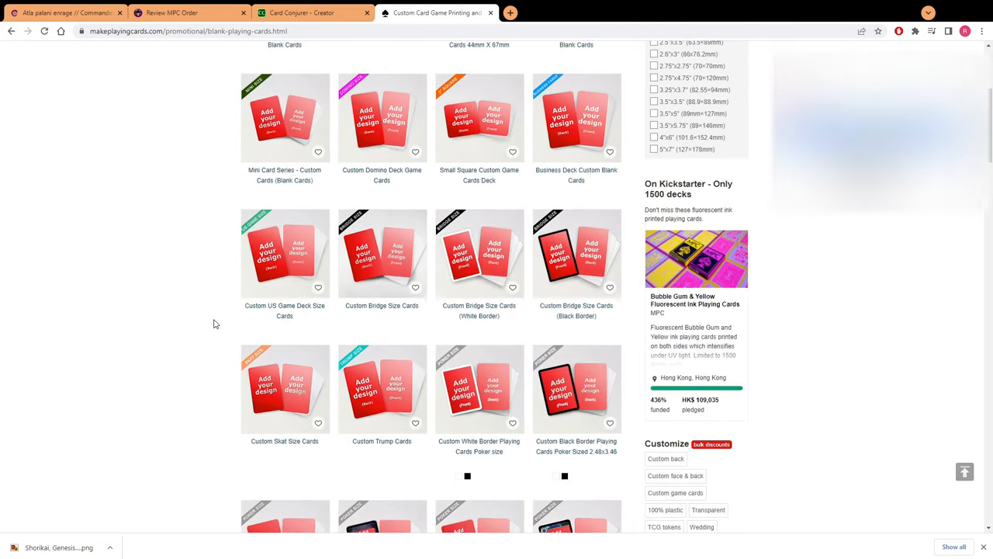
{"action": "scroll", "scroll_direction": "down", "scroll_amount": 3}
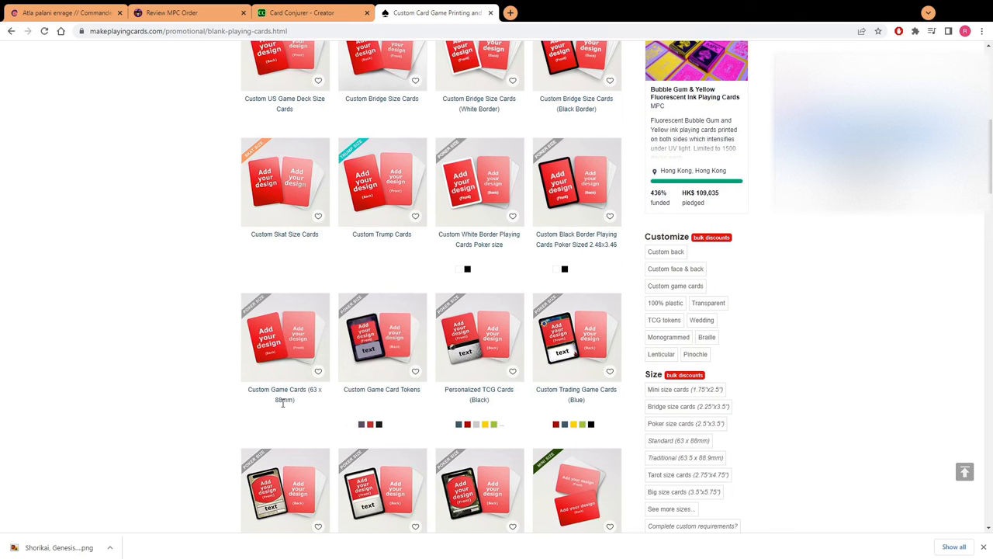
{"action": "left_click", "coordinate": [286, 335]}
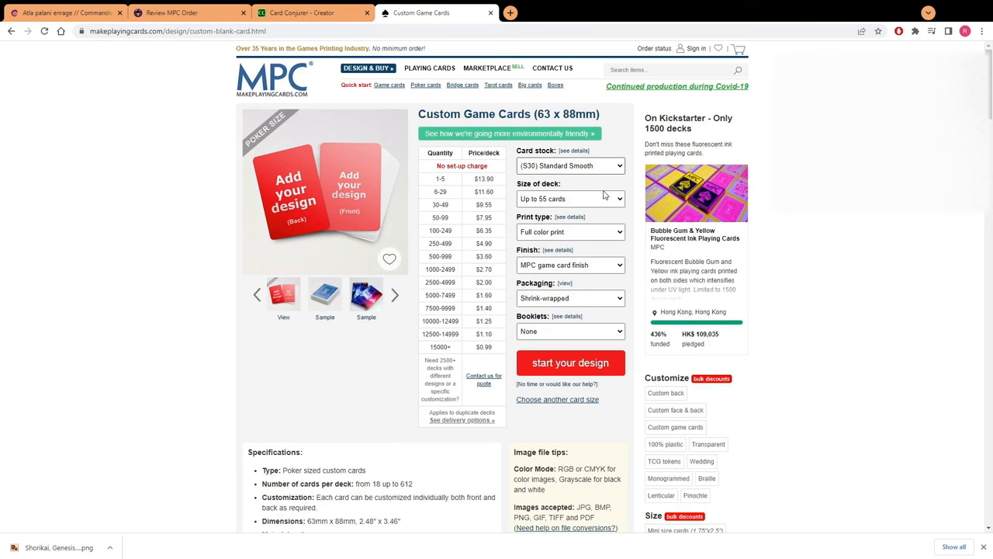
{"action": "mouse_move", "coordinate": [593, 195]}
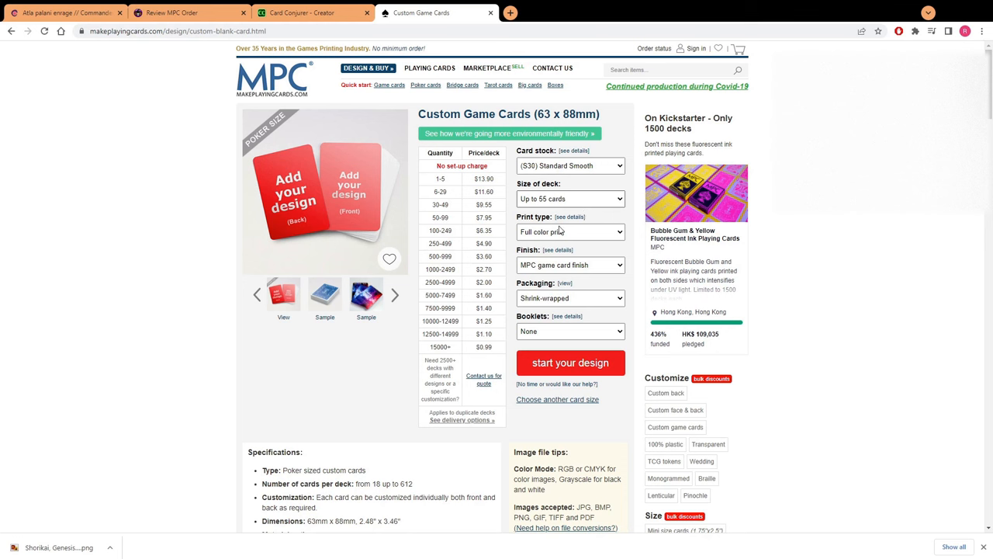
{"action": "mouse_move", "coordinate": [598, 225]}
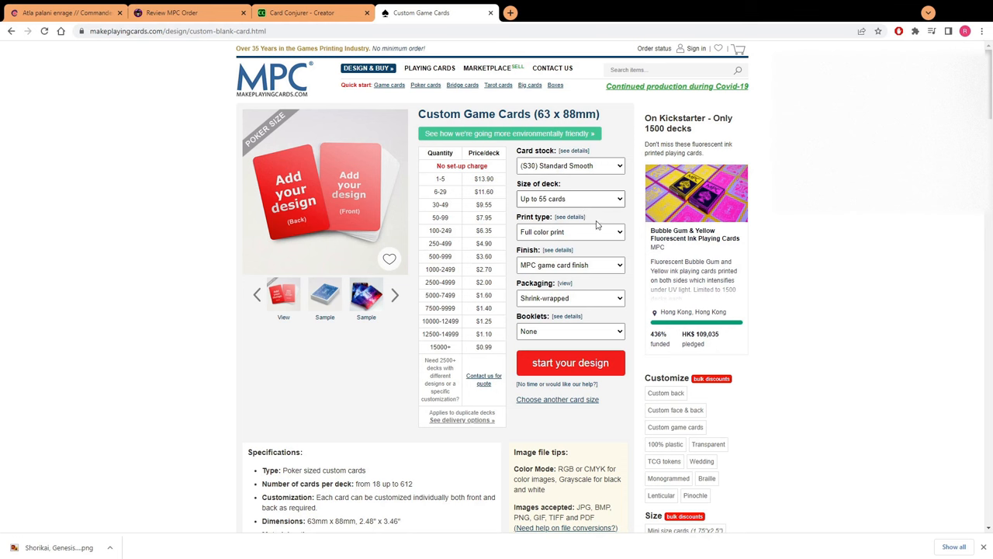
{"action": "mouse_move", "coordinate": [588, 298]}
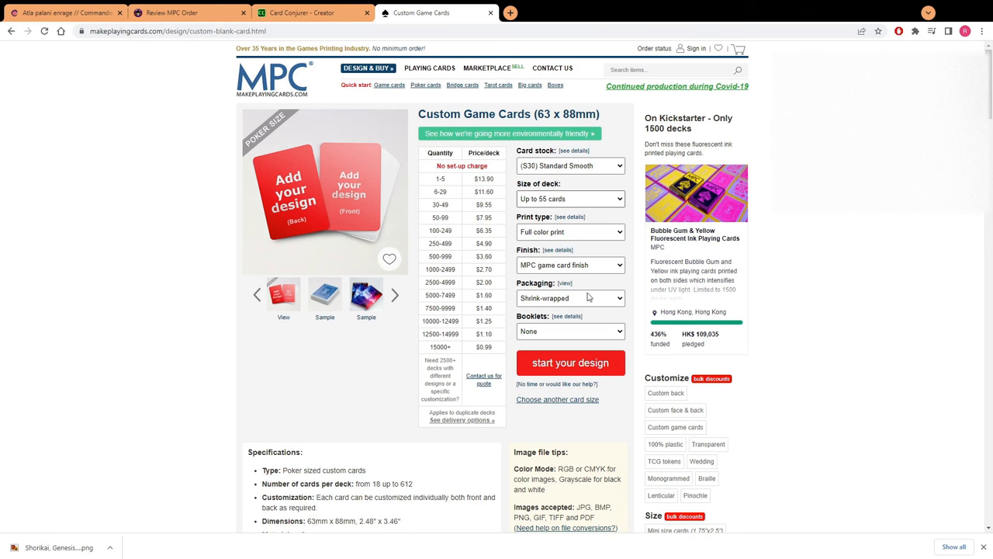
{"action": "mouse_move", "coordinate": [582, 301]}
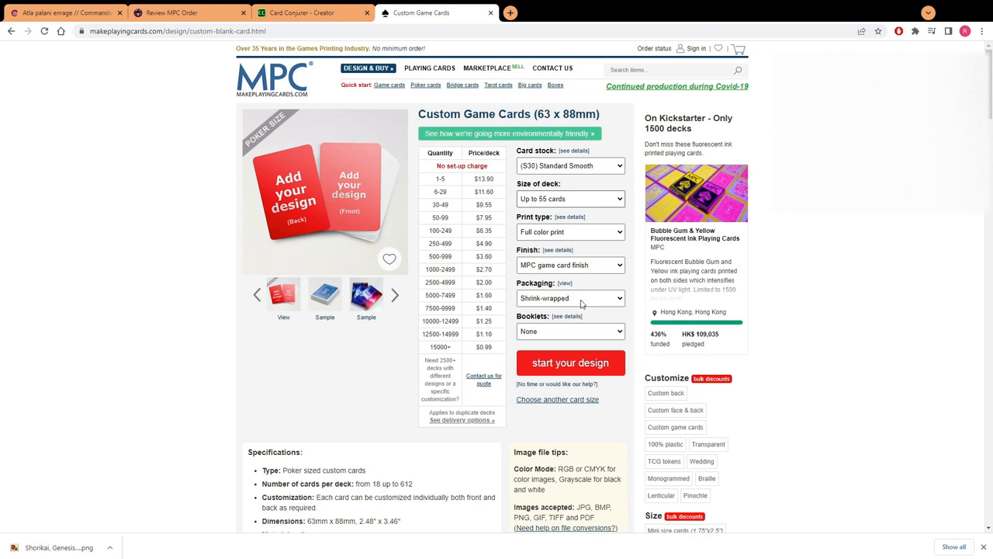
{"action": "mouse_move", "coordinate": [574, 311]}
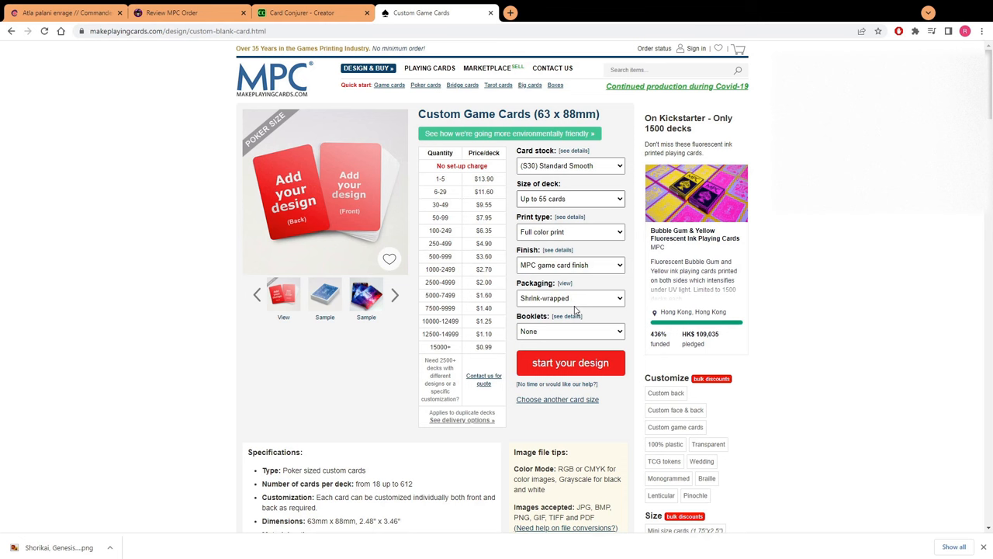
{"action": "mouse_move", "coordinate": [577, 326]}
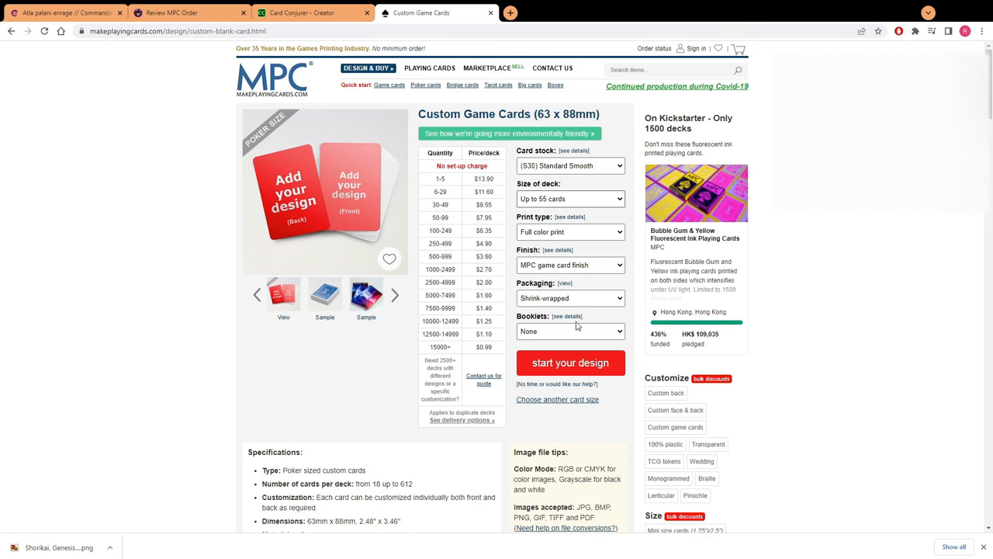
{"action": "mouse_move", "coordinate": [571, 345]}
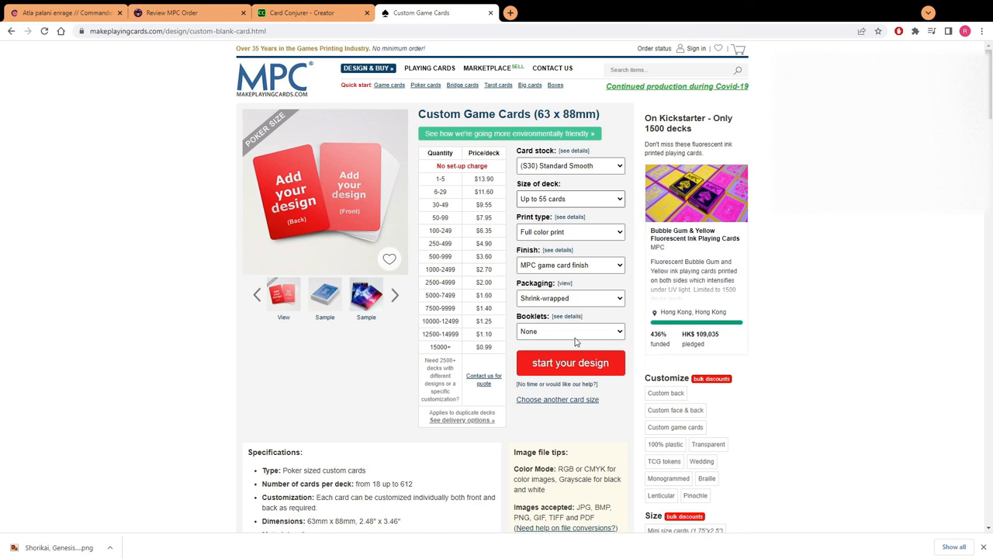
{"action": "mouse_move", "coordinate": [577, 227]}
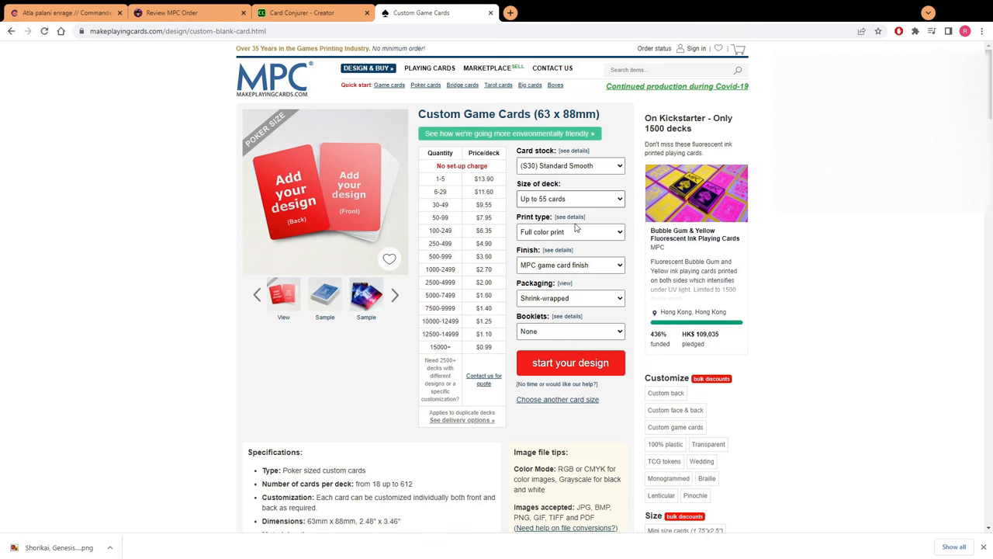
{"action": "mouse_move", "coordinate": [608, 212]}
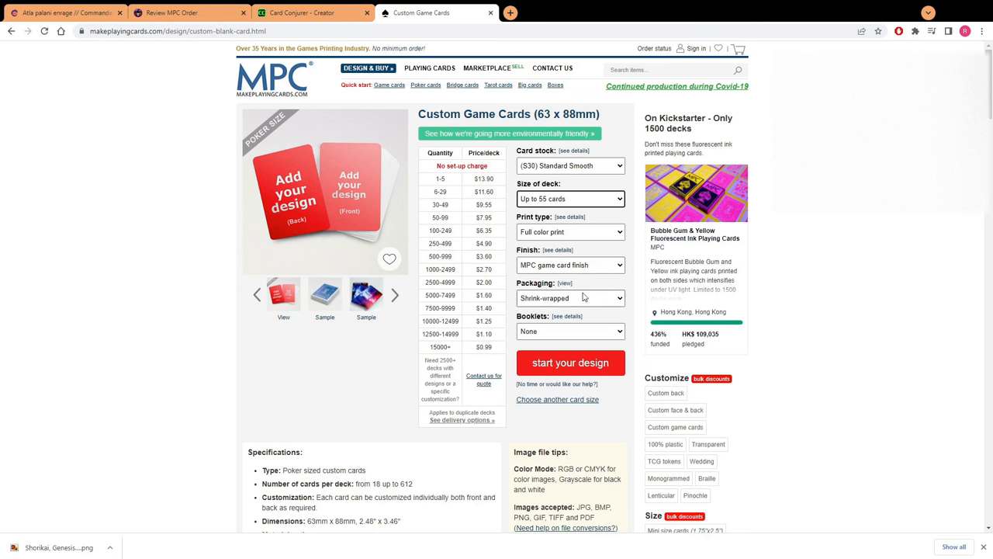
{"action": "mouse_move", "coordinate": [578, 301]}
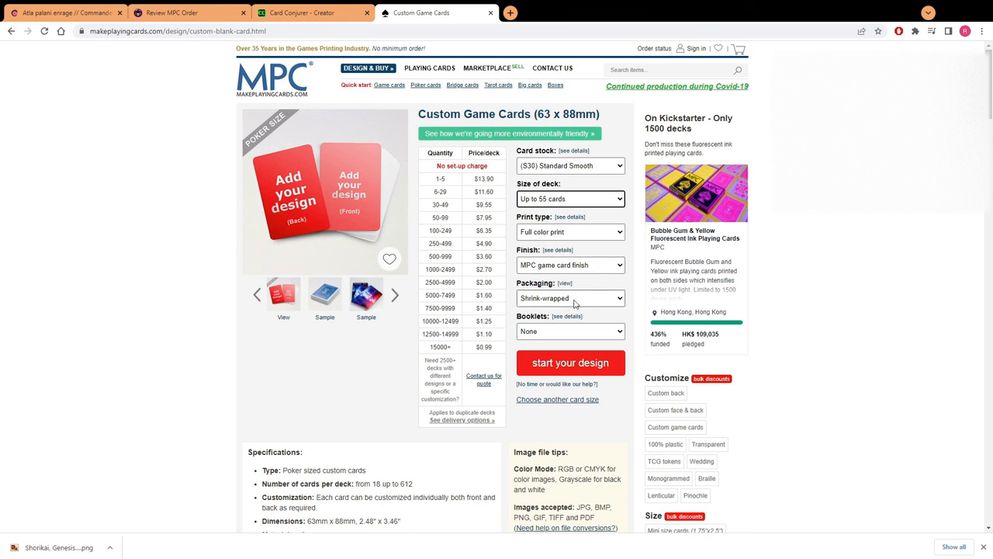
{"action": "mouse_move", "coordinate": [591, 300]}
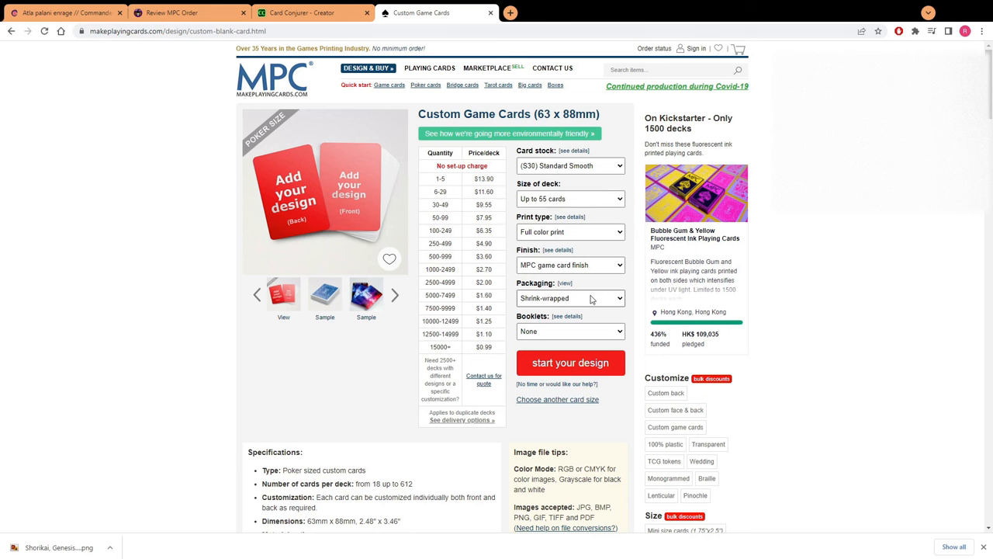
{"action": "mouse_move", "coordinate": [555, 435]}
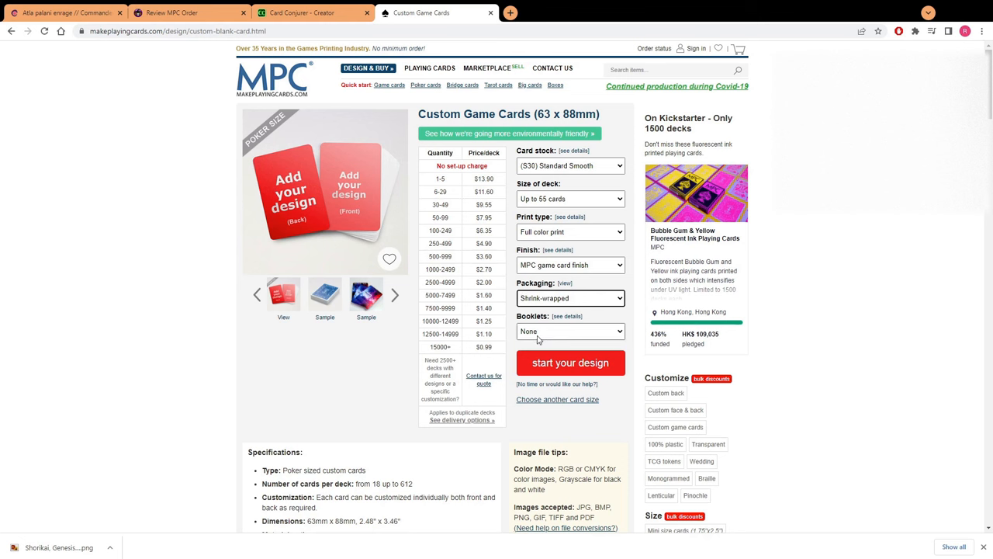
{"action": "mouse_move", "coordinate": [583, 333]}
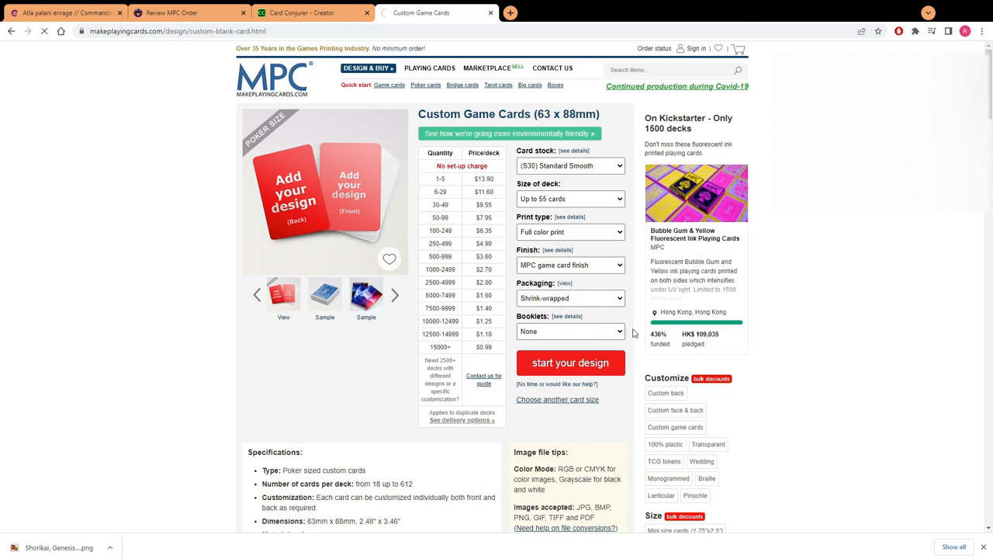
- Start the design and upload the two card image files to the project
{"action": "left_click", "coordinate": [571, 364]}
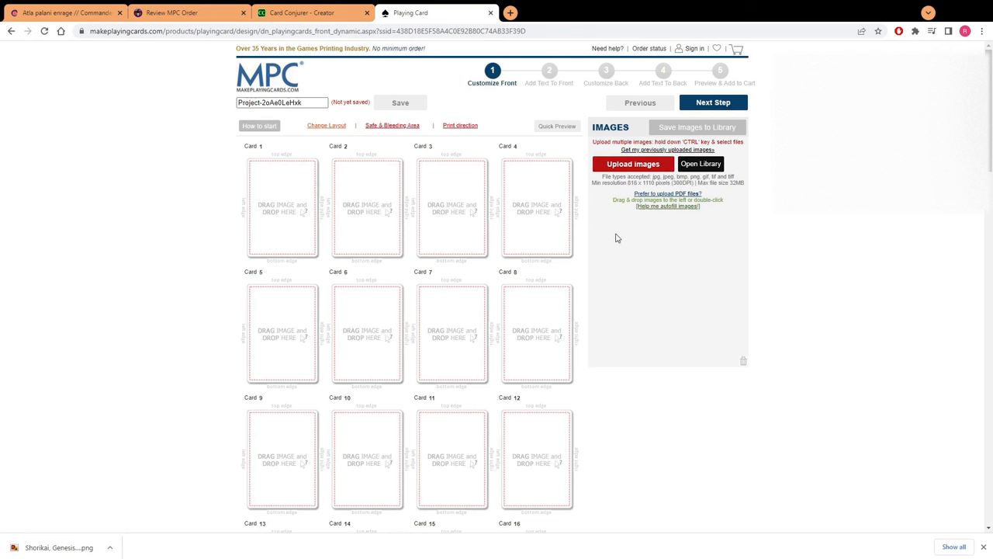
{"action": "mouse_move", "coordinate": [633, 164]}
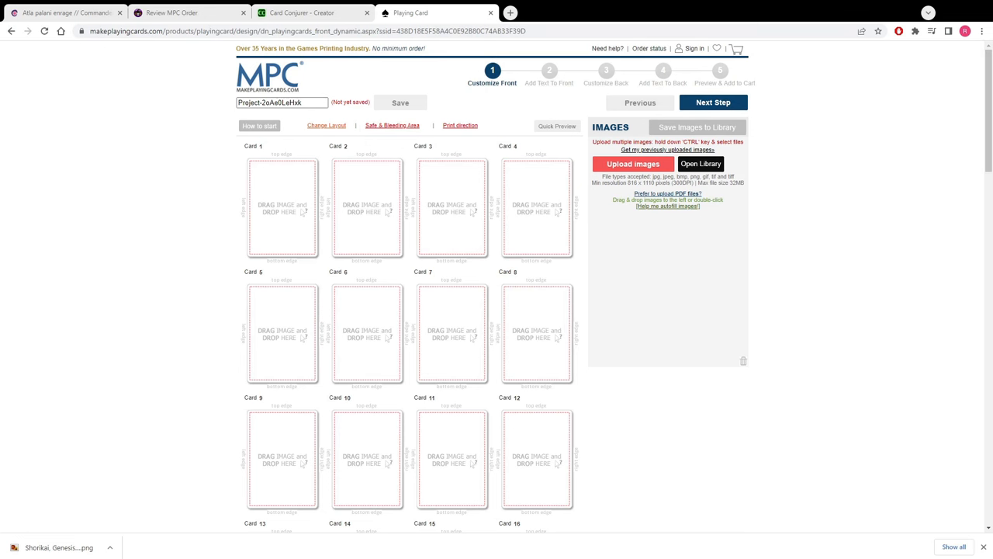
{"action": "left_click", "coordinate": [633, 165]}
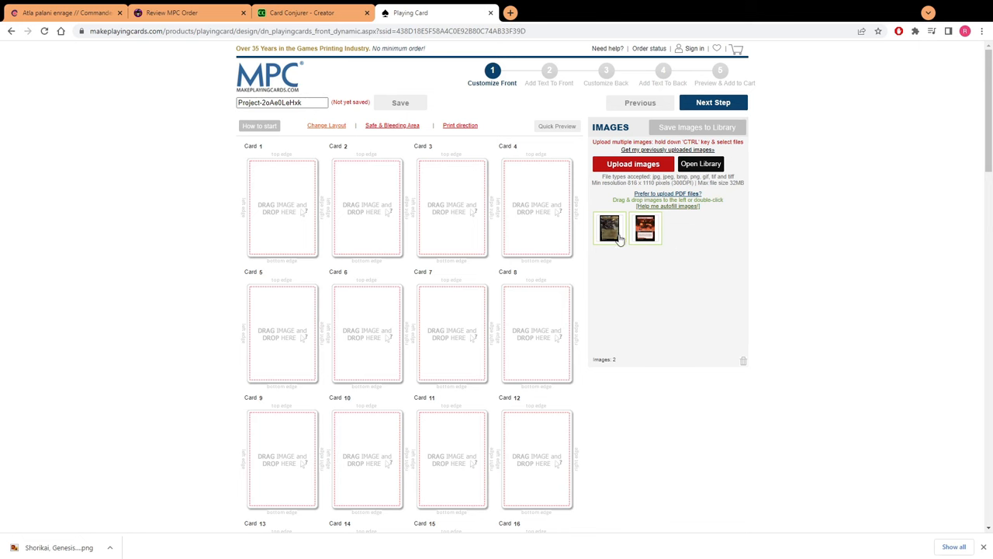
- Place the two uploaded images as the fronts of Card 1 and Card 2
{"action": "left_click", "coordinate": [608, 227]}
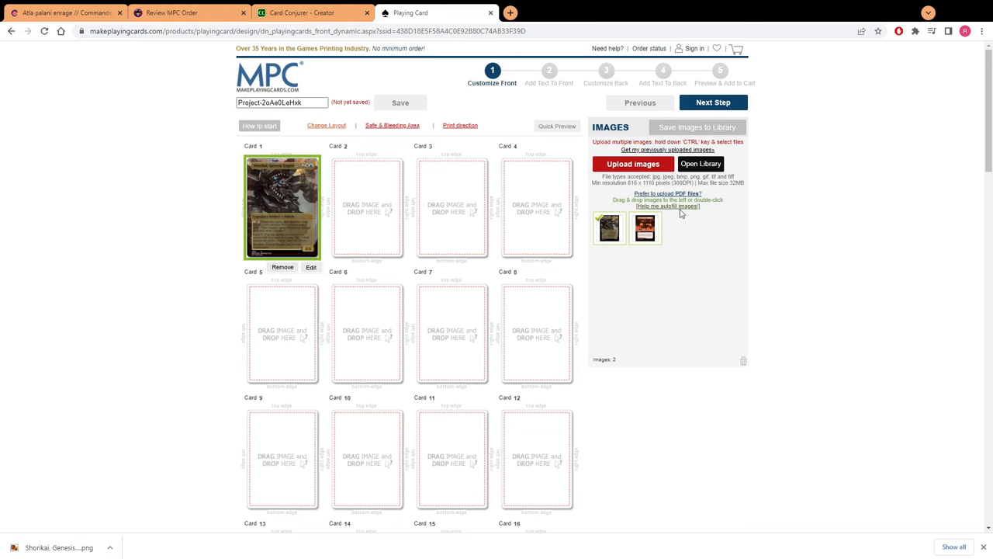
{"action": "mouse_move", "coordinate": [664, 216]}
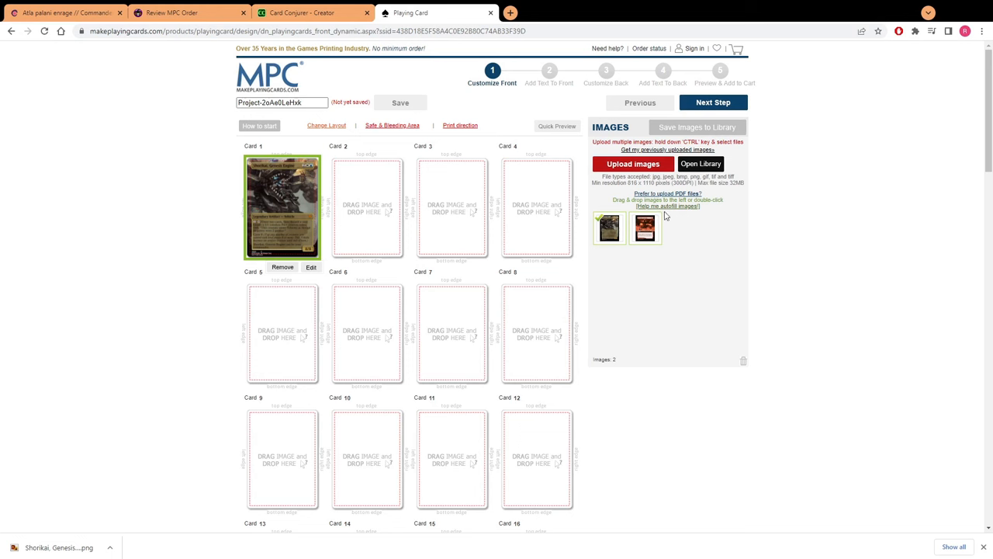
{"action": "mouse_move", "coordinate": [677, 238]}
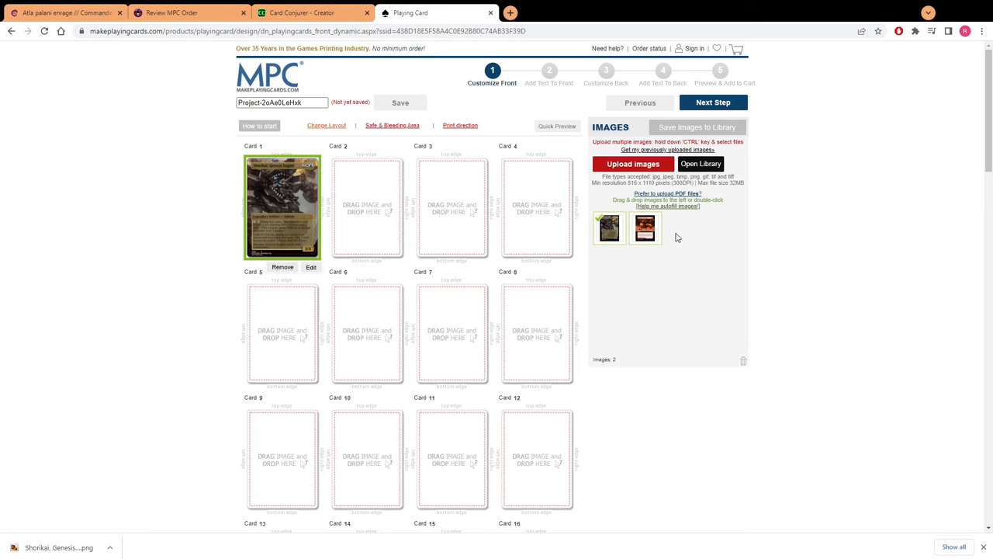
{"action": "mouse_move", "coordinate": [525, 329]}
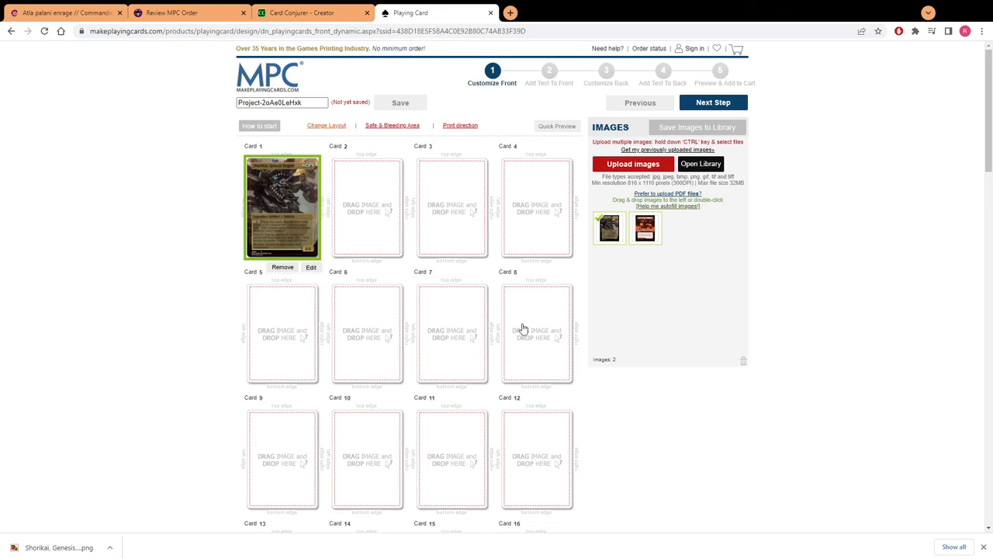
{"action": "scroll", "scroll_direction": "down", "scroll_amount": 3}
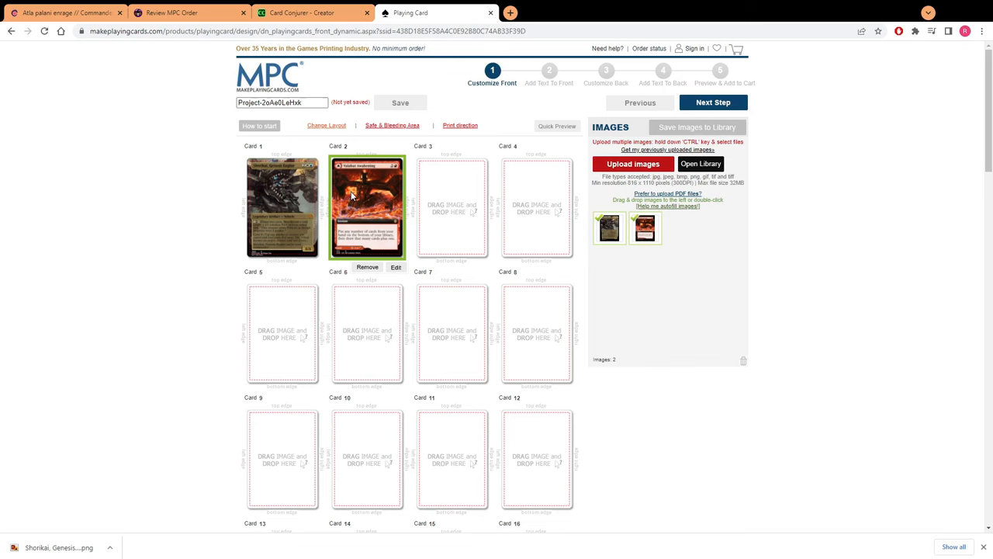
{"action": "mouse_move", "coordinate": [304, 241]}
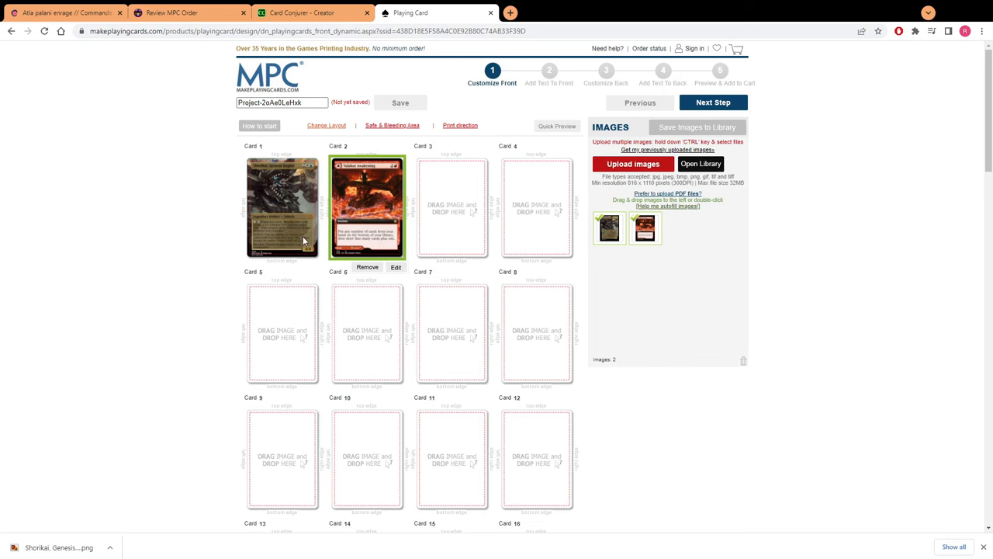
- Edit Card 1's Shorikai image and apply the adjustment
{"action": "left_click", "coordinate": [396, 267]}
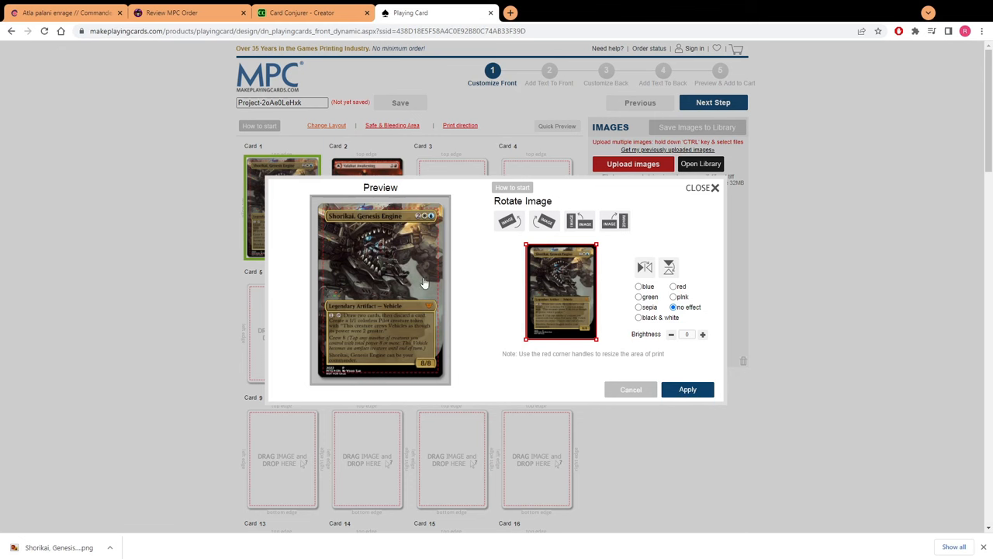
{"action": "mouse_move", "coordinate": [306, 202]}
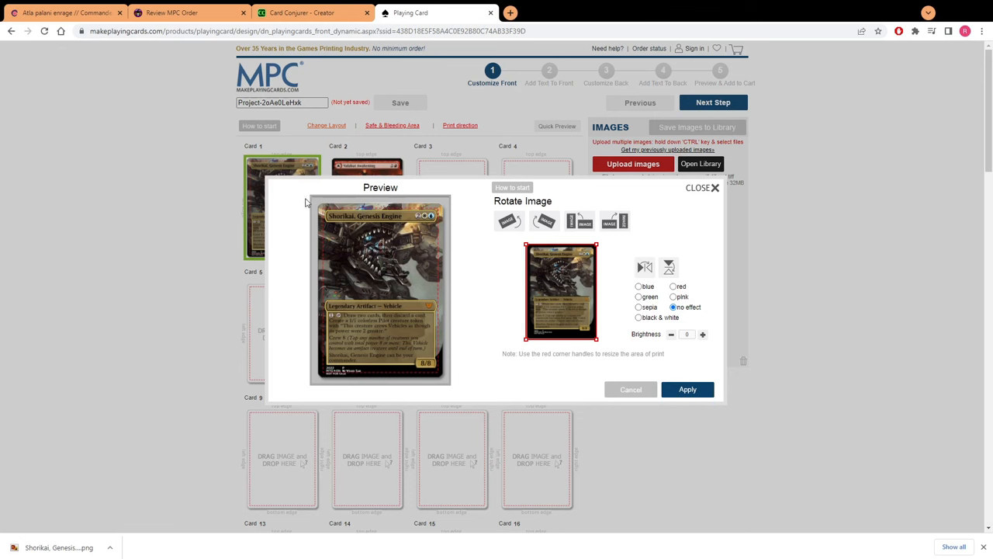
{"action": "mouse_move", "coordinate": [323, 214]}
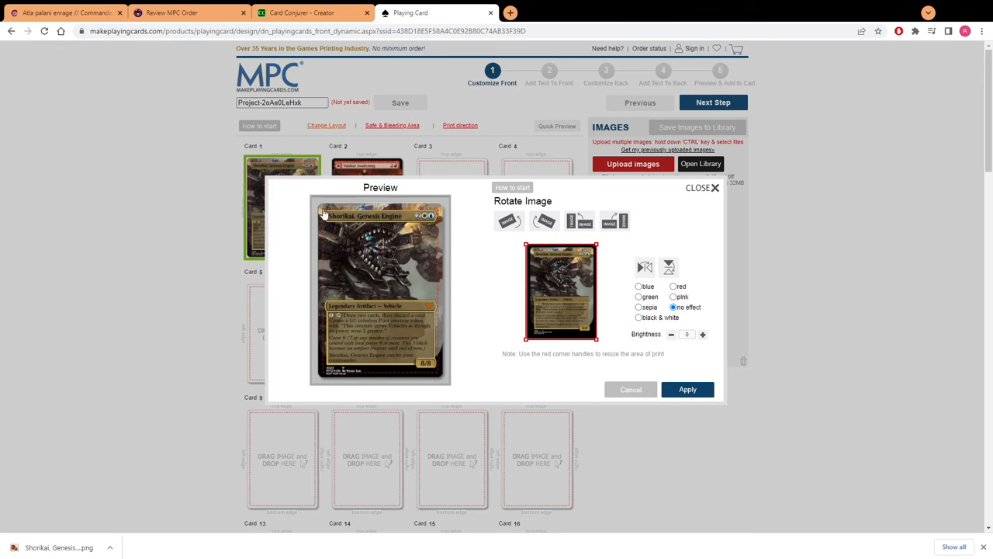
{"action": "mouse_move", "coordinate": [318, 220]}
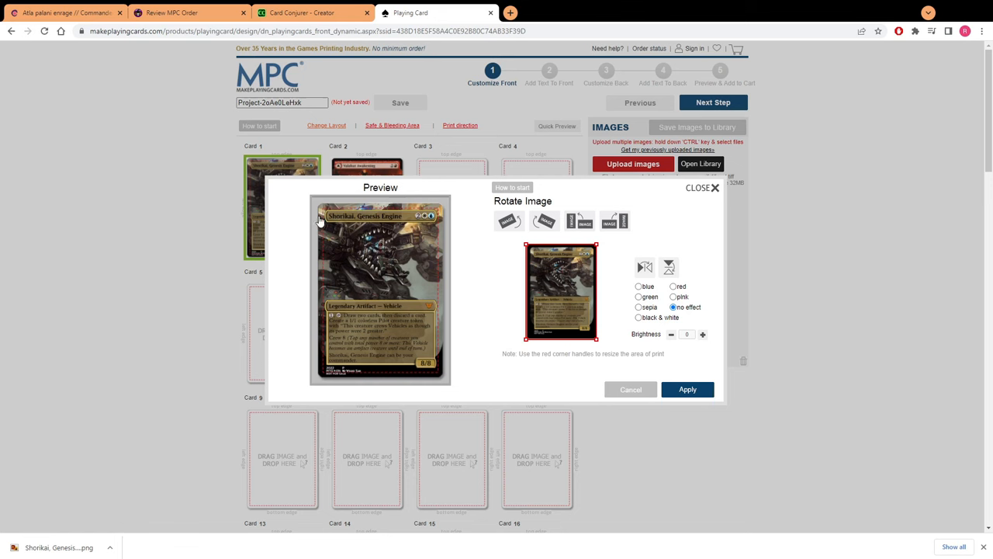
{"action": "mouse_move", "coordinate": [612, 357]}
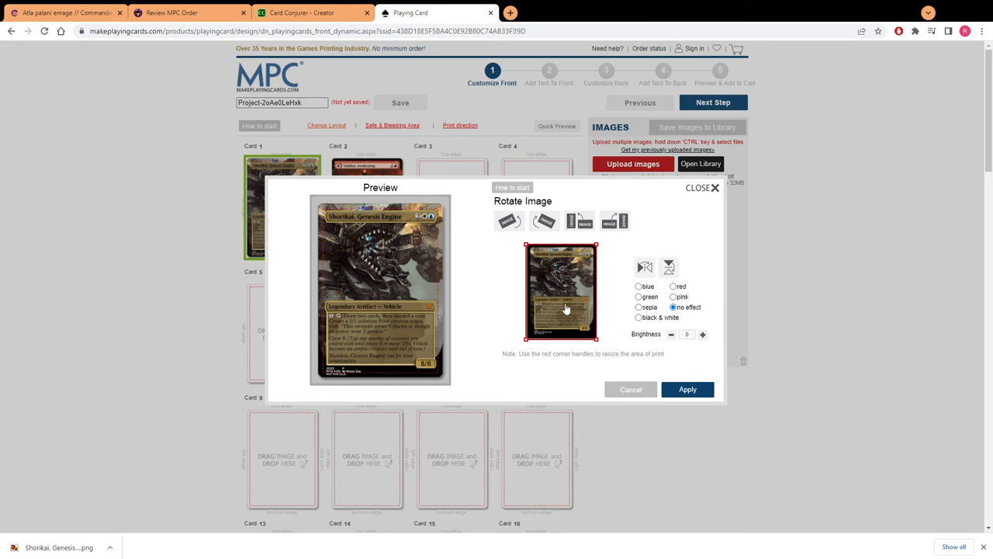
{"action": "mouse_move", "coordinate": [571, 314]}
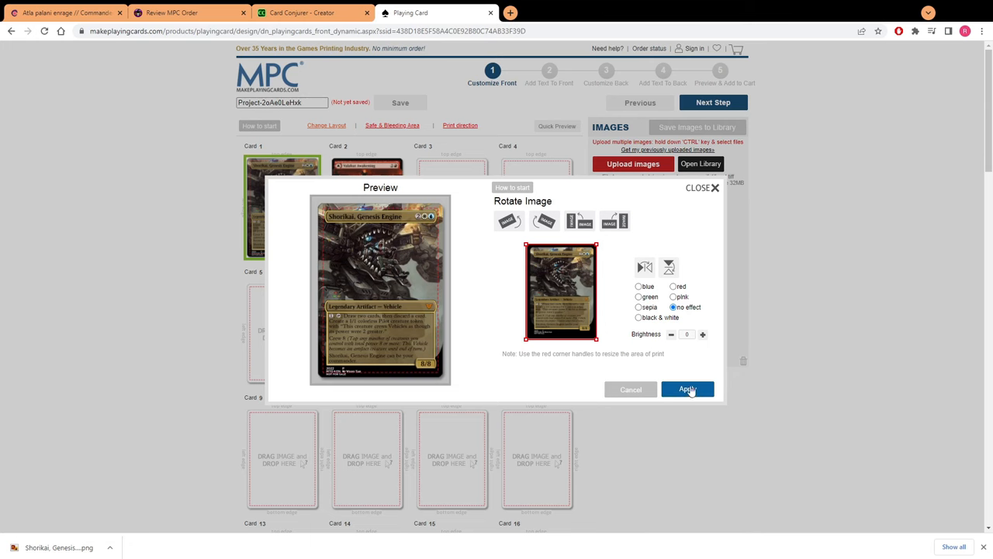
{"action": "left_click", "coordinate": [686, 388]}
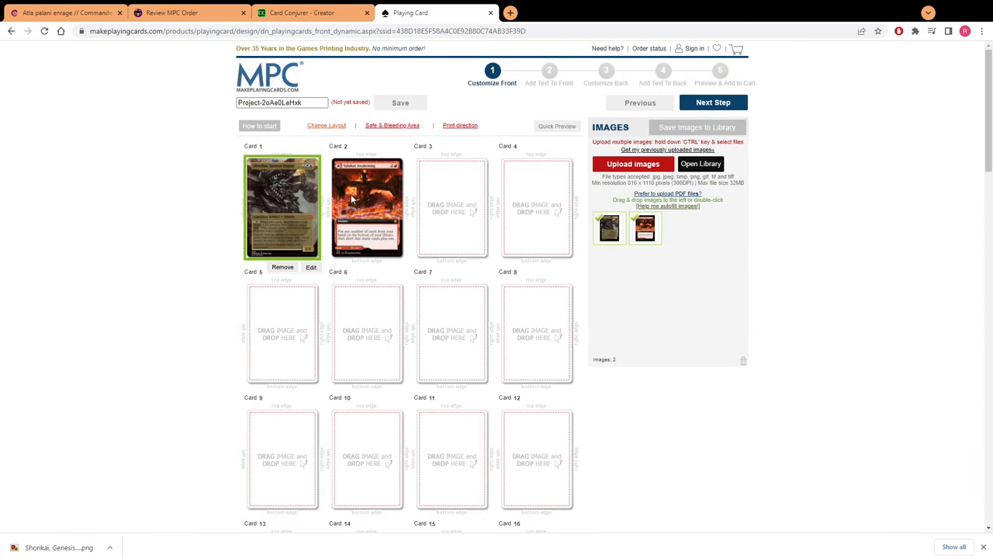
{"action": "mouse_move", "coordinate": [551, 93]}
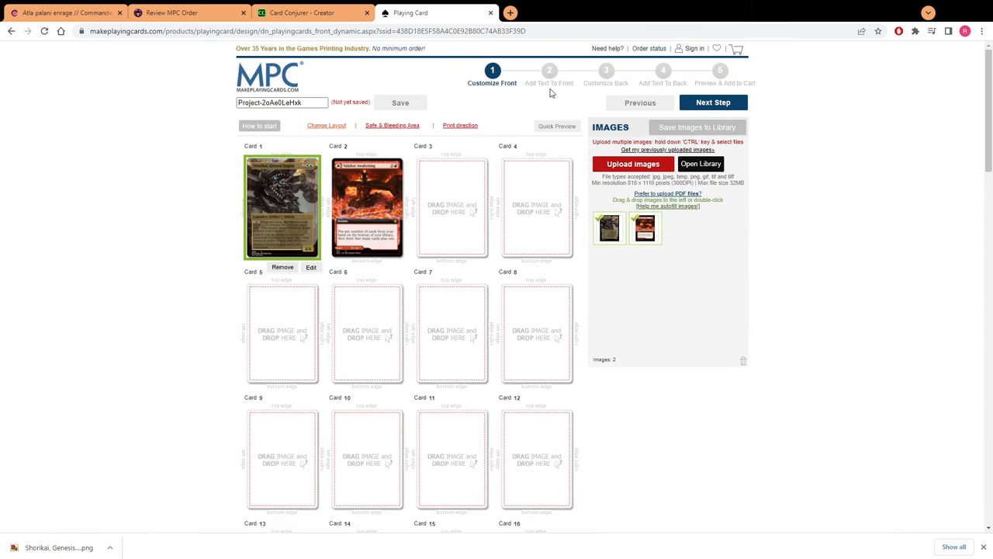
- Advance past Add Text To Front without text, reaching the card back stage
{"action": "left_click", "coordinate": [713, 102]}
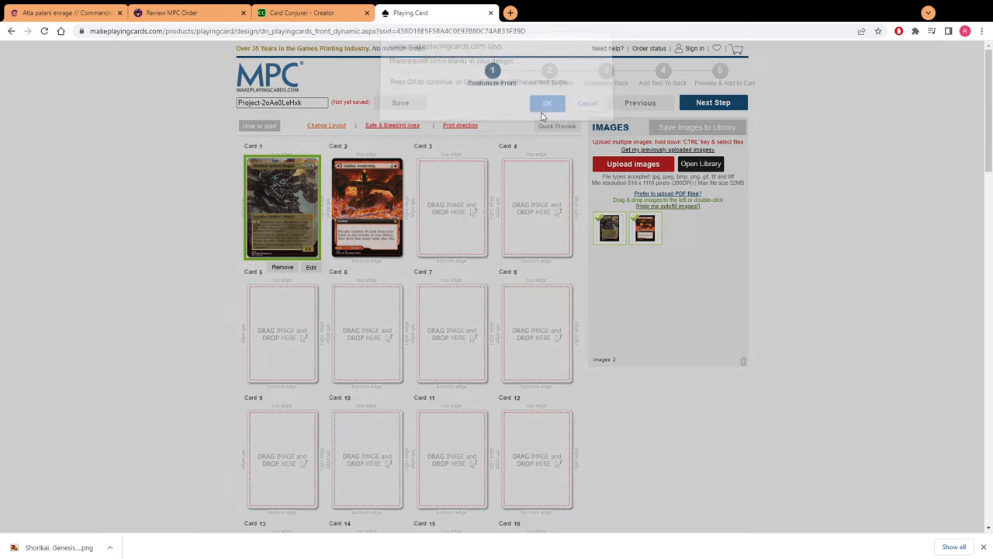
{"action": "left_click", "coordinate": [547, 102]}
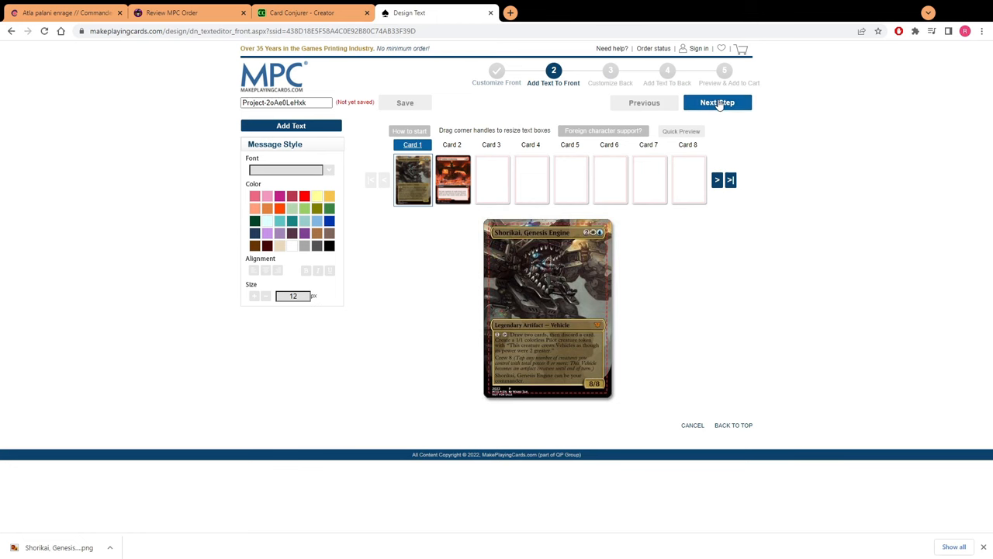
{"action": "left_click", "coordinate": [717, 103]}
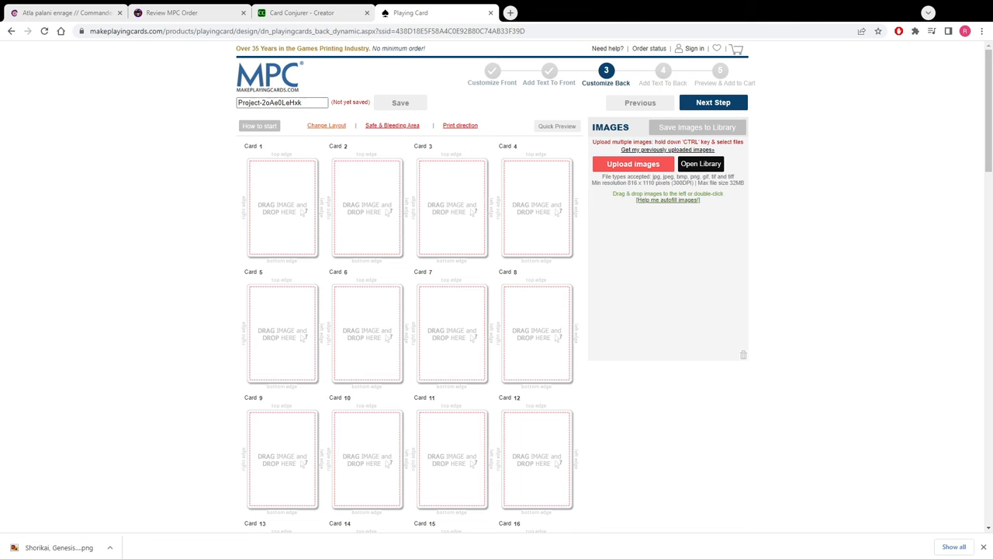
- Upload the MTG New Card Back No Logo image, dismissing the failure alert
{"action": "left_click", "coordinate": [633, 165]}
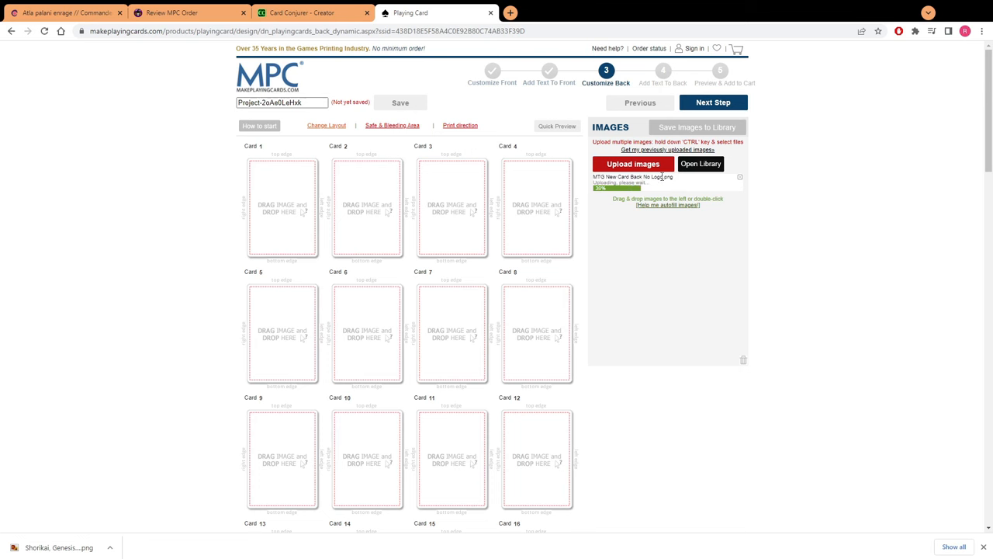
{"action": "mouse_move", "coordinate": [689, 187]}
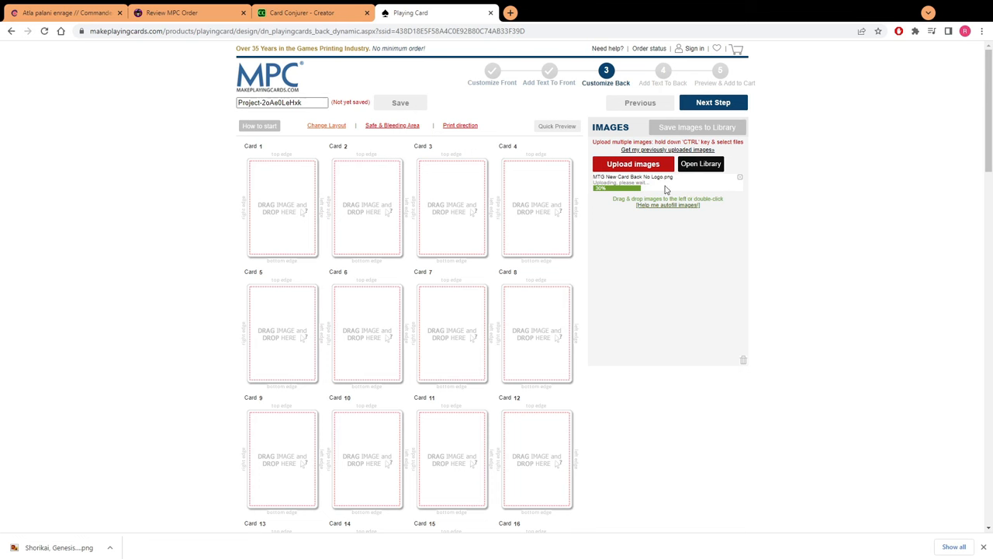
{"action": "mouse_move", "coordinate": [702, 189]}
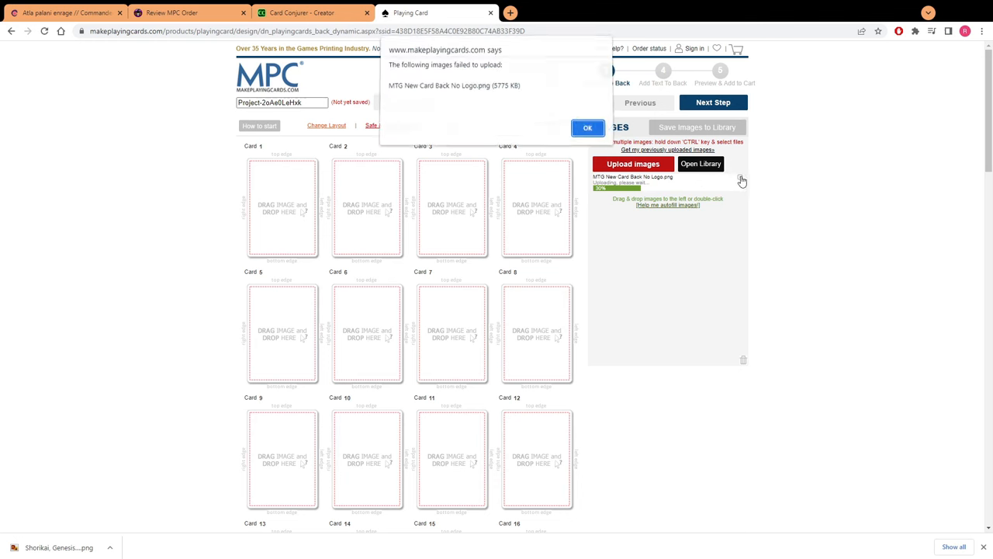
{"action": "left_click", "coordinate": [586, 128]}
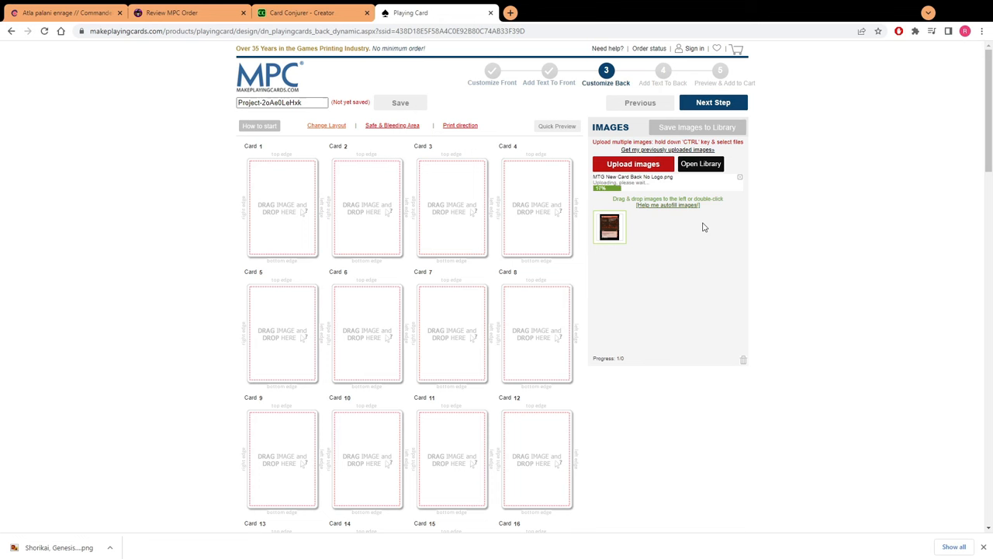
{"action": "mouse_move", "coordinate": [475, 224]}
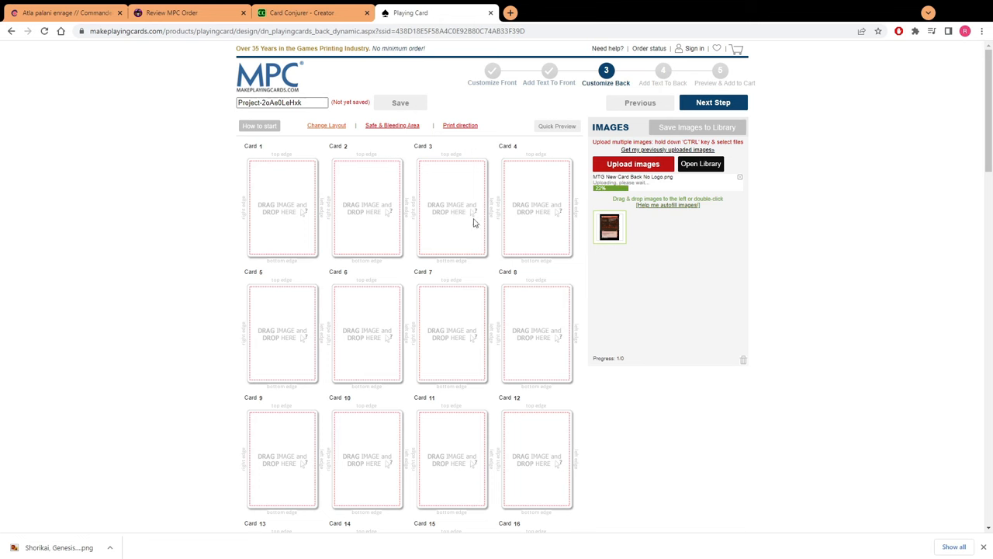
{"action": "mouse_move", "coordinate": [379, 173]}
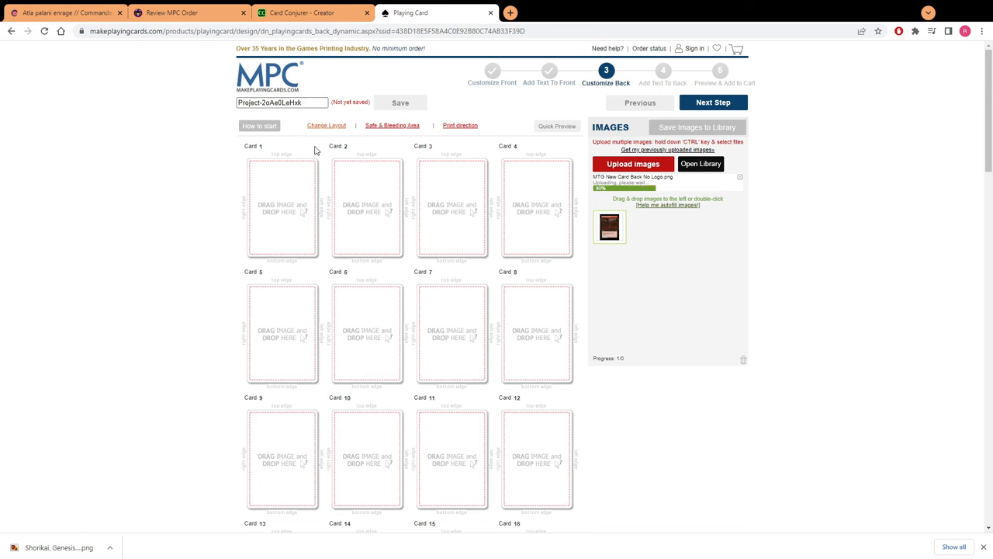
{"action": "mouse_move", "coordinate": [394, 292]}
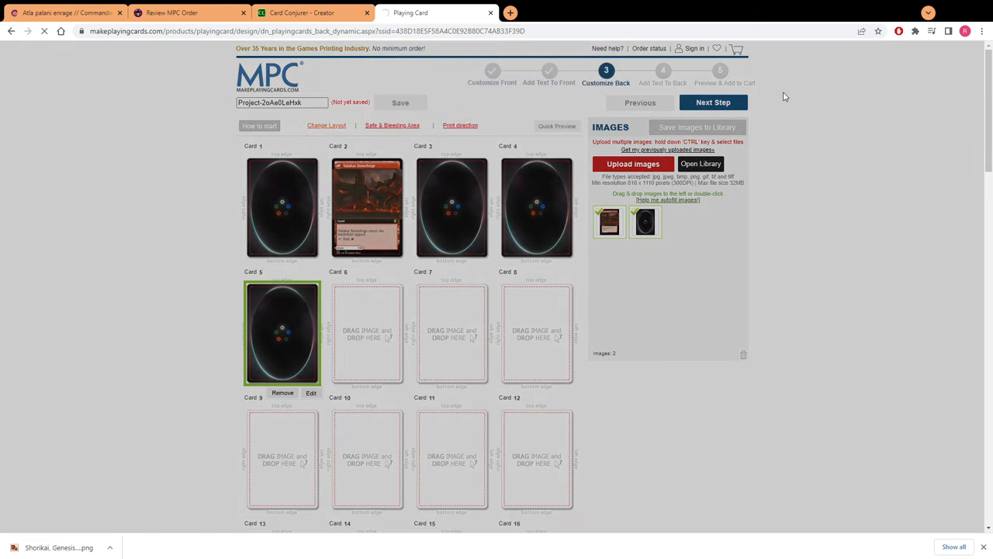
- Advance past Add Text To Back without adding any back text
{"action": "left_click", "coordinate": [712, 102]}
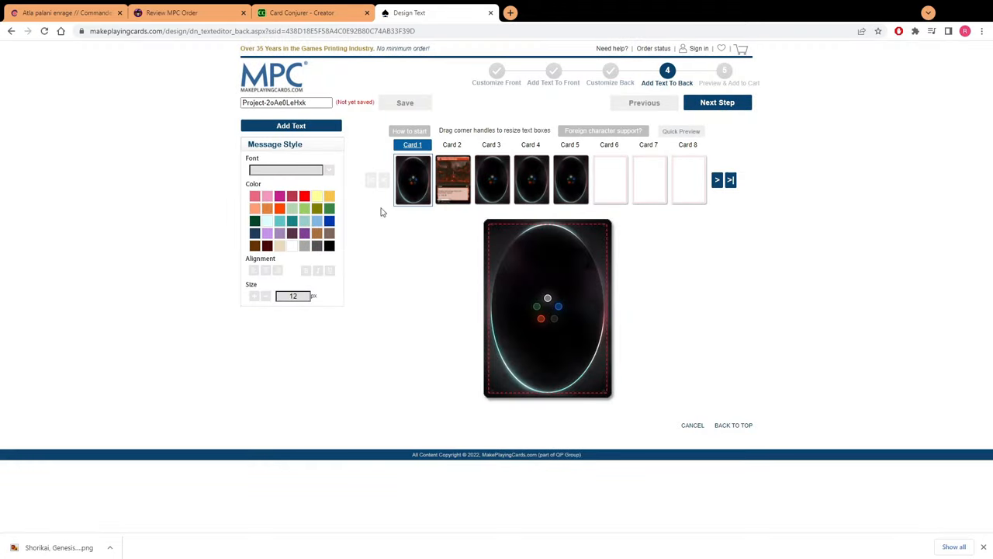
{"action": "mouse_move", "coordinate": [488, 195]}
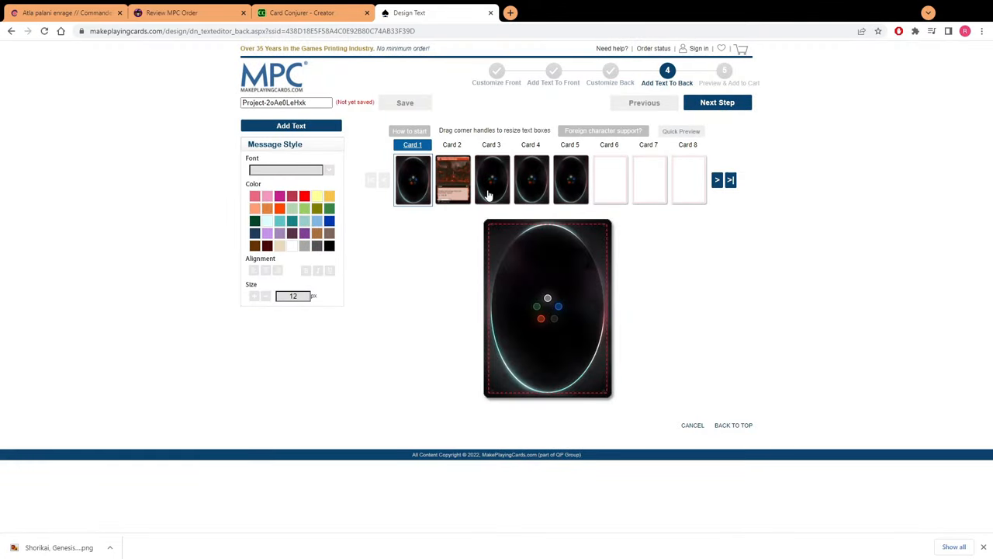
{"action": "mouse_move", "coordinate": [493, 180]}
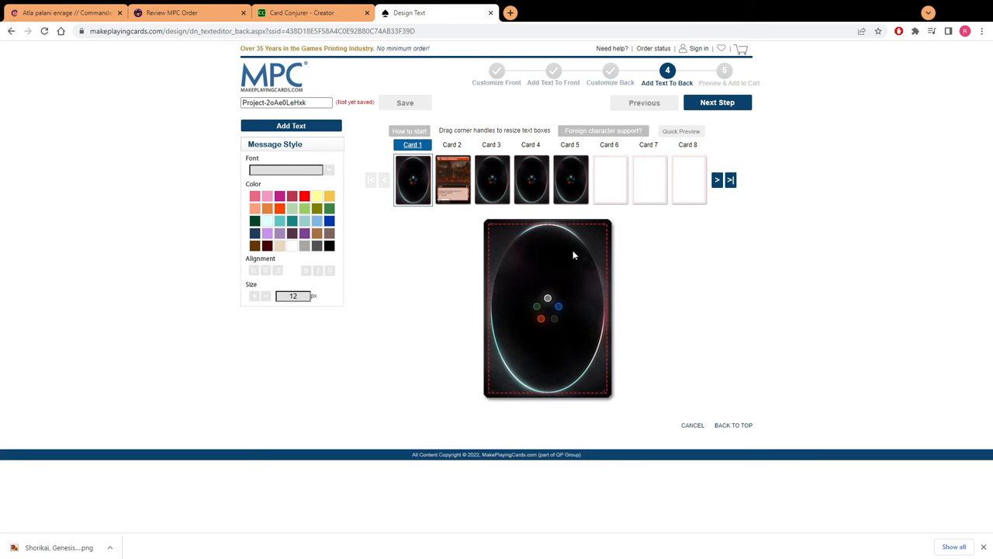
{"action": "mouse_move", "coordinate": [587, 252]}
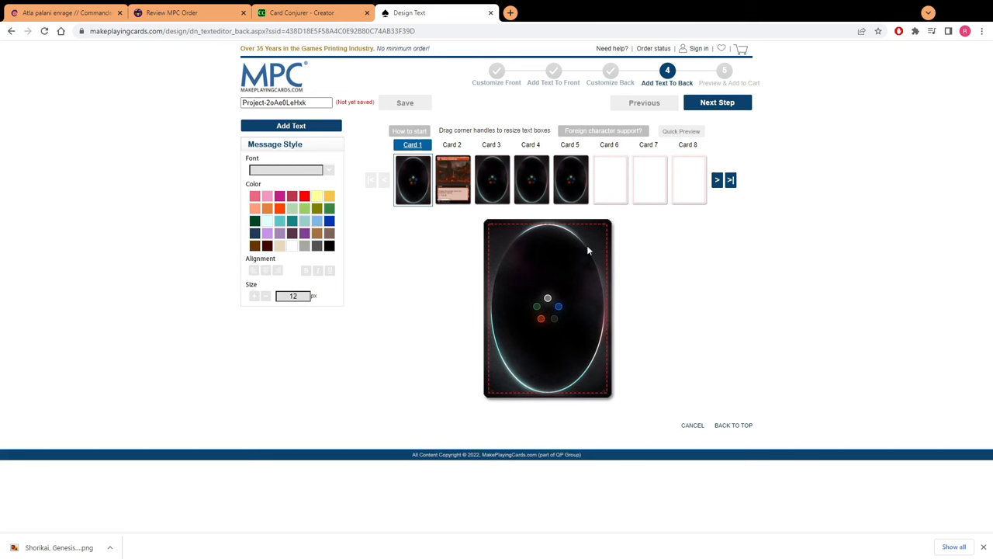
{"action": "mouse_move", "coordinate": [717, 103]}
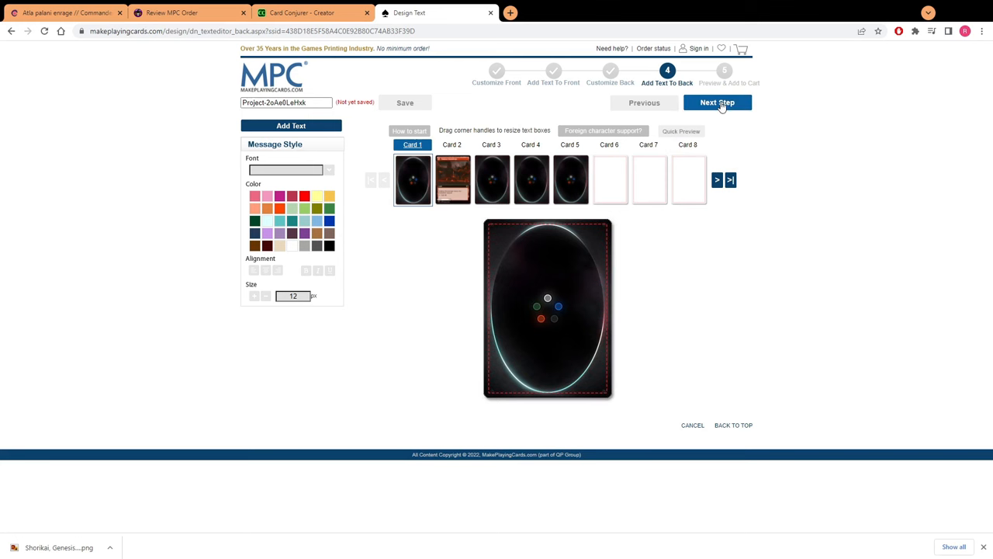
{"action": "left_click", "coordinate": [717, 102]}
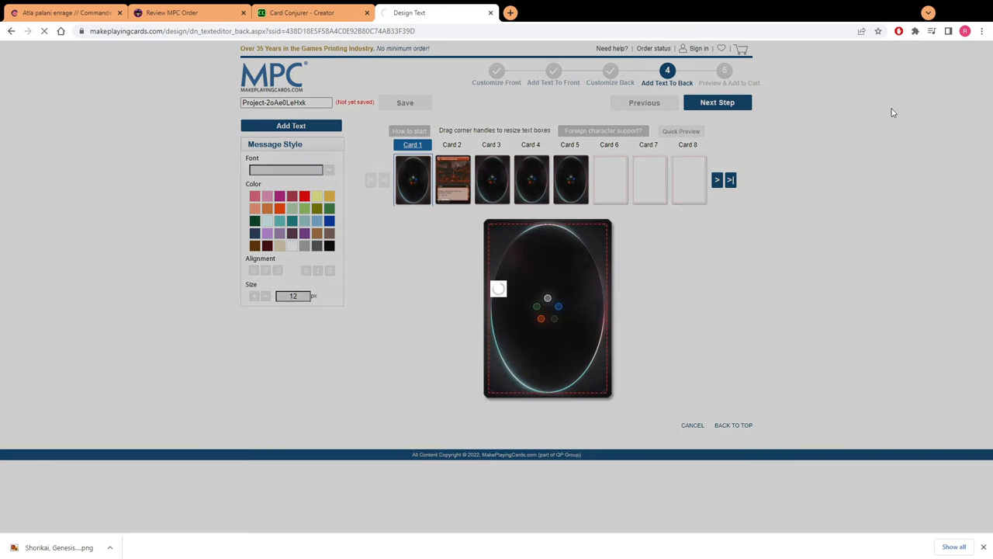
{"action": "mouse_move", "coordinate": [815, 117]}
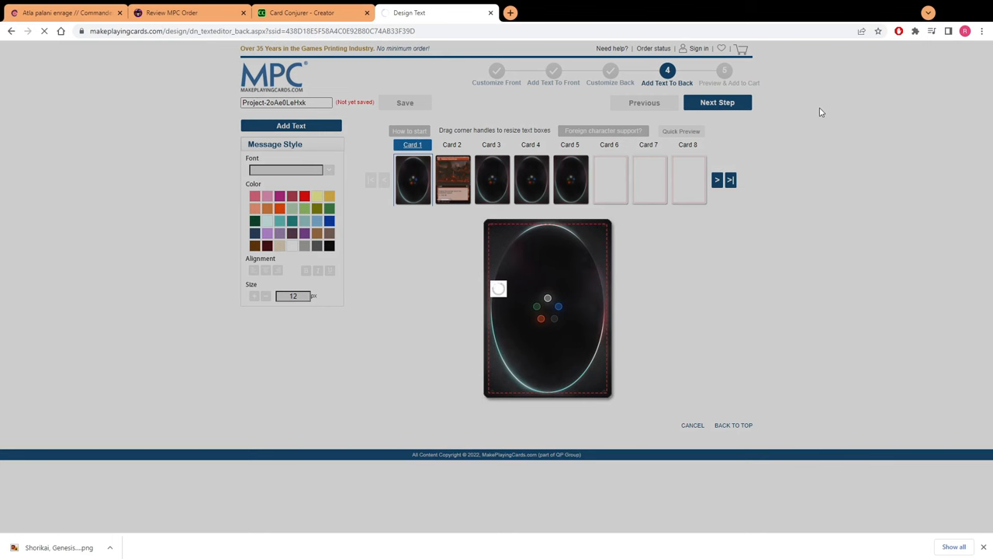
- Continue to Preview & Add to Cart and scroll through the front-and-back layout
{"action": "left_click", "coordinate": [717, 103]}
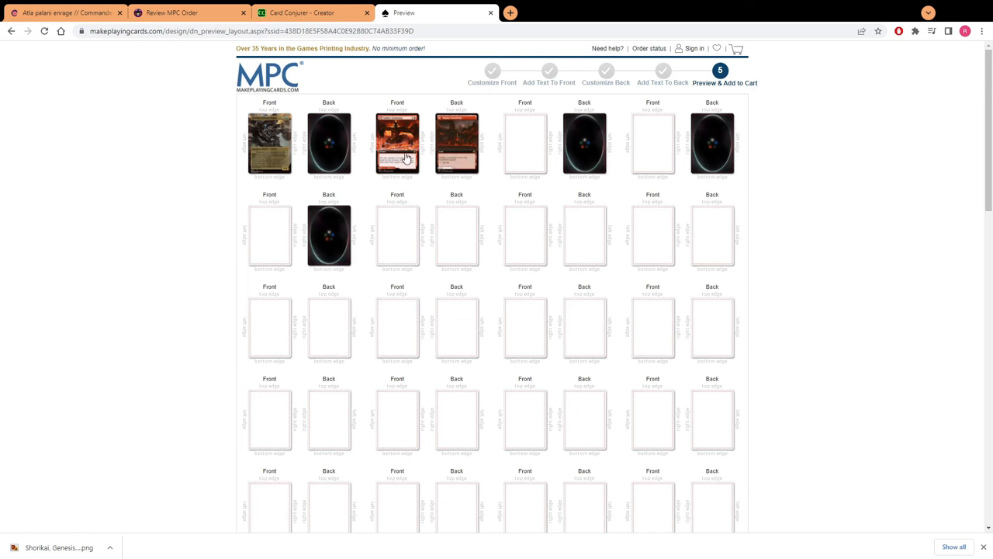
{"action": "mouse_move", "coordinate": [527, 171]}
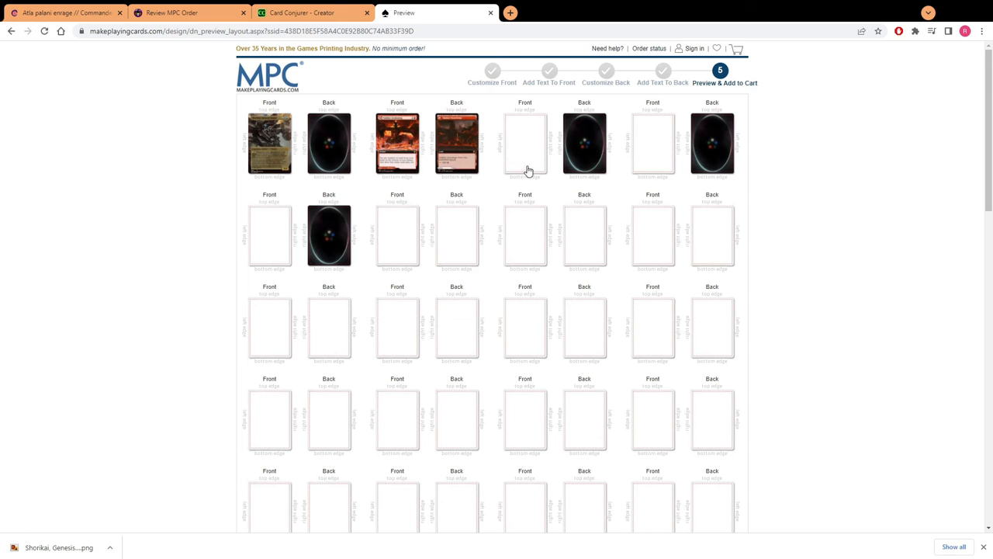
{"action": "mouse_move", "coordinate": [449, 163]}
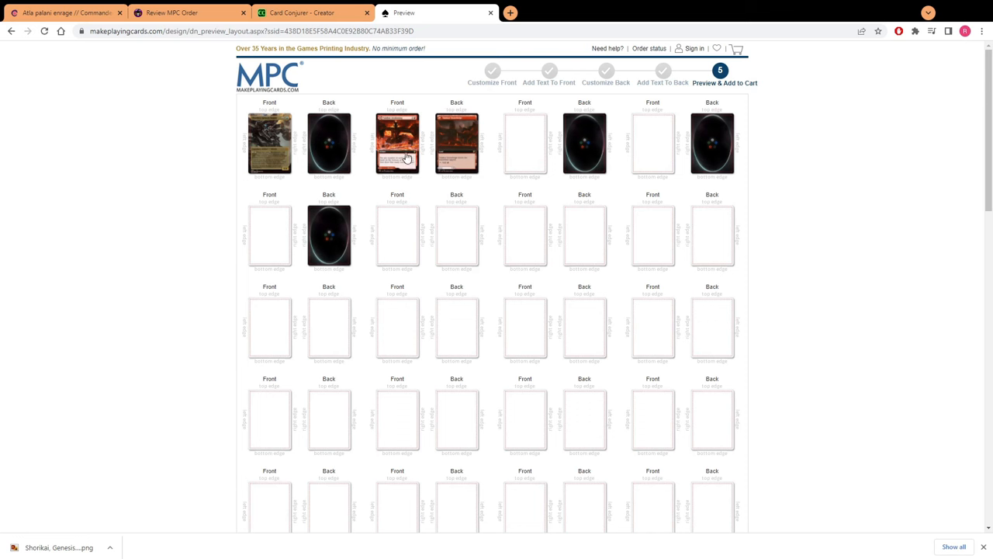
{"action": "mouse_move", "coordinate": [453, 123]}
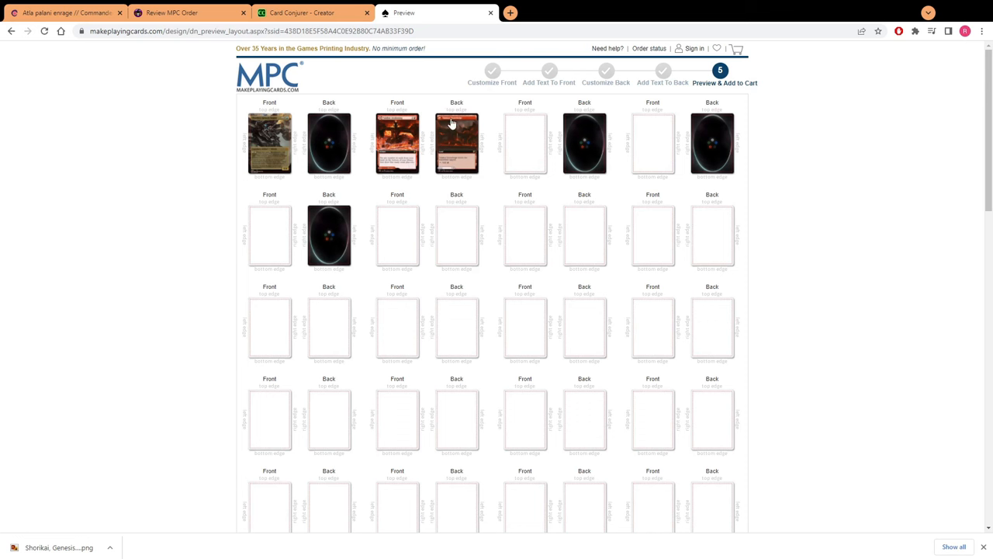
{"action": "mouse_move", "coordinate": [449, 115]}
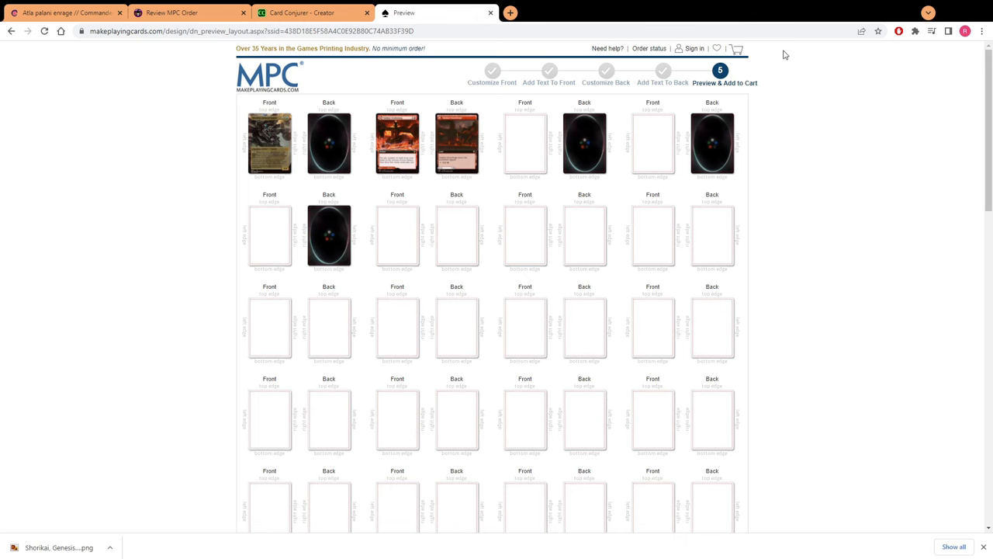
{"action": "scroll", "scroll_direction": "down", "scroll_amount": 3}
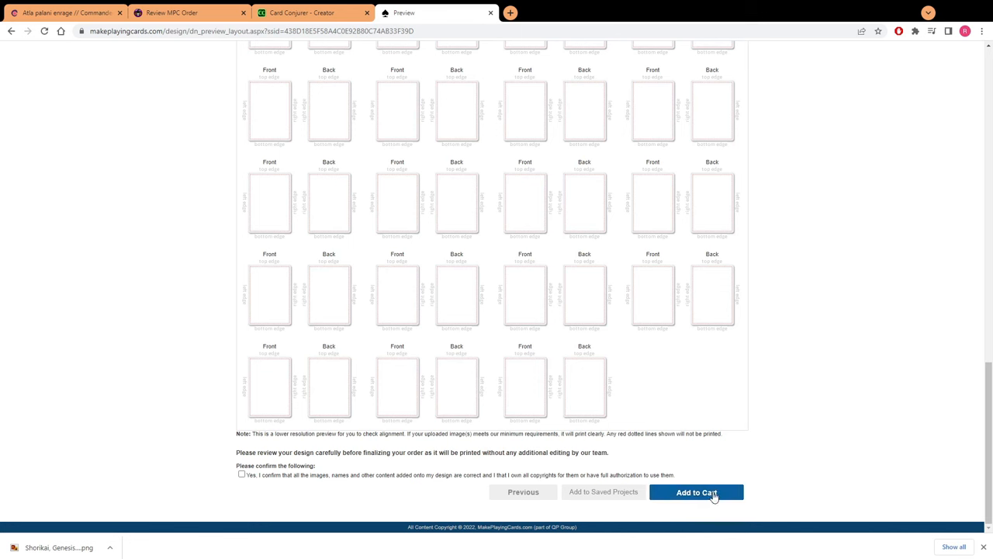
{"action": "mouse_move", "coordinate": [767, 413]}
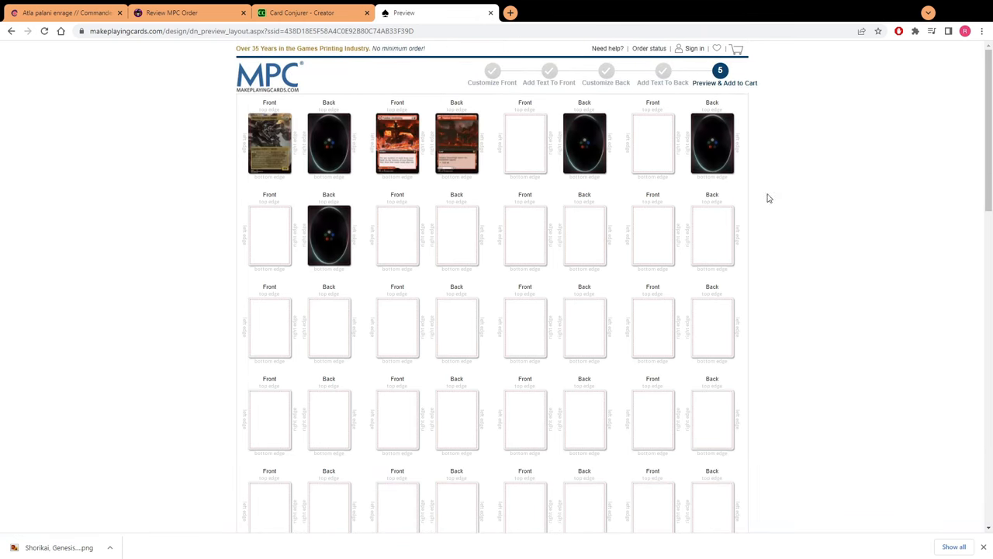
{"action": "mouse_move", "coordinate": [749, 192]}
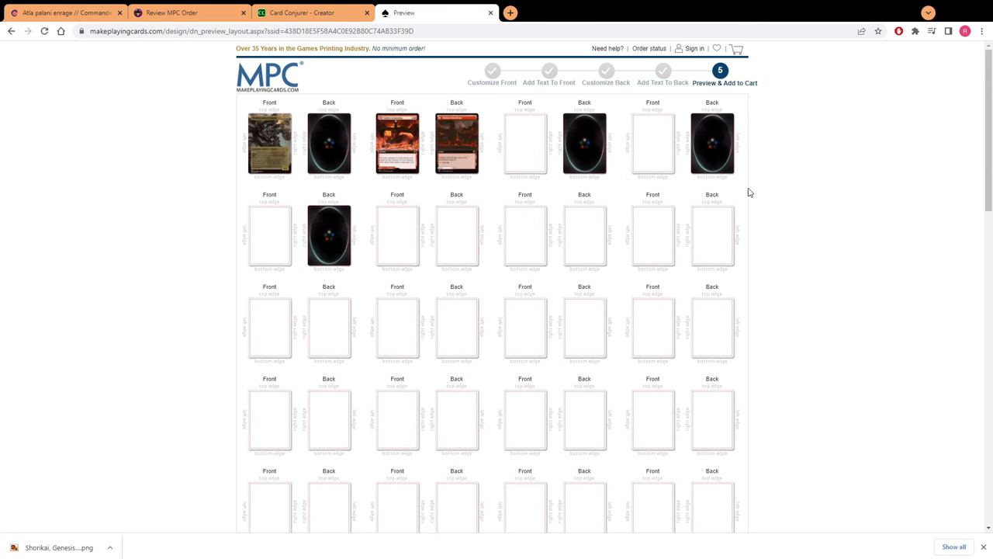